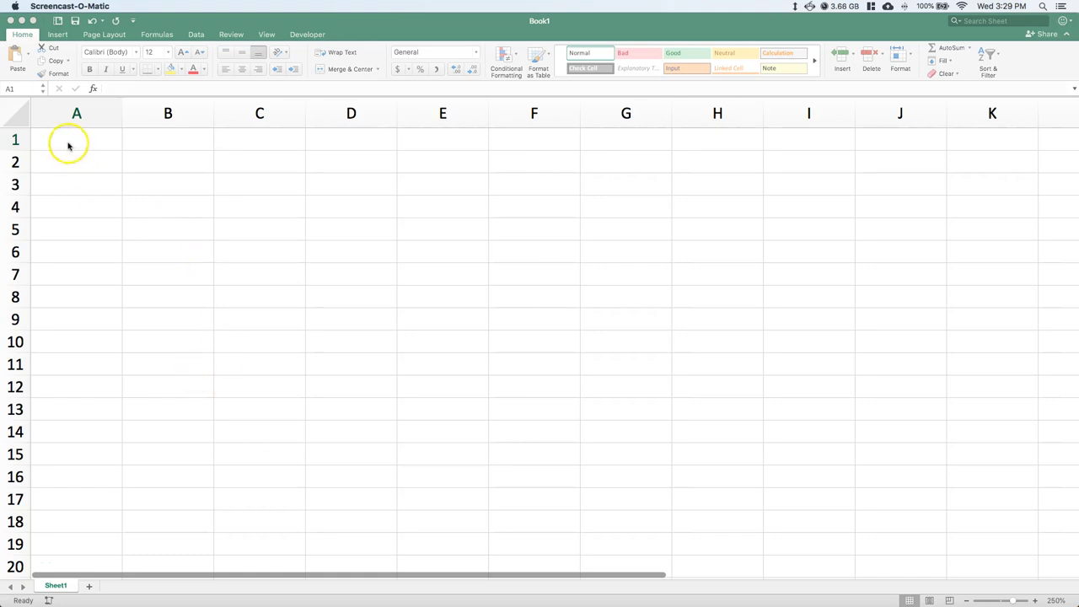
Step: Title the sheet 'Rolling a Dice' in A1
text(R)
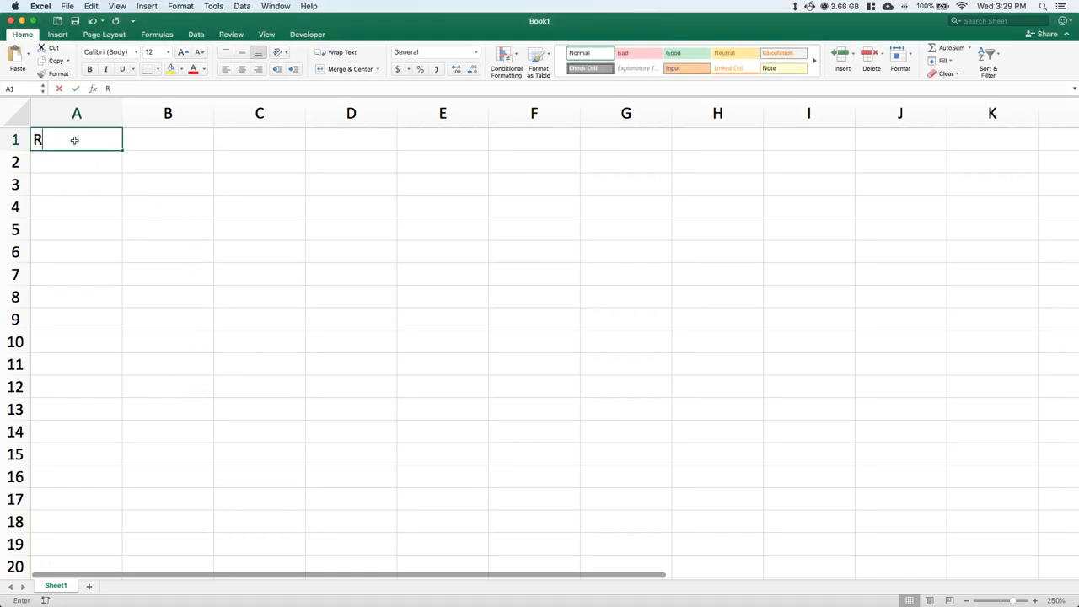
text(olling a Dice)
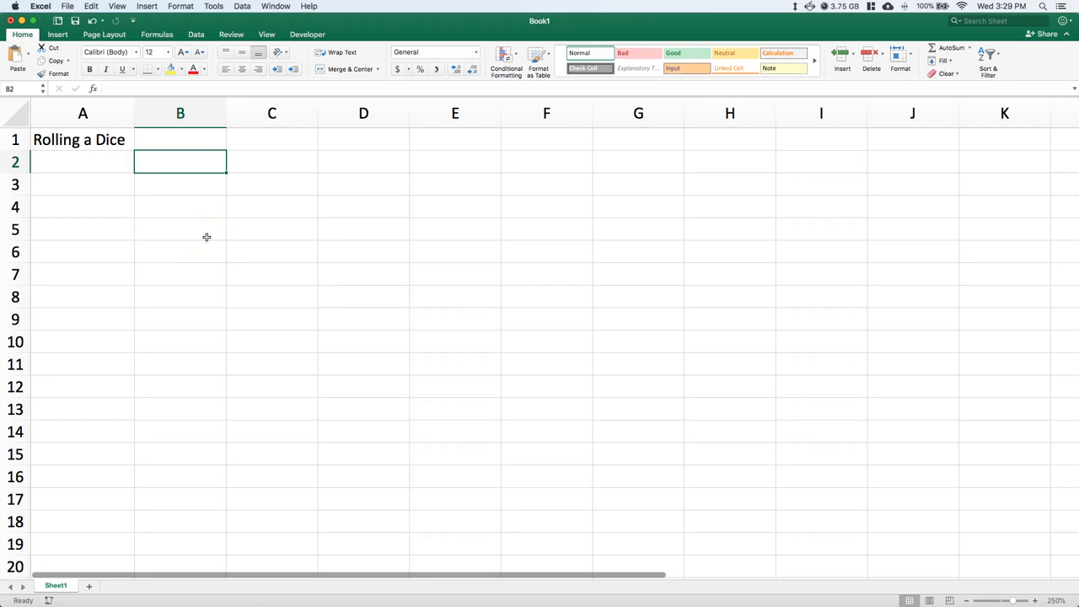
Step: Set up the x column header with values 1-6 and a P(X=x) header beside it
click(81, 184)
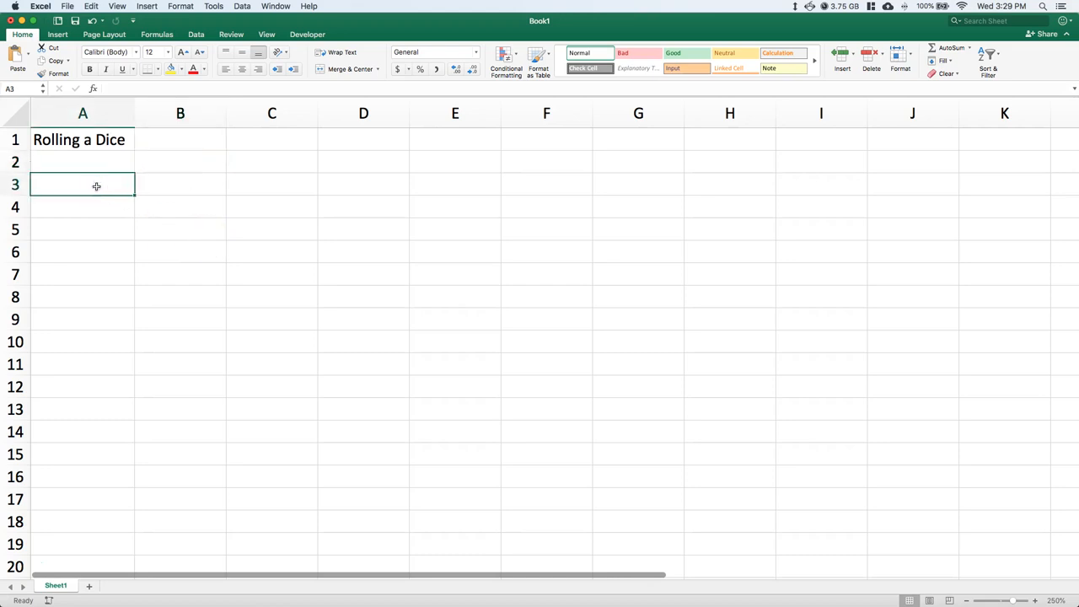
text(x)
click(181, 184)
text(P)
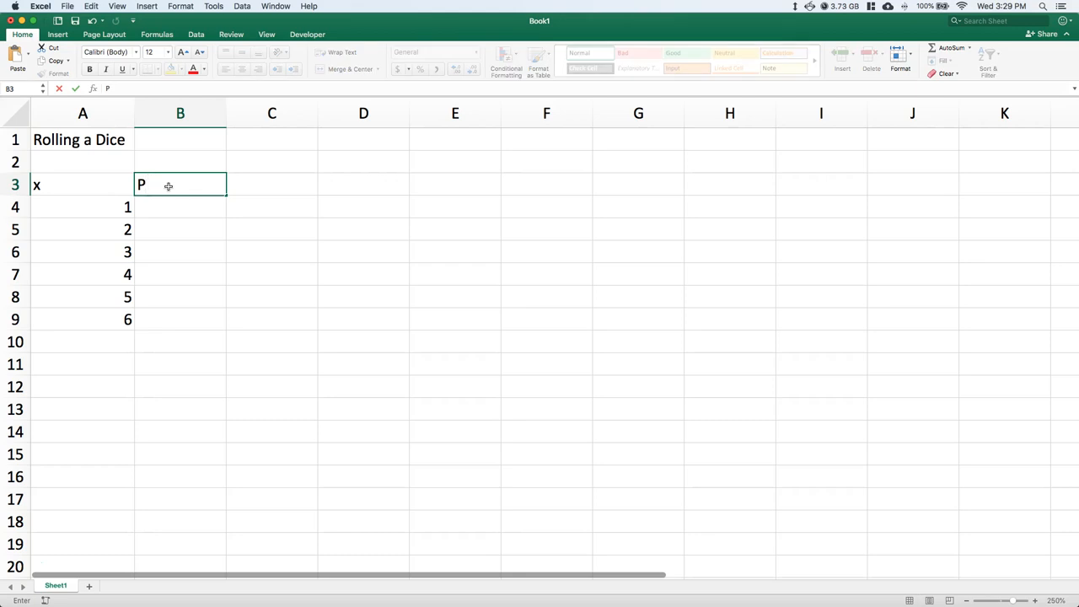
text(()
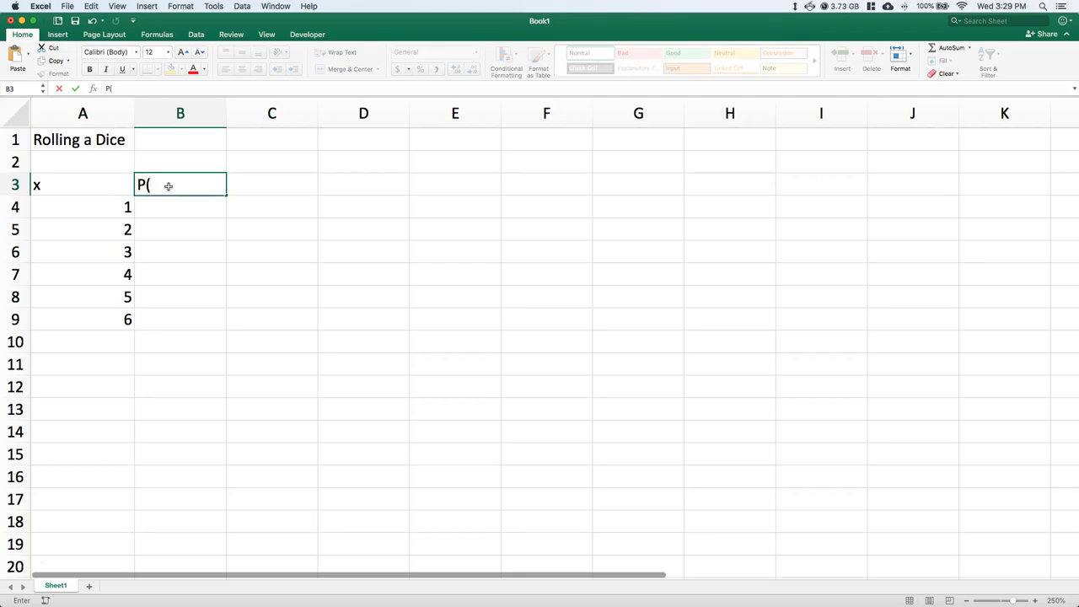
text(X)
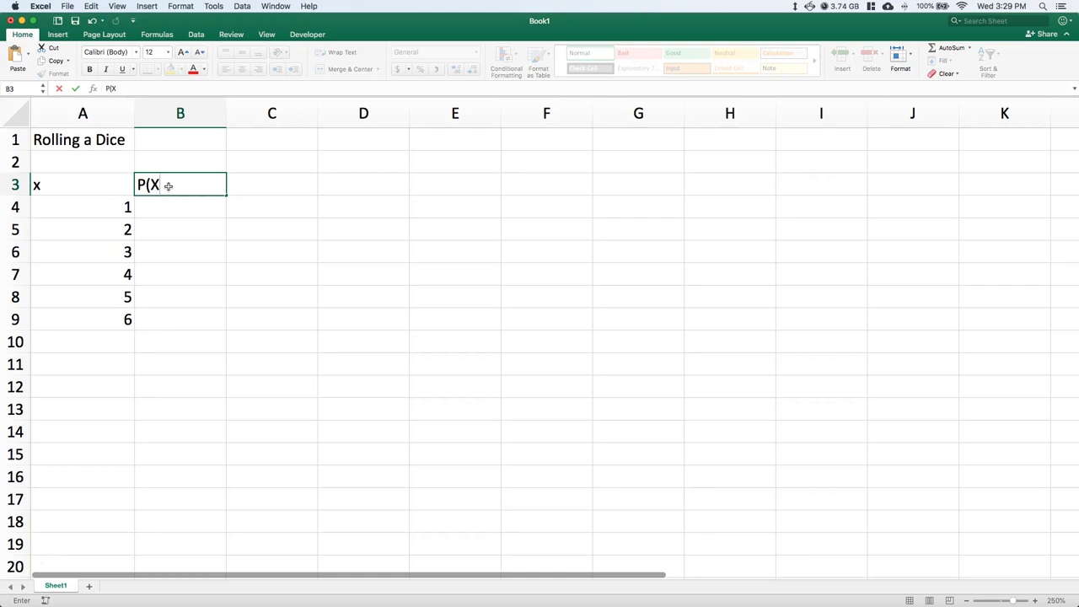
text(=x))
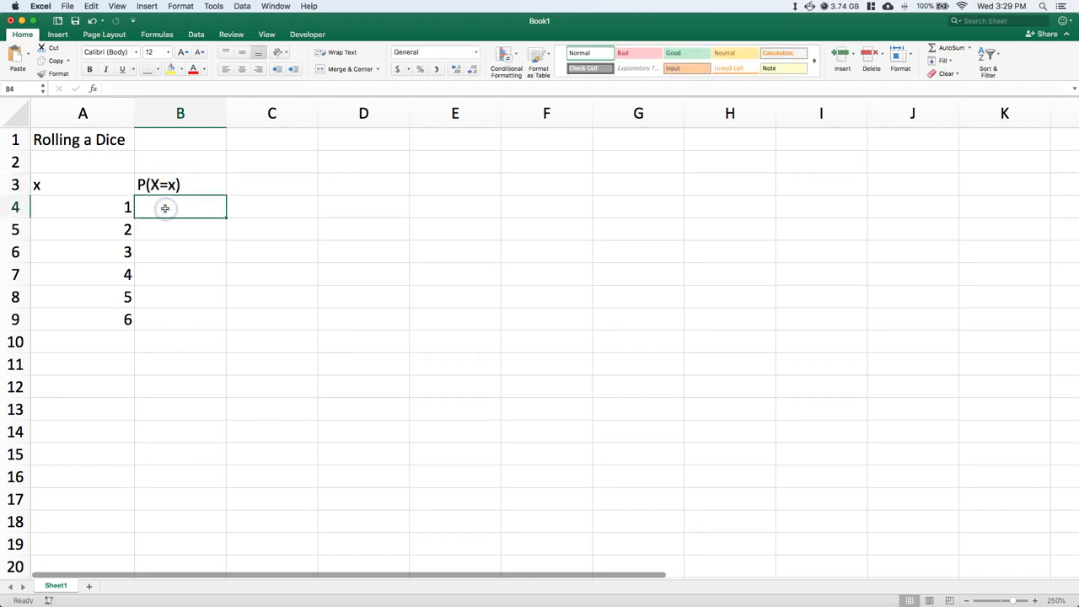
mouse_move(432, 147)
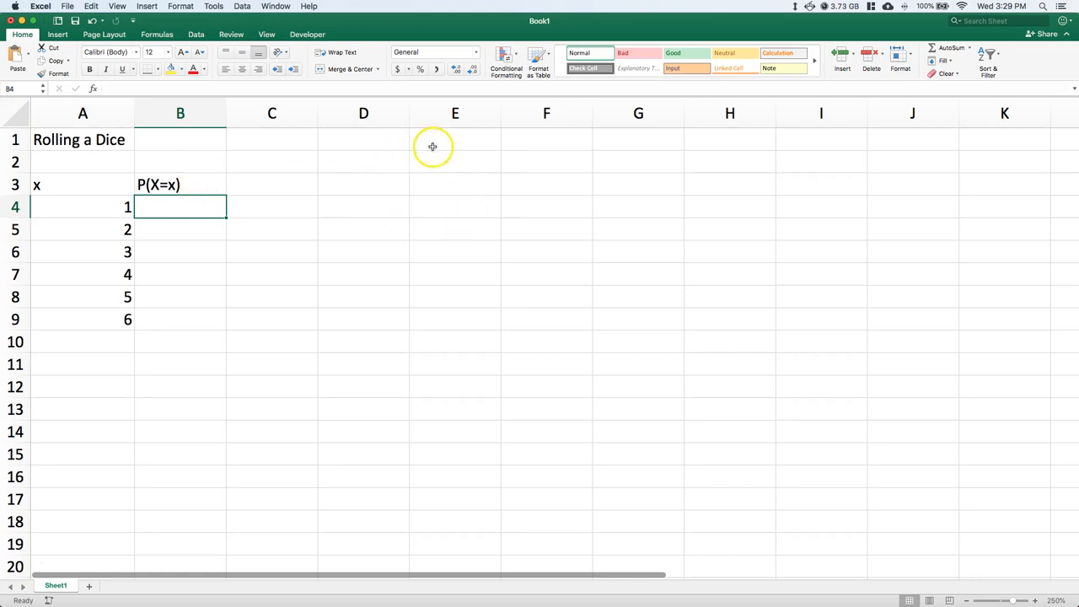
Step: Write the note 'For Uniform P(X=x)=1/n' in A12 below the table
click(455, 139)
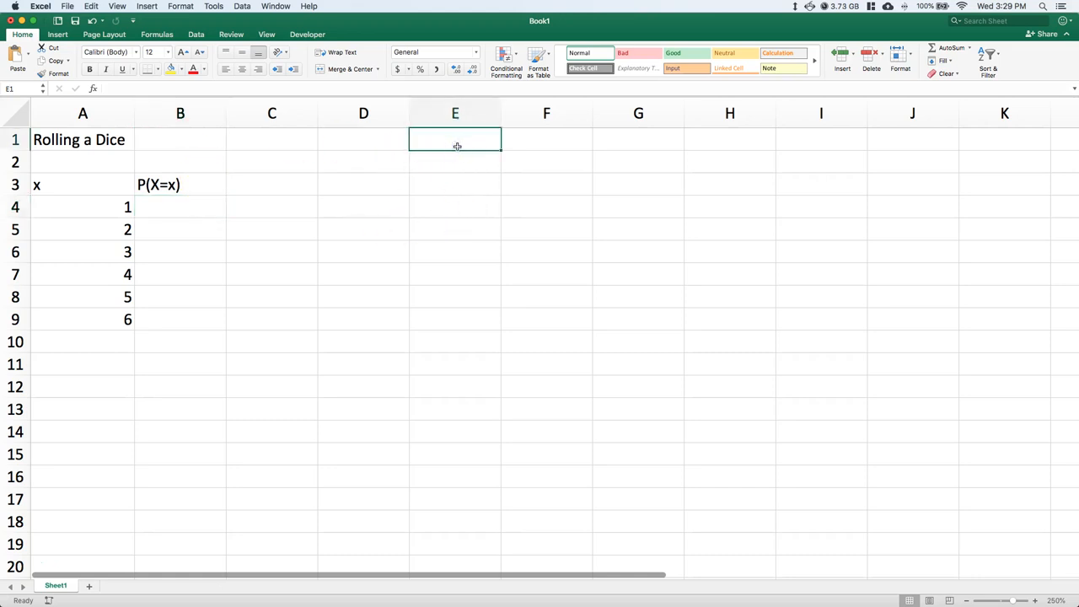
click(74, 388)
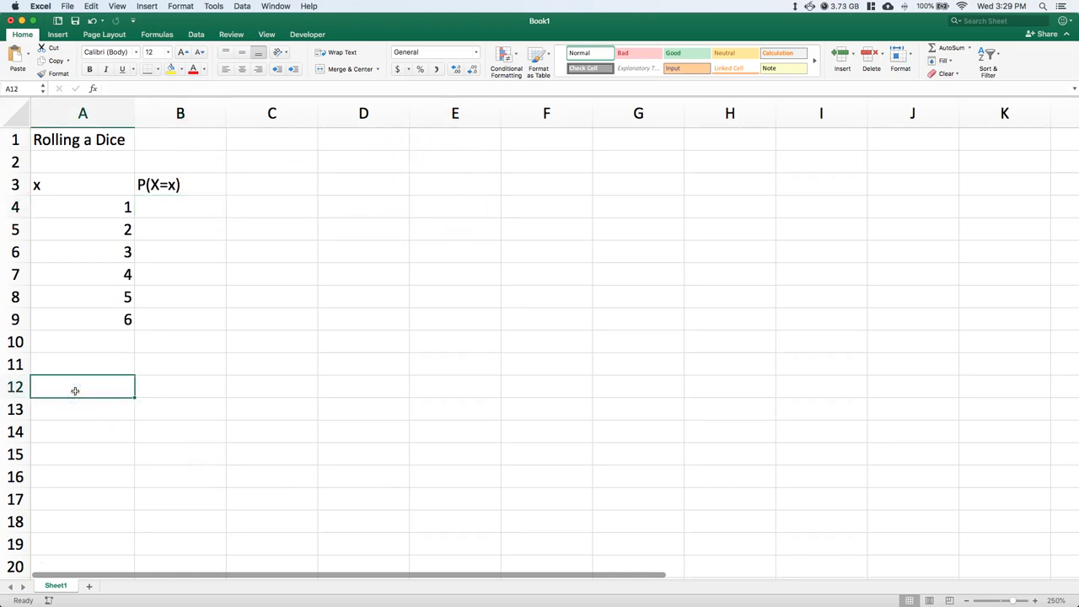
text(For Unifor)
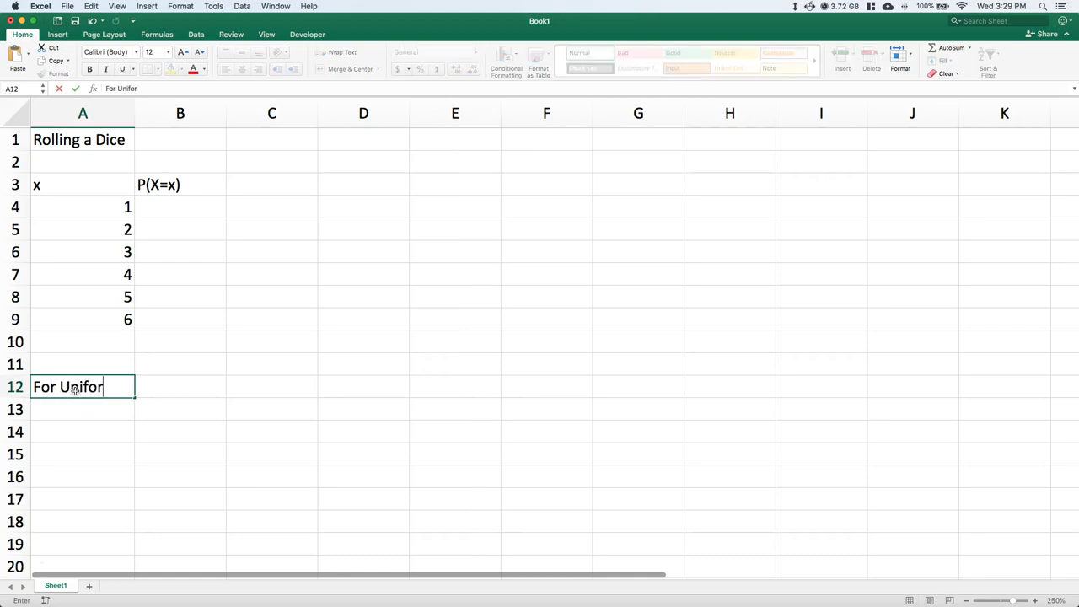
text(m P)
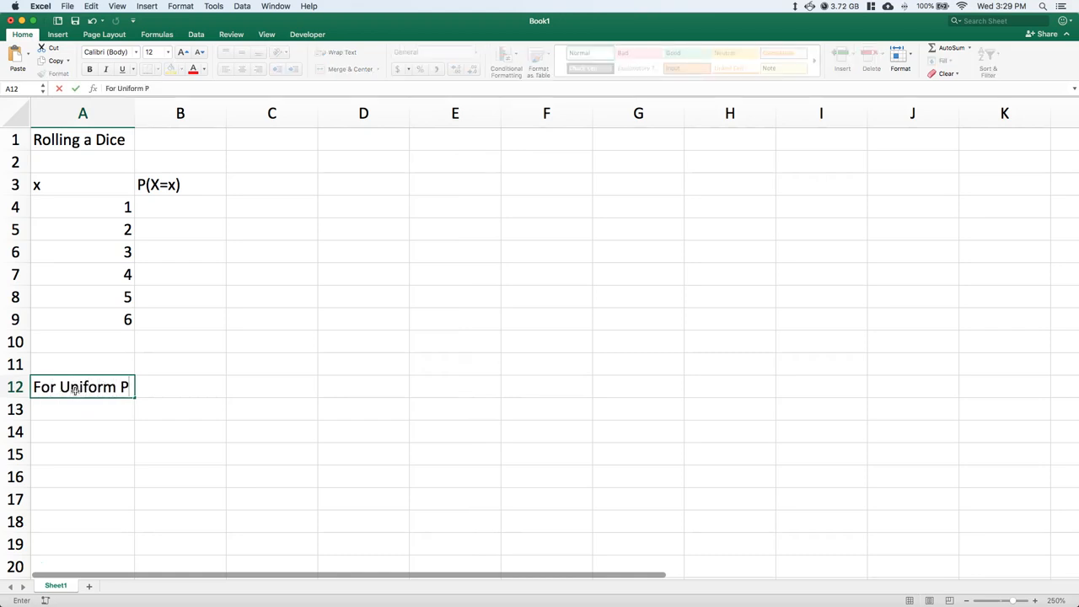
text((X)
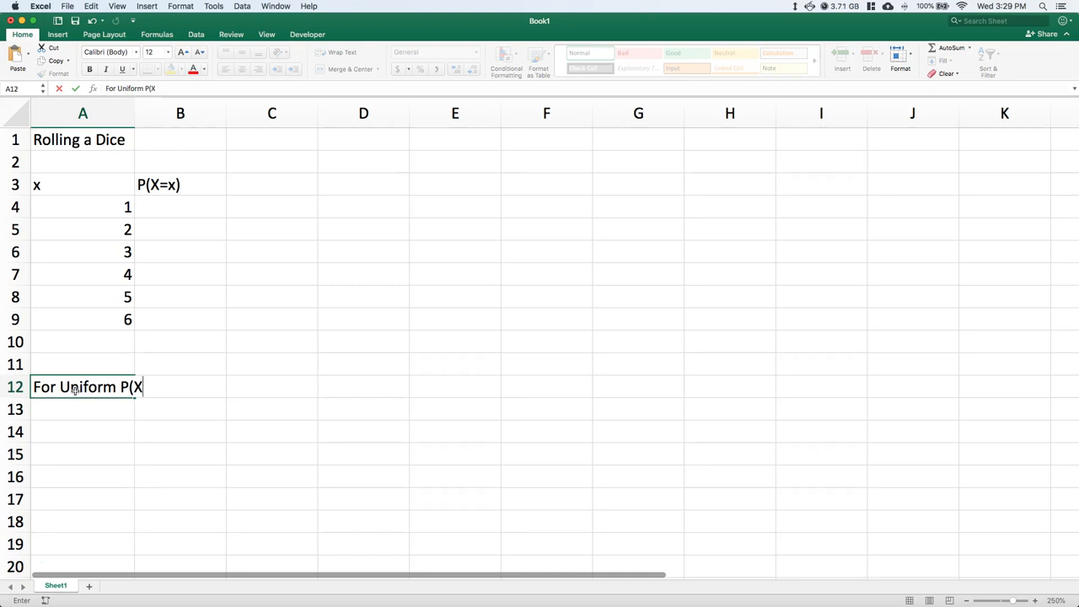
text(=x)
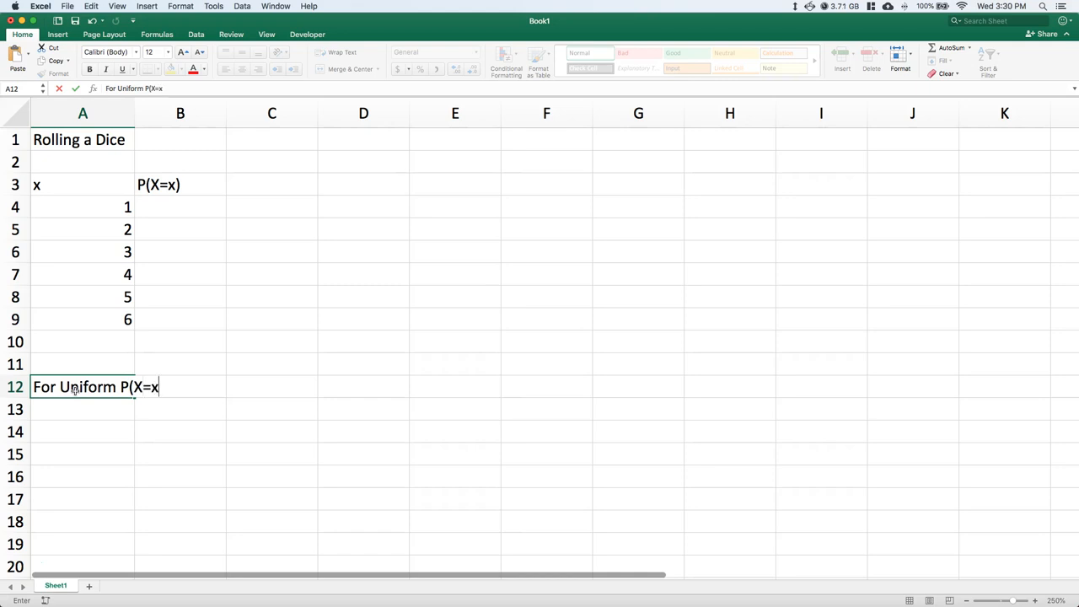
text()=)
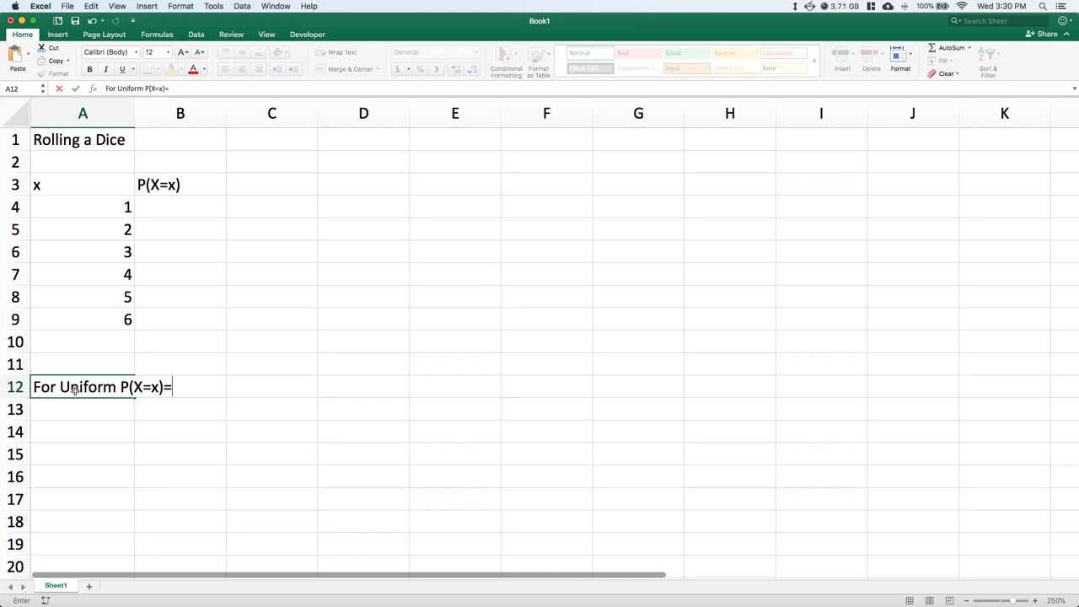
text(1/)
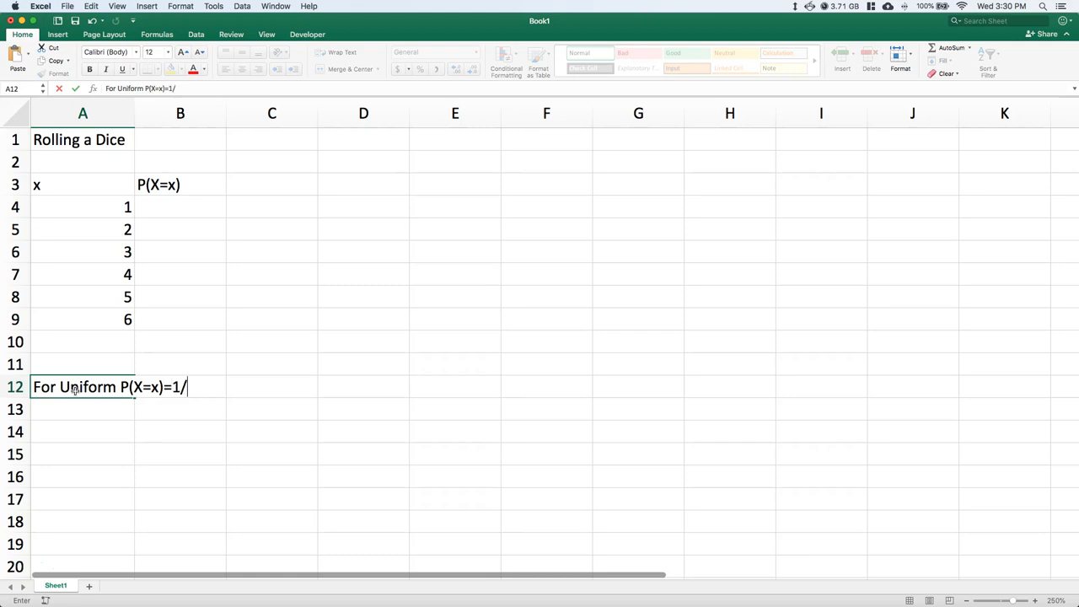
text(n)
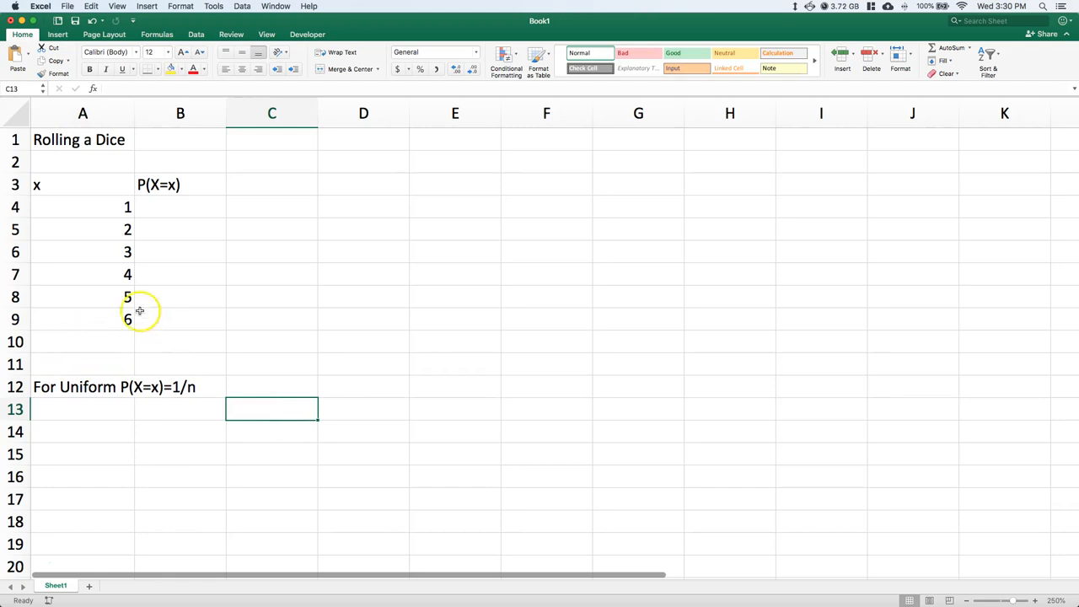
Step: Enter =1/6 as each face's probability in B4:B9, displayed as 0.1667
text(=)
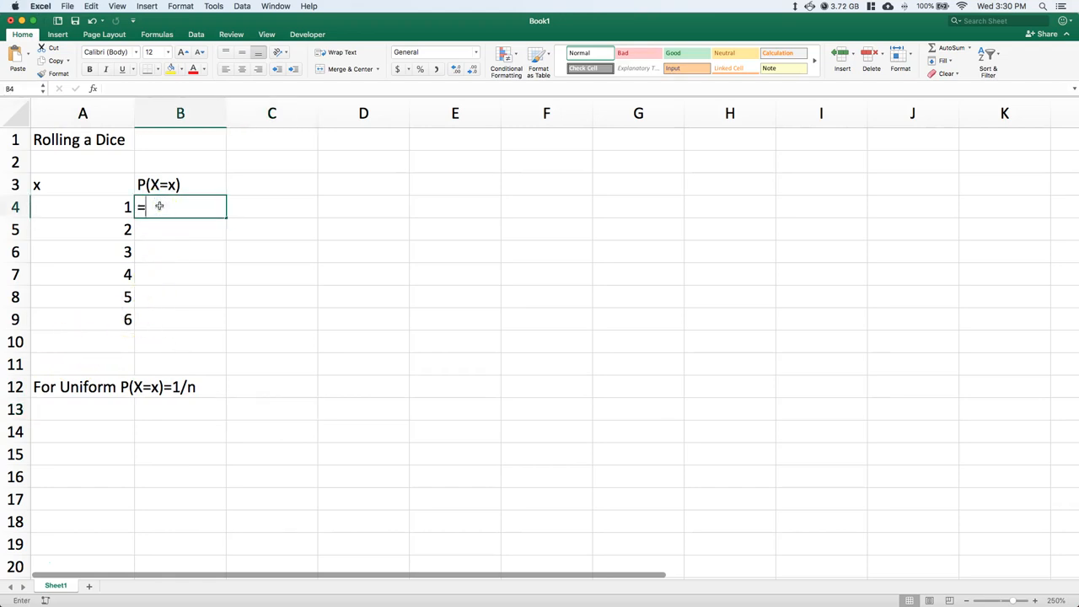
text(1/6)
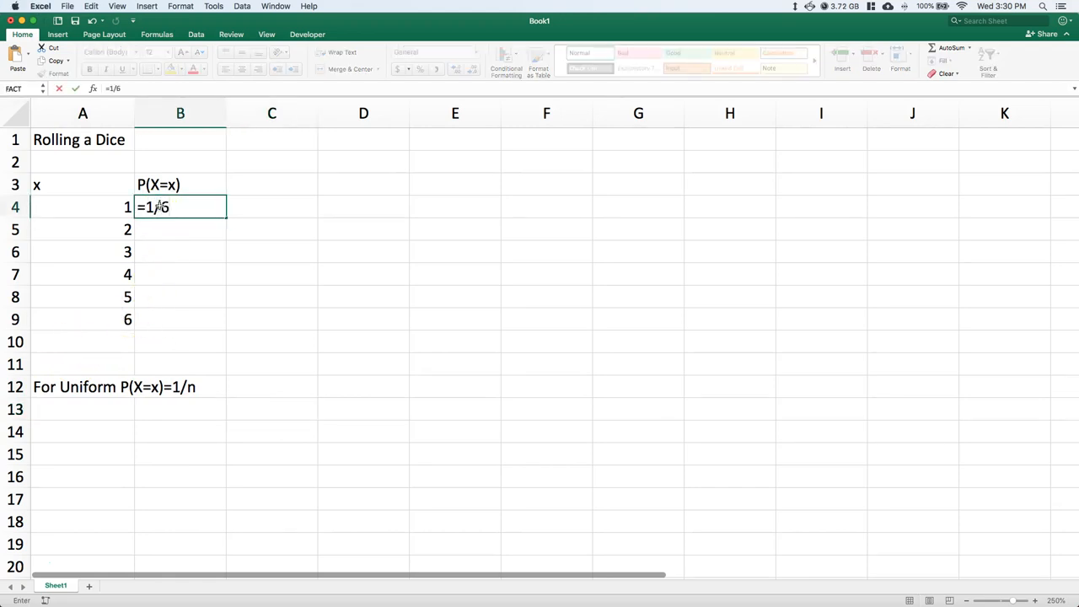
key(Enter)
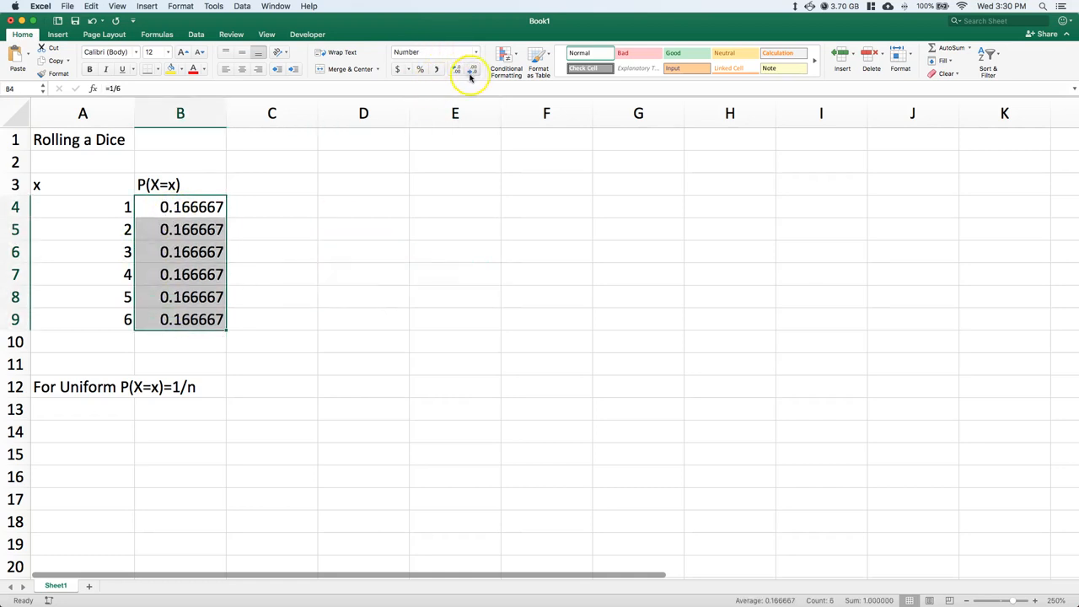
click(458, 69)
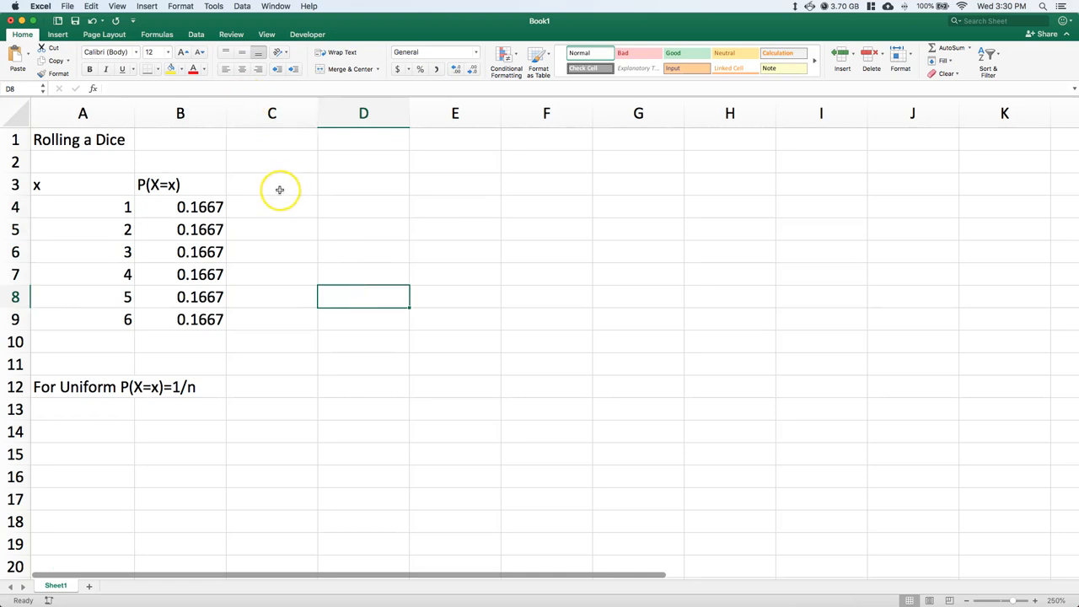
mouse_move(104, 405)
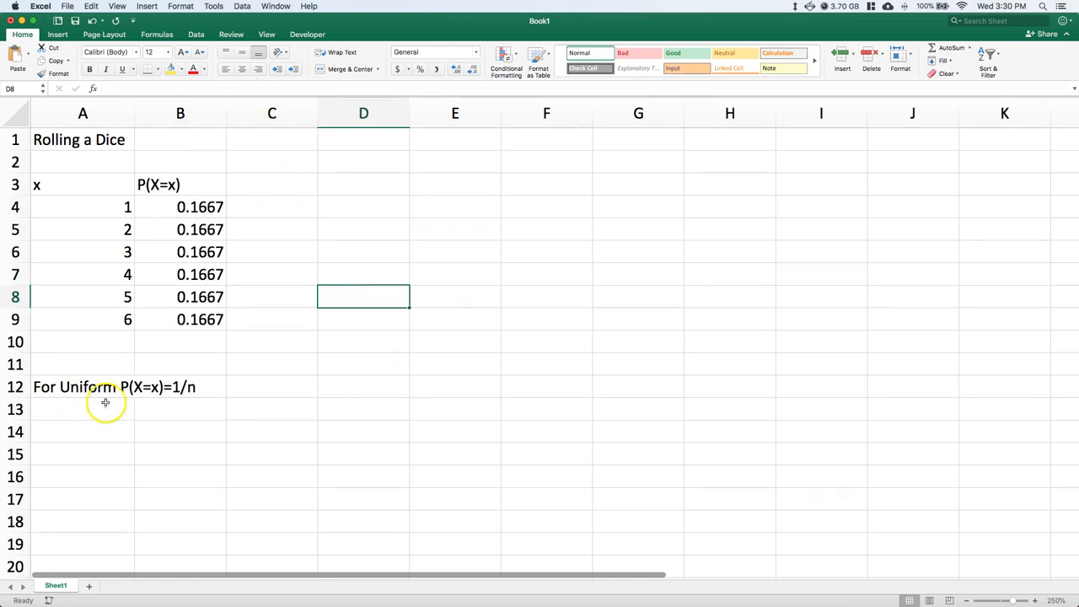
mouse_move(125, 386)
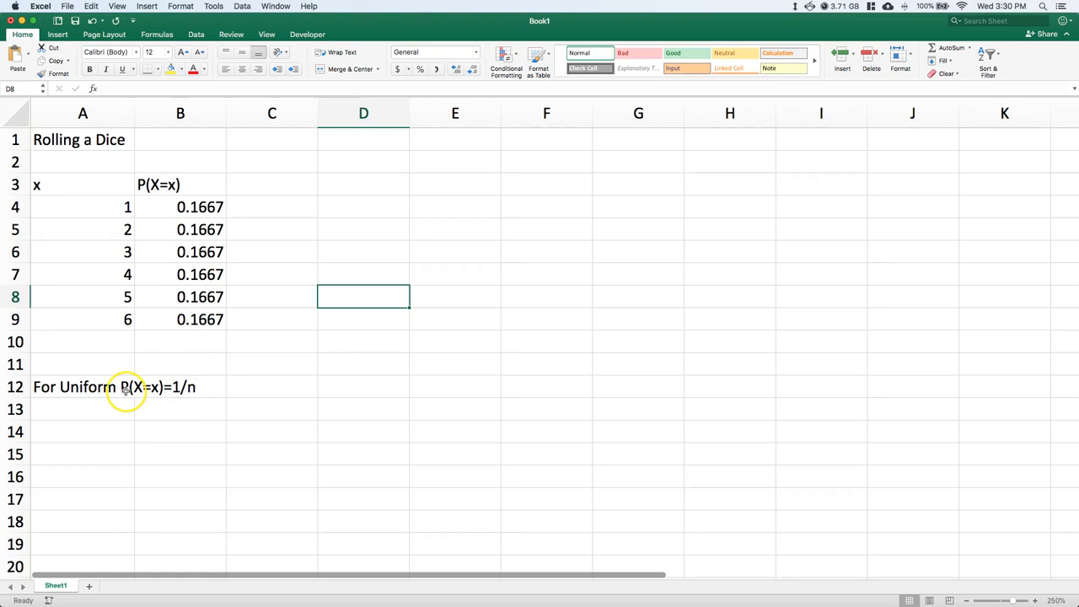
mouse_move(131, 398)
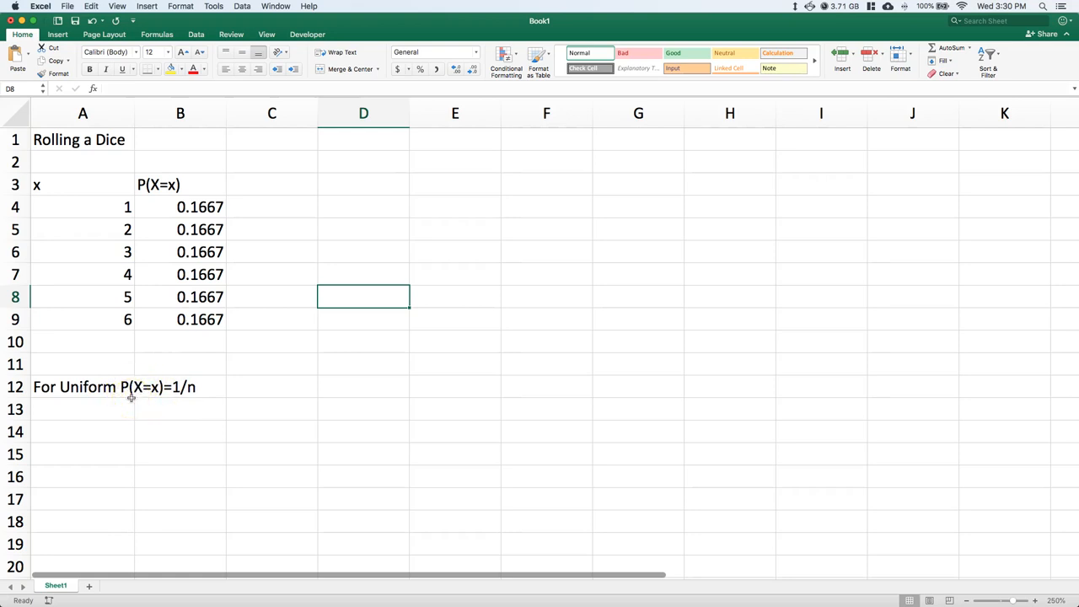
mouse_move(243, 246)
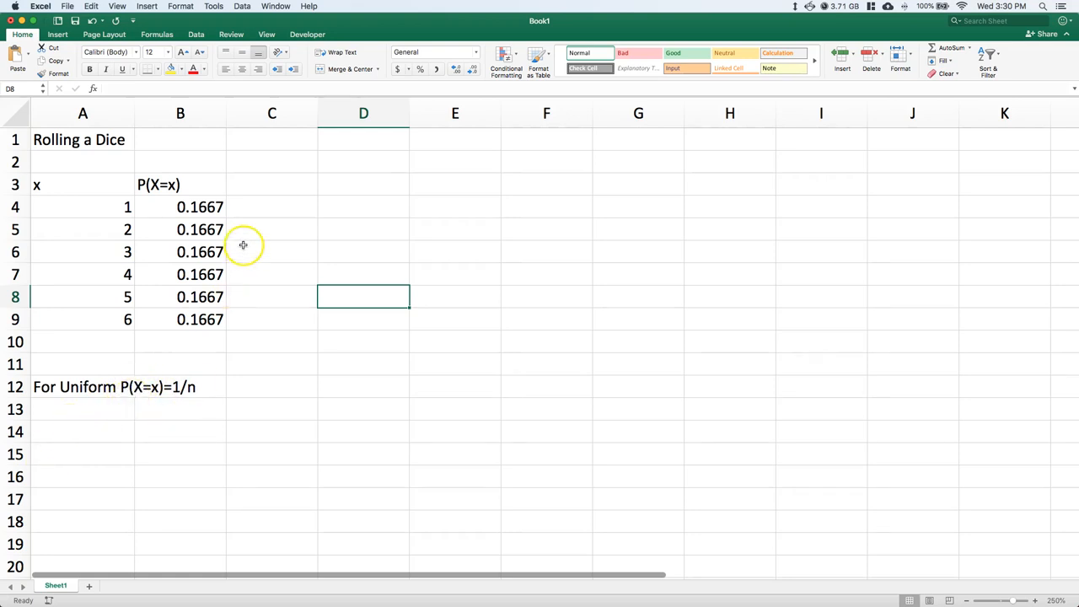
Step: Head column C with P(X<=x)
click(272, 184)
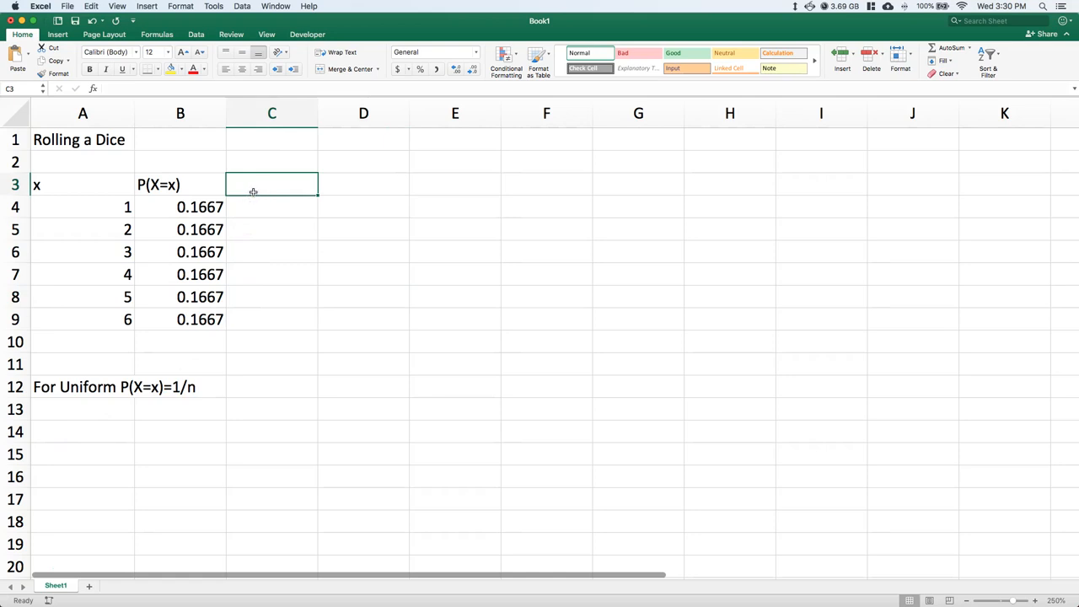
text(P(X)
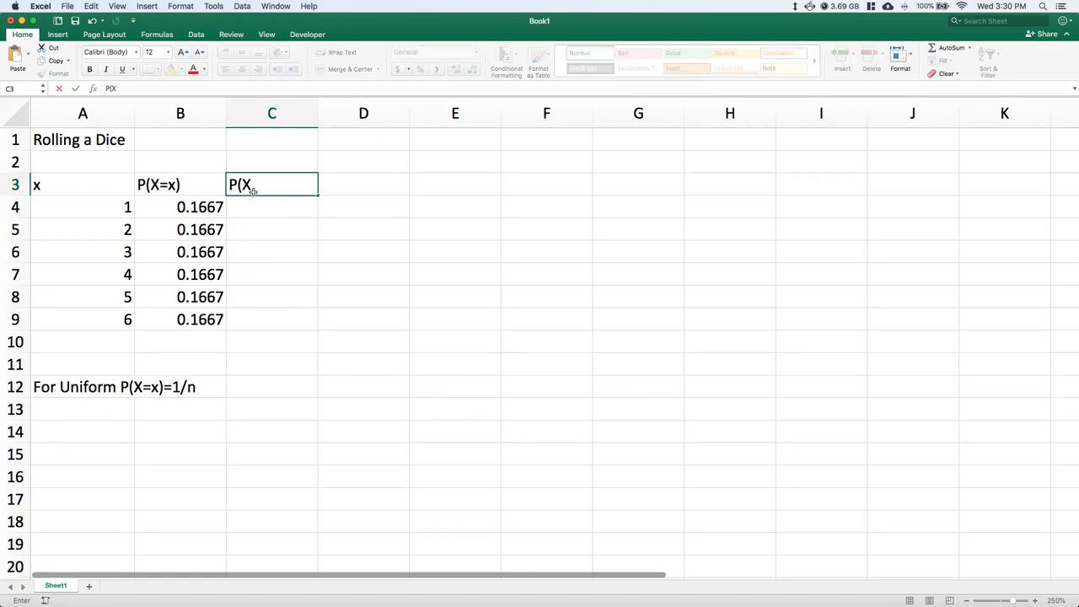
text(<=x)
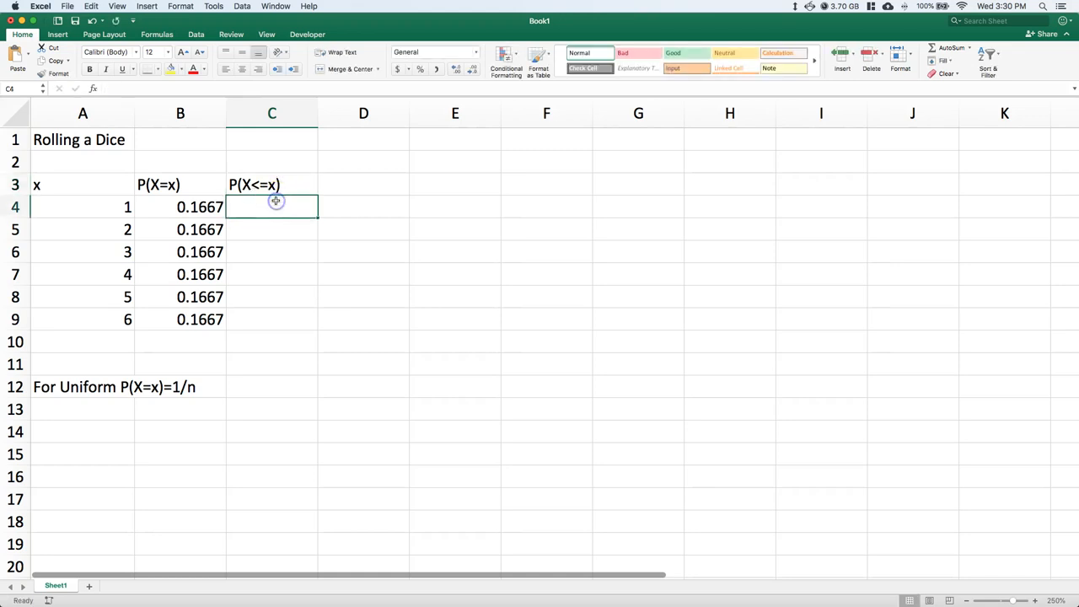
Step: Build cumulative formulas =B4 then =B5+C4 filled down, running 0.1667 to 1.0000
text(=B4)
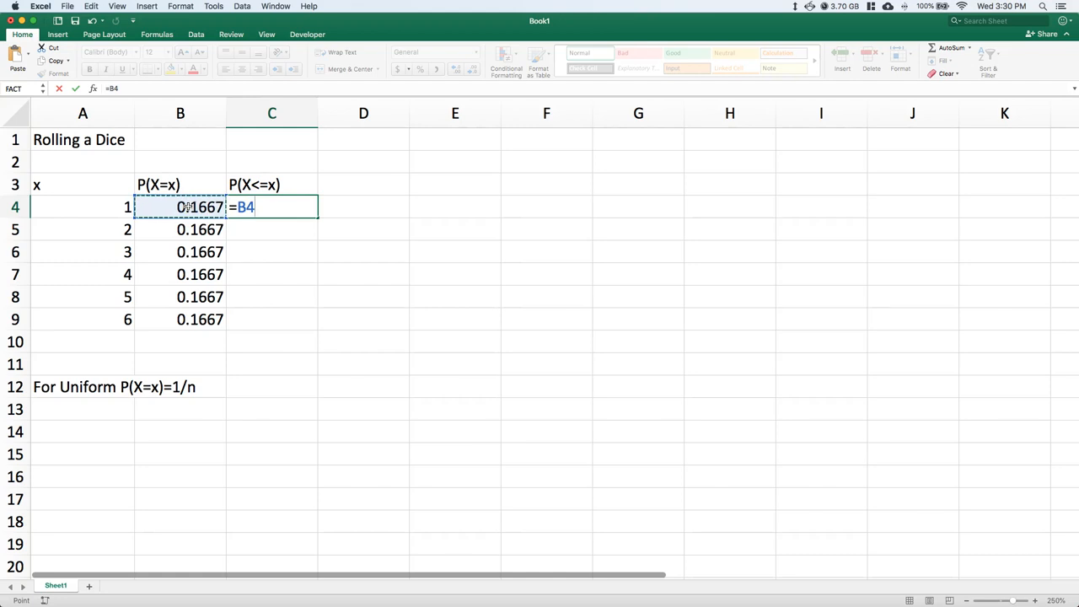
key(Enter)
text(=)
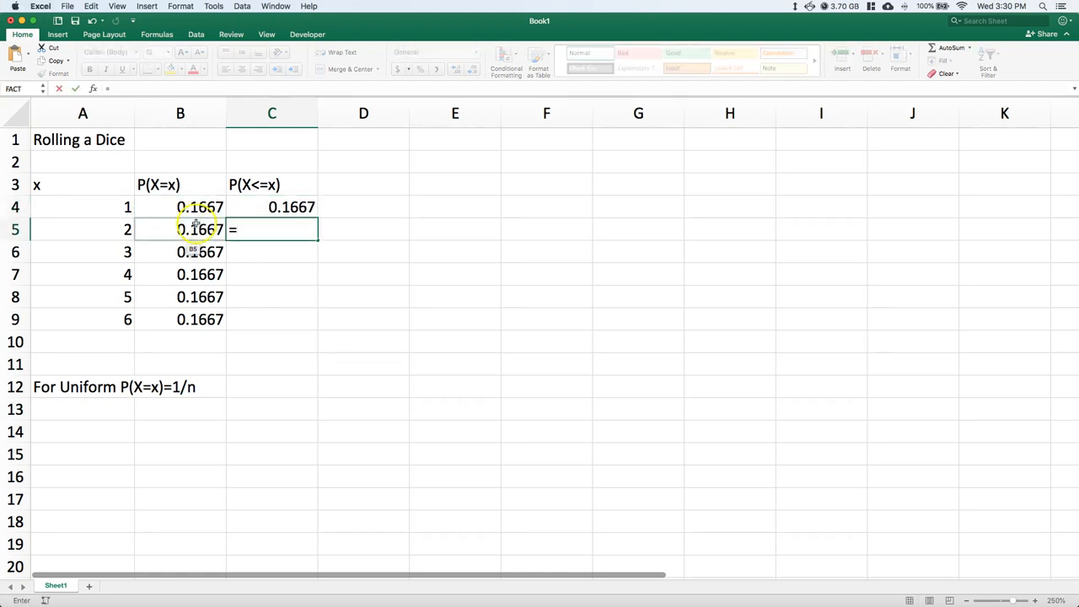
text(B5+)
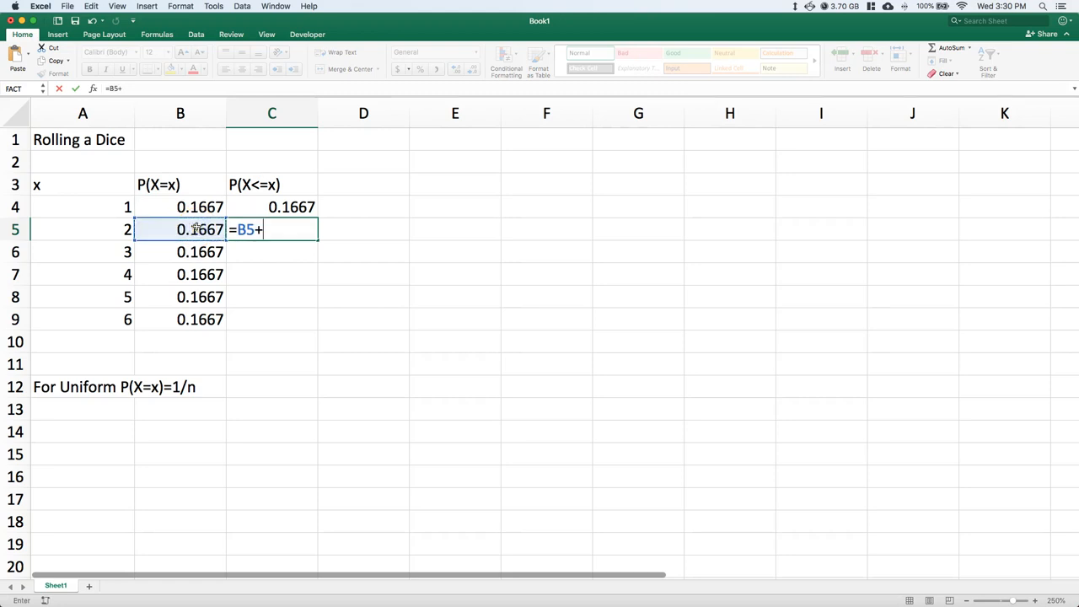
click(272, 205)
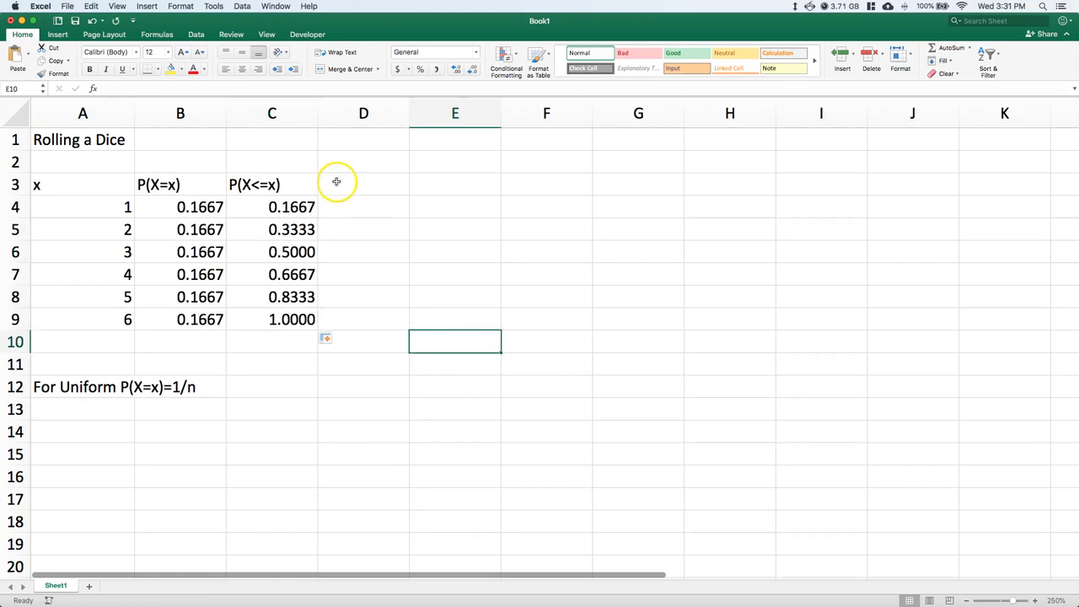
Step: Head column D with x*P(X=x)
click(337, 182)
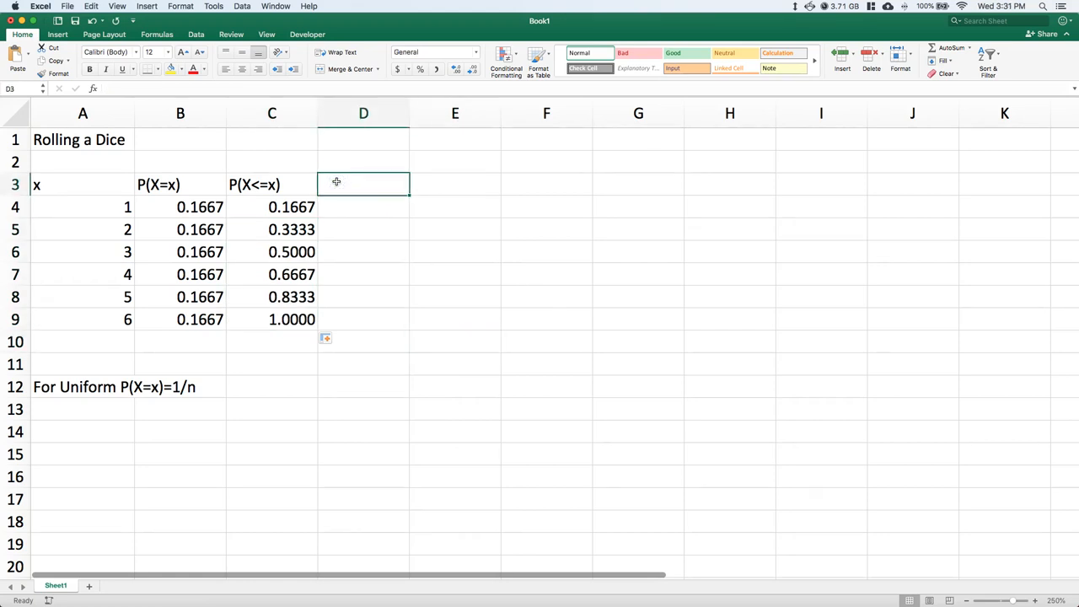
text(x*)
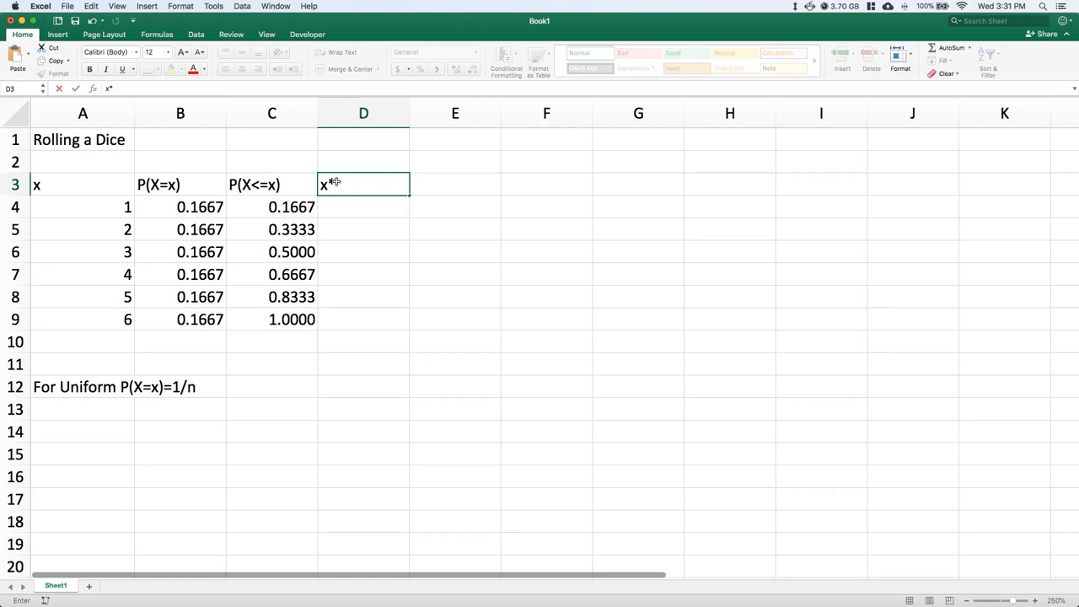
text(P)
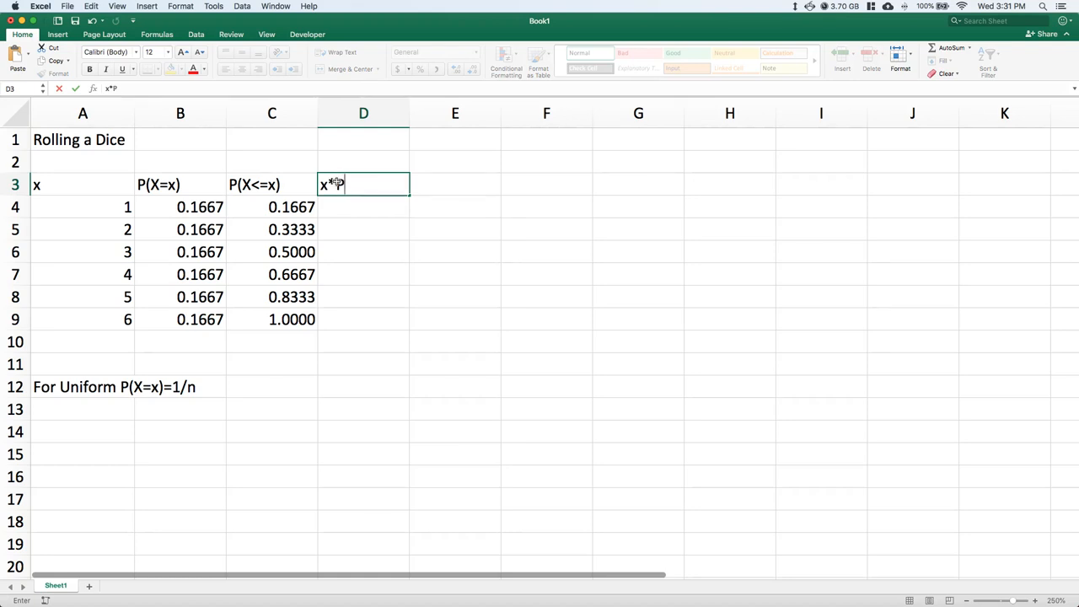
text((X=x)
click(363, 207)
text(=A4*B4)
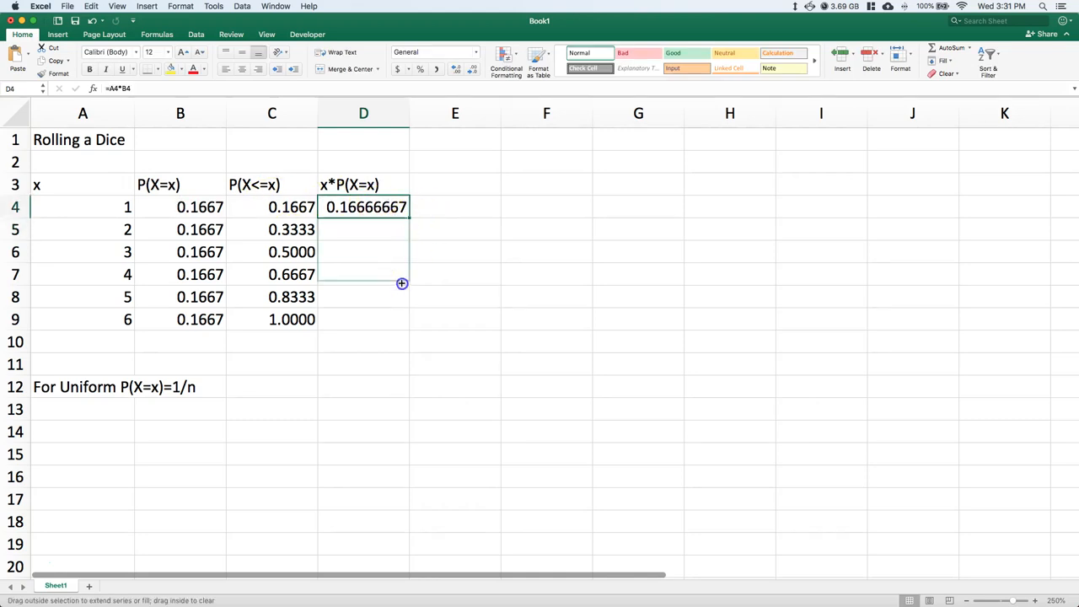
Step: Fill =A4*B4 down to D9 and start the E(X)= label below
drag(401, 205, 364, 319)
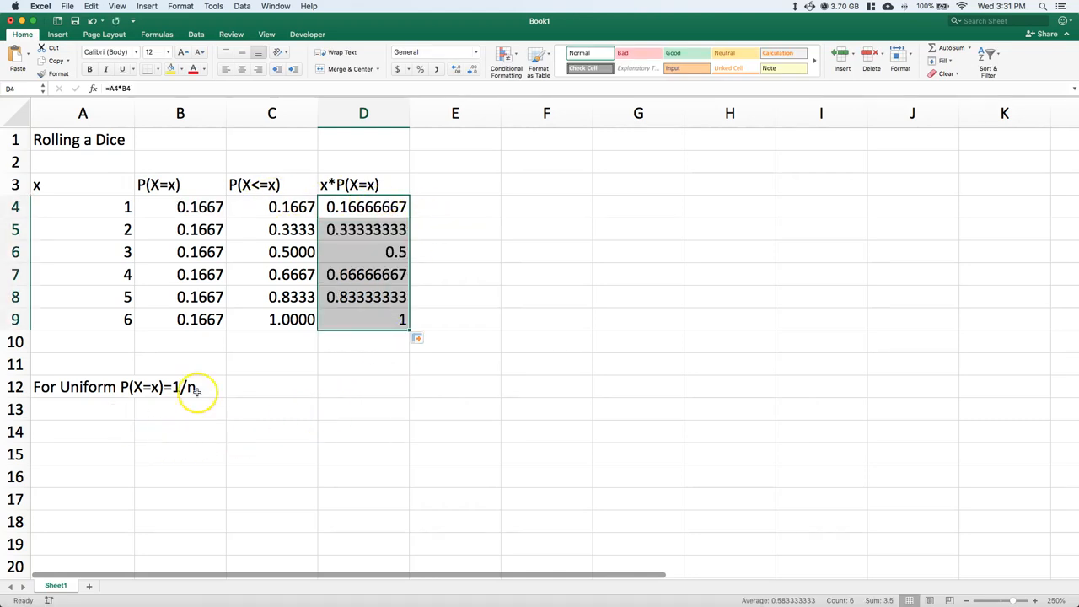
text(E(X)
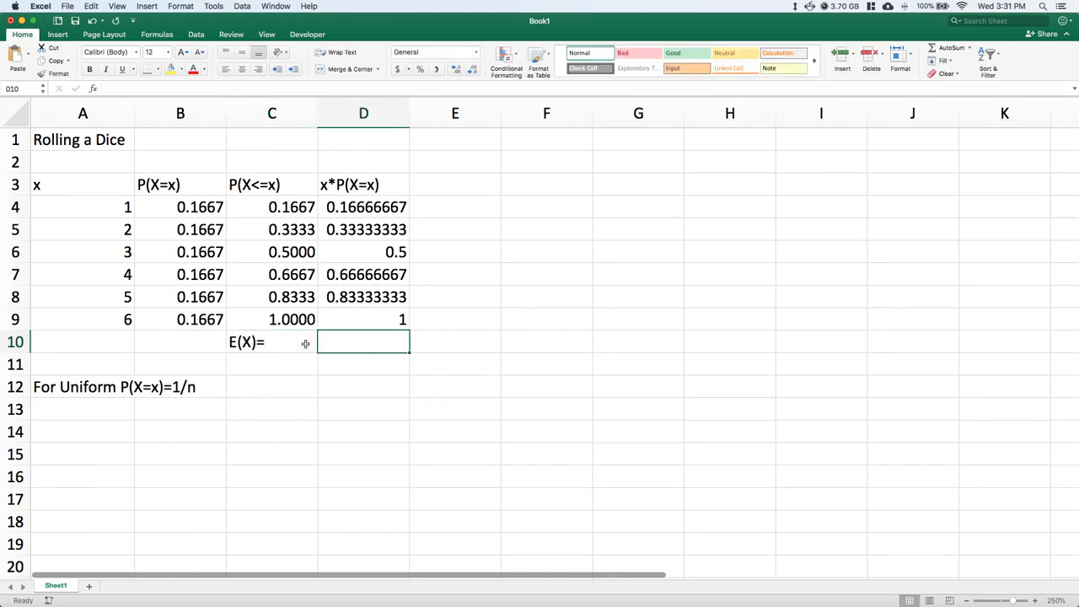
Step: Compute E(X) in D10 as =SUM(D4:D9), giving 3.5
text(=sum()
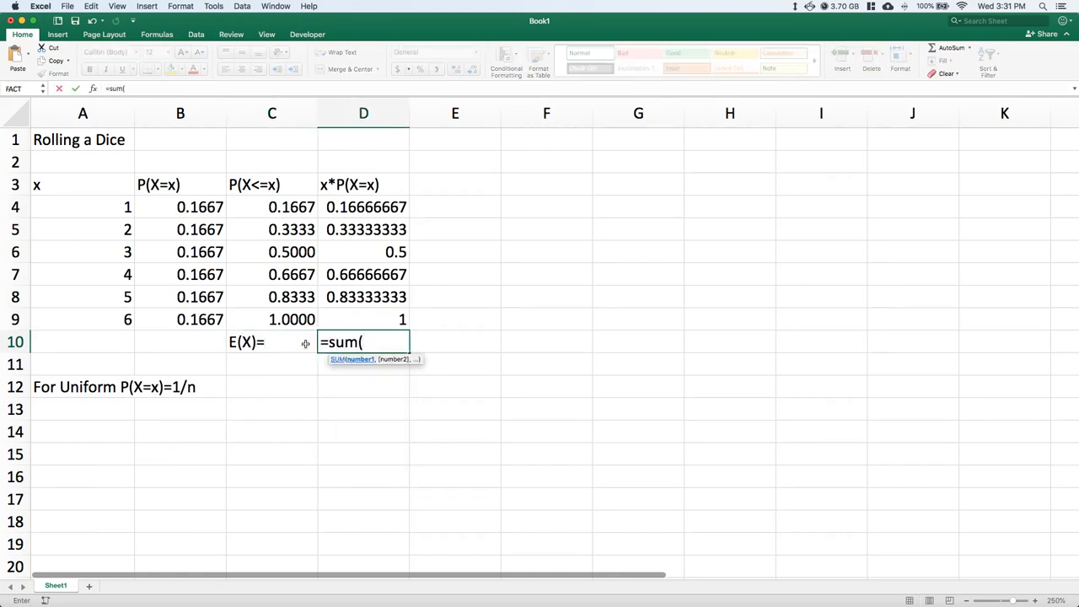
drag(366, 205, 366, 251)
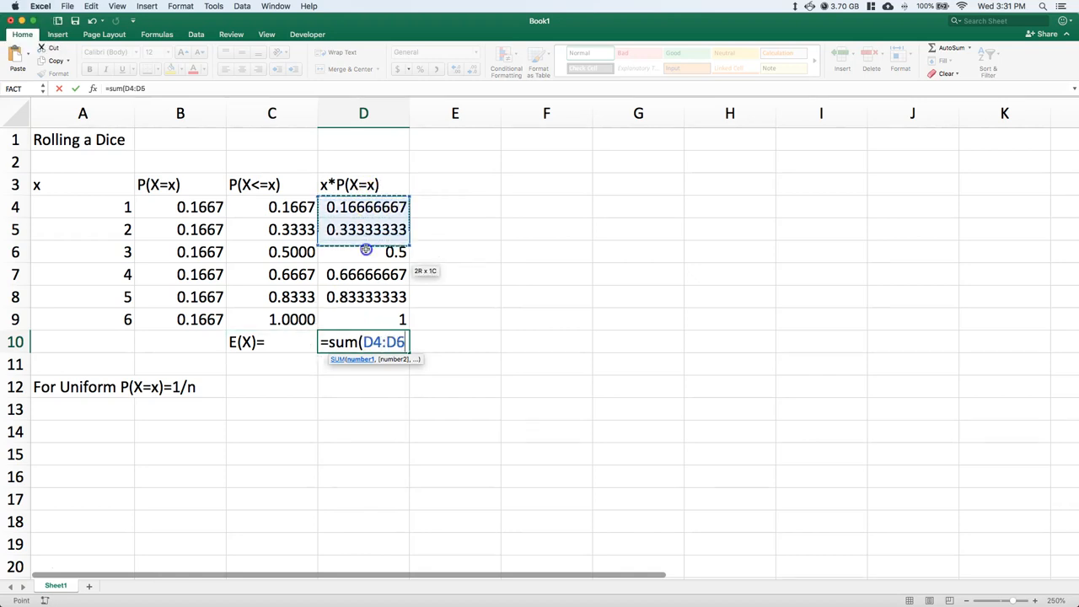
key(Enter)
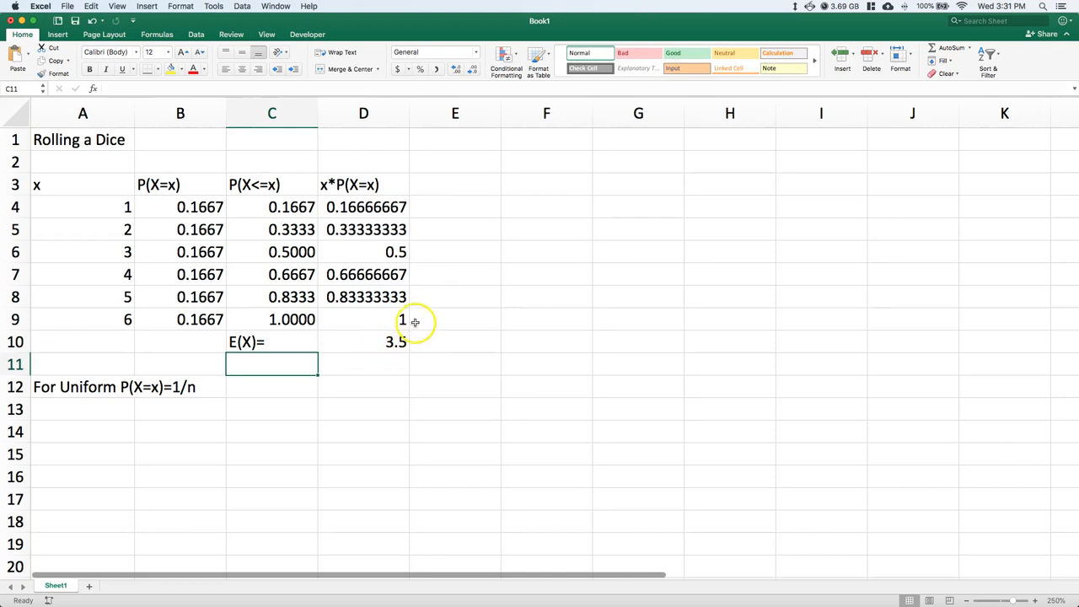
mouse_move(423, 172)
text(u)
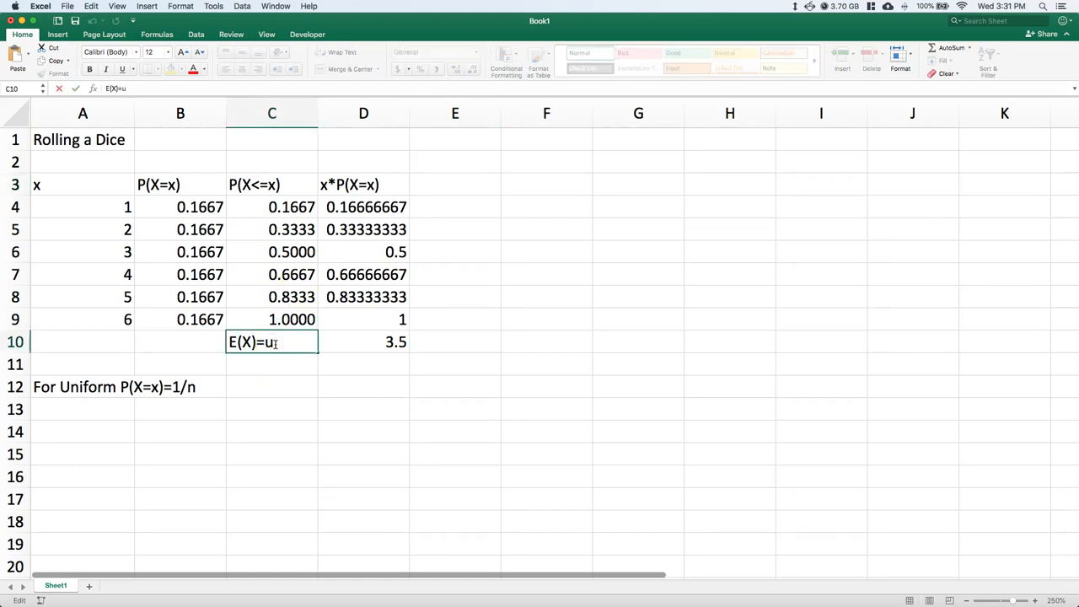
Step: Relabel the expected value cell as E(X)=u
text(m)
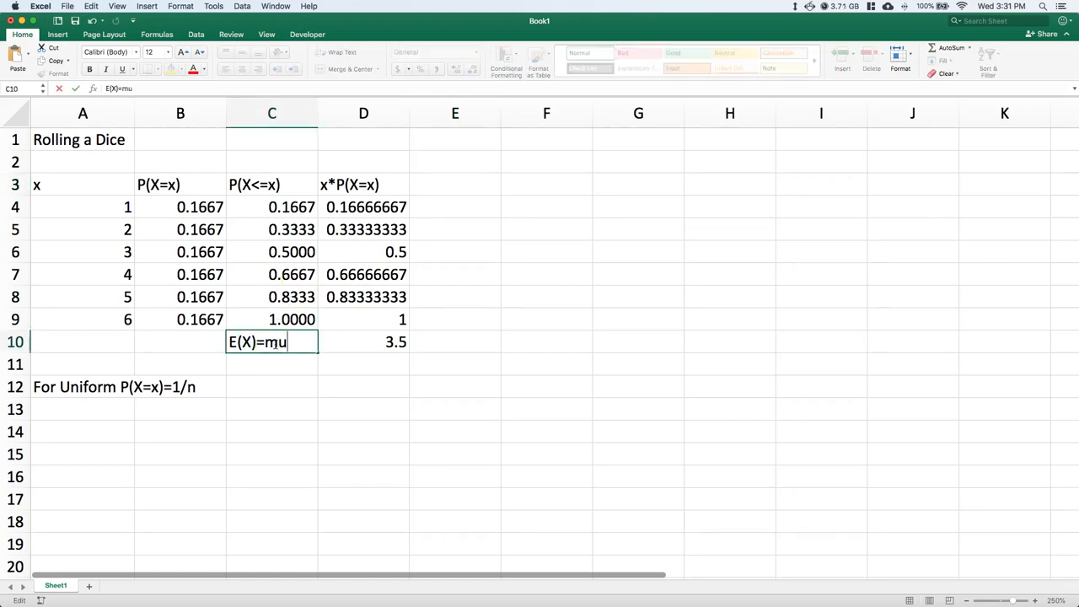
key(Backspace)
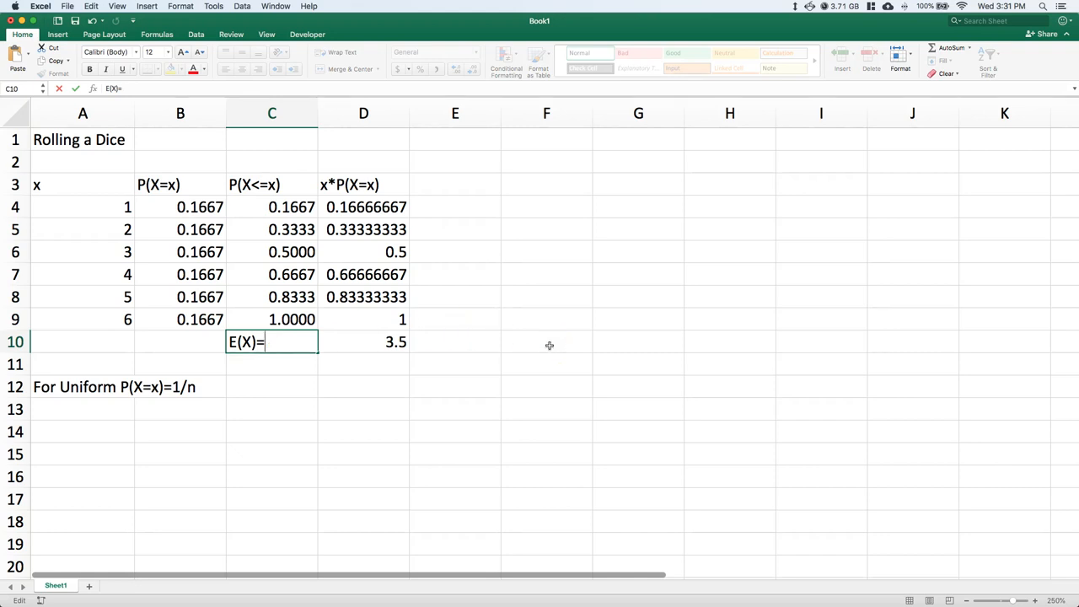
text(u)
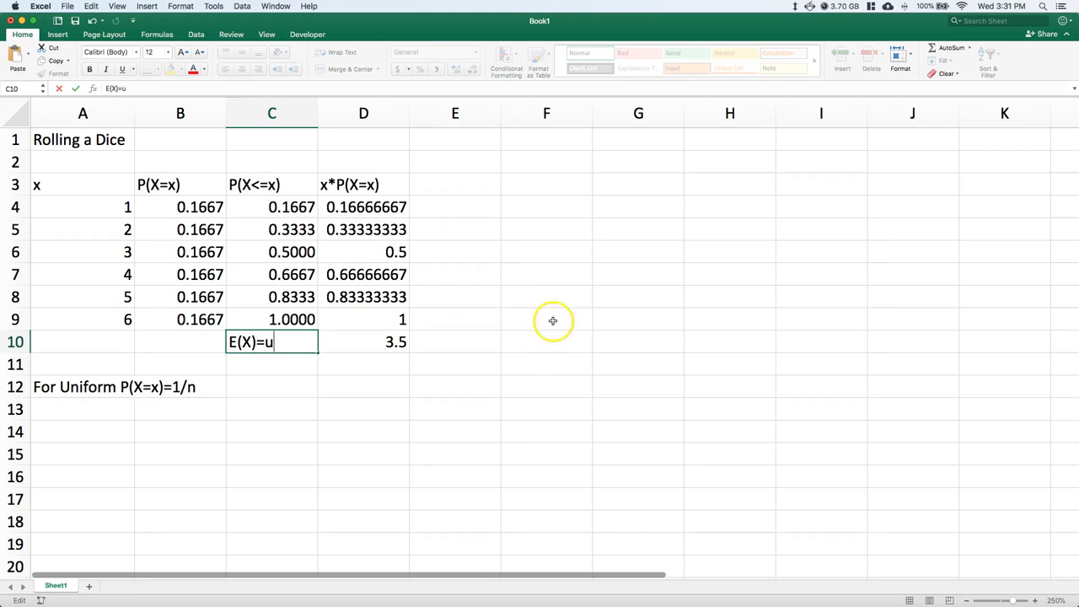
Step: Head column E with (x-u)^2*P(X=x) for the variance calculation
click(455, 184)
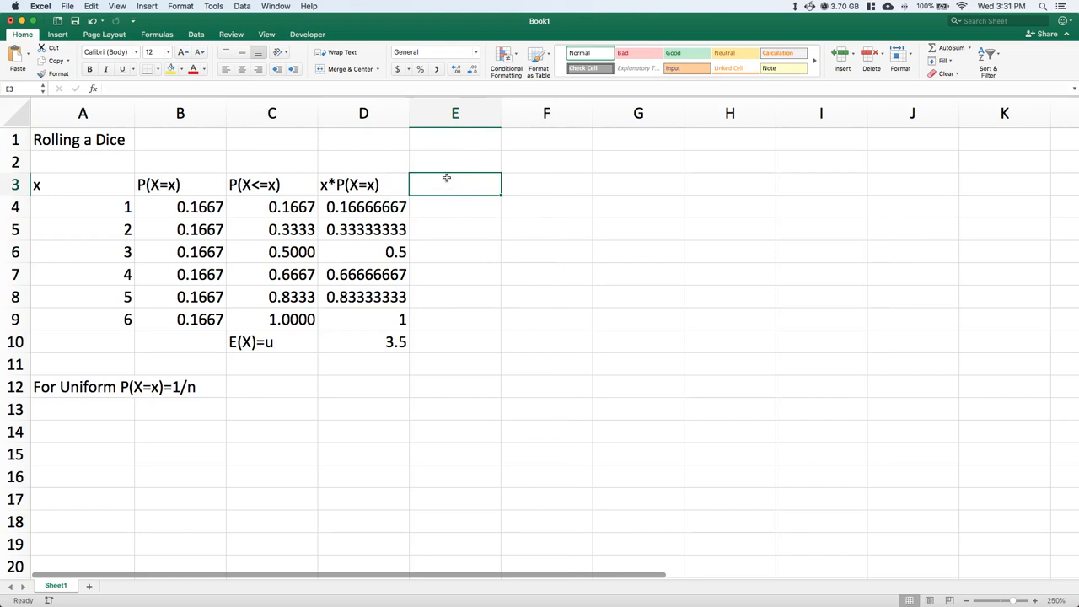
text((x)
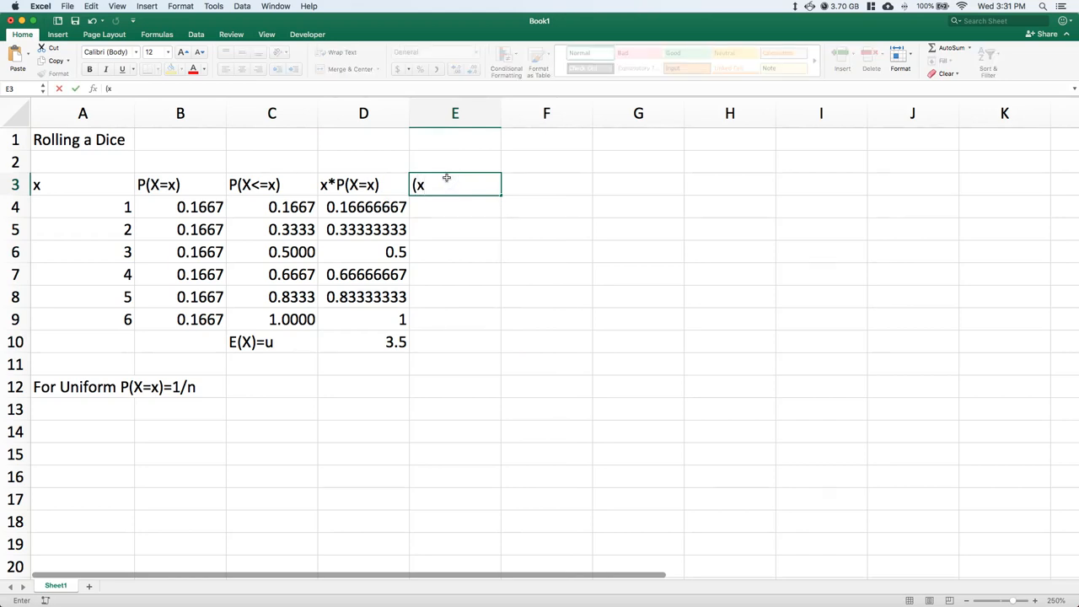
text(-u))
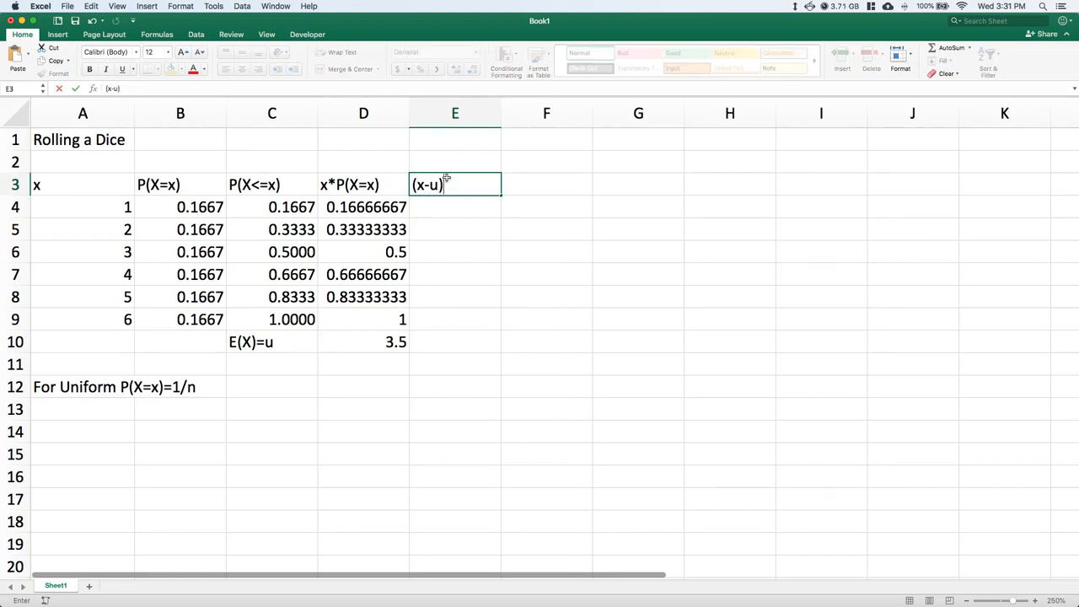
text(^2)
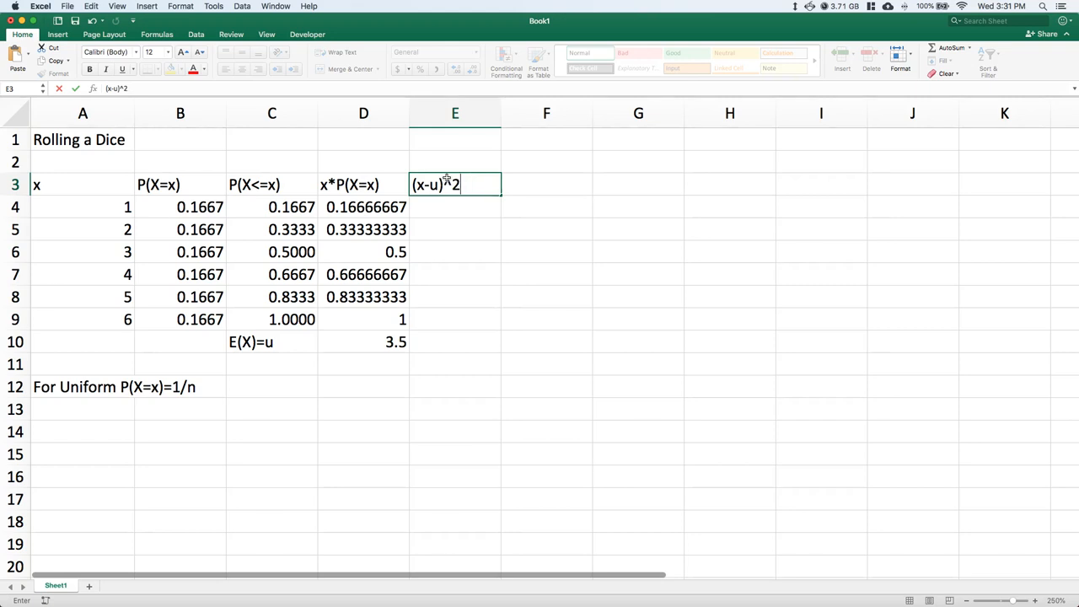
text(*P(X=x)
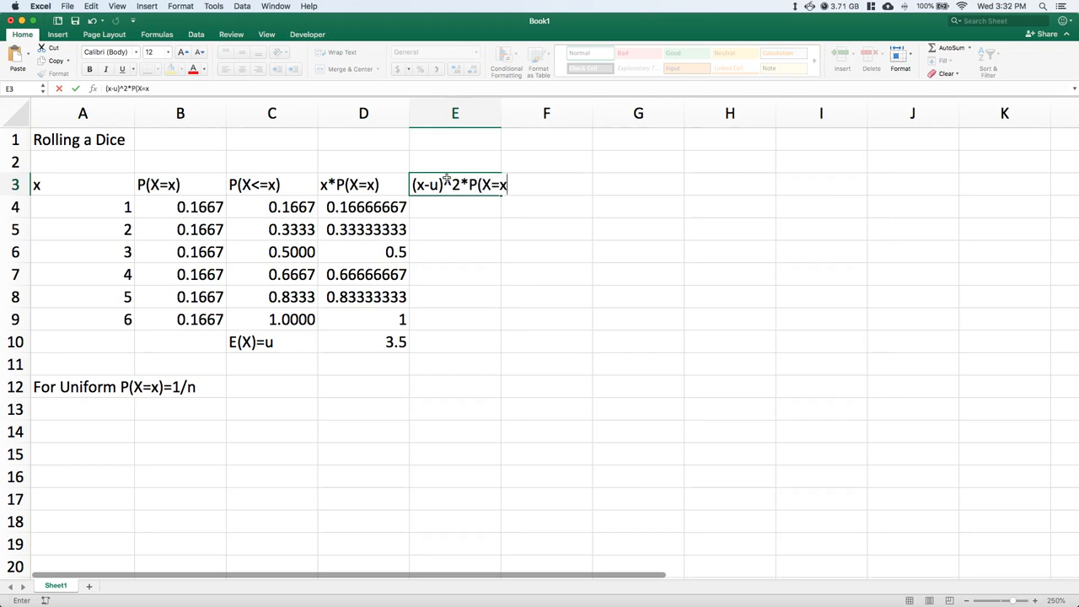
text())
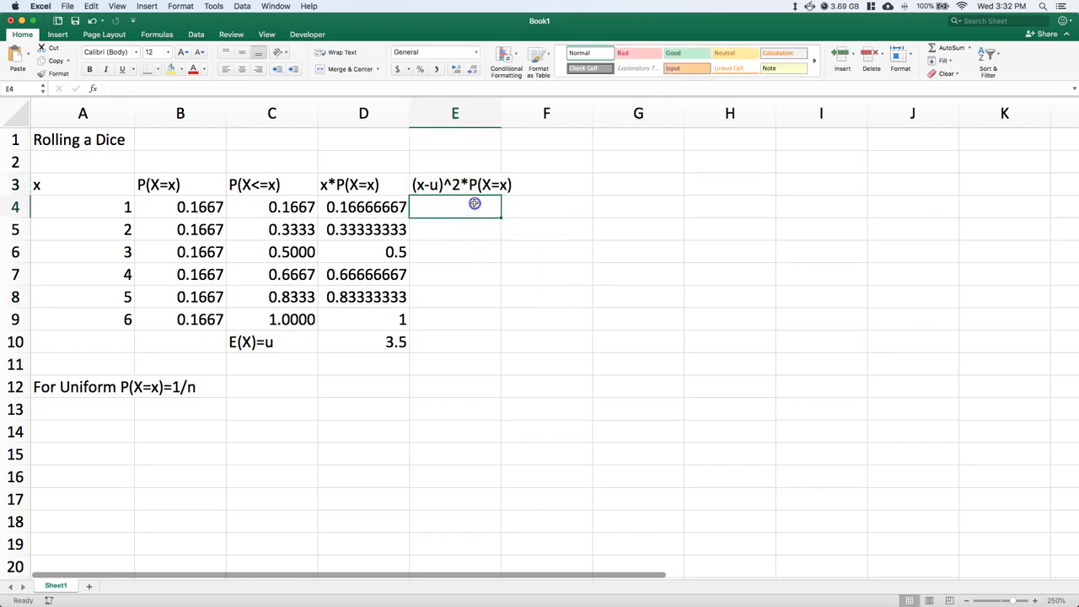
Step: Enter =(A4-$D$10)^2*B4 in E4 and fill to E9, then begin the Var( label
text(=()
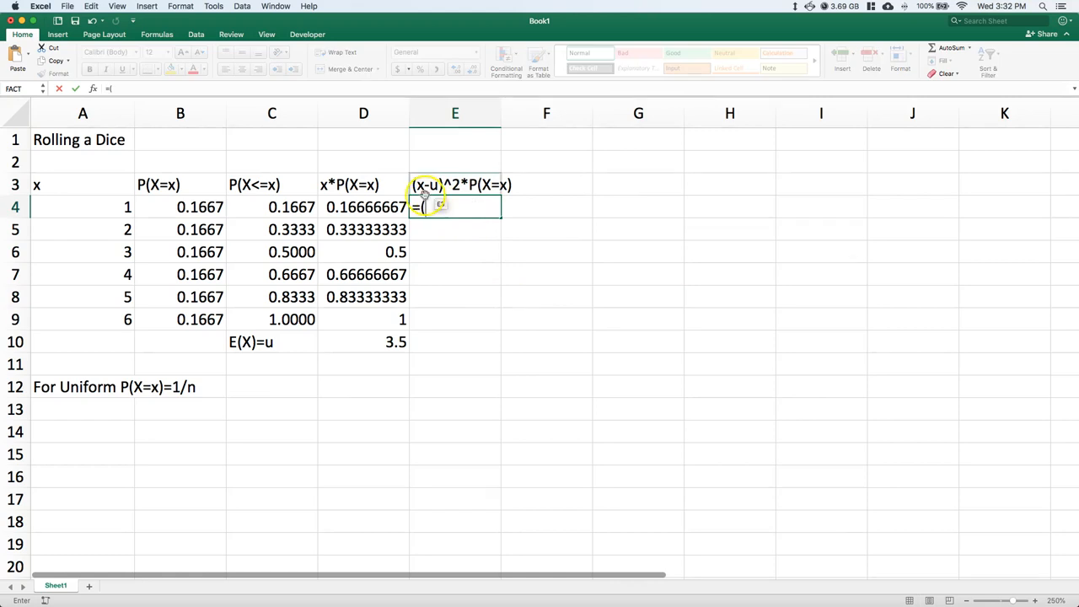
click(81, 206)
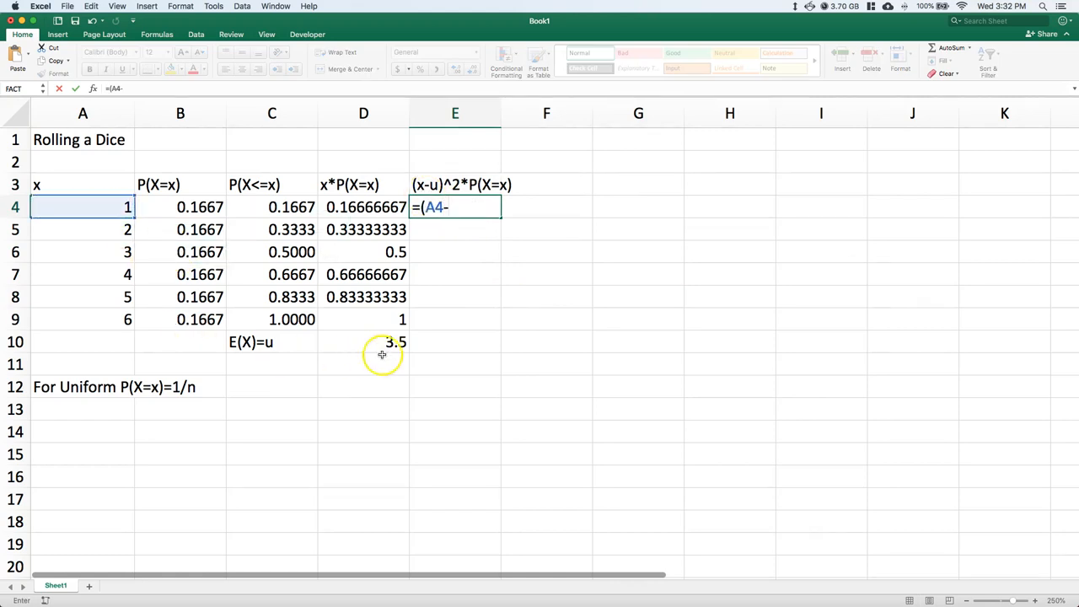
click(381, 340)
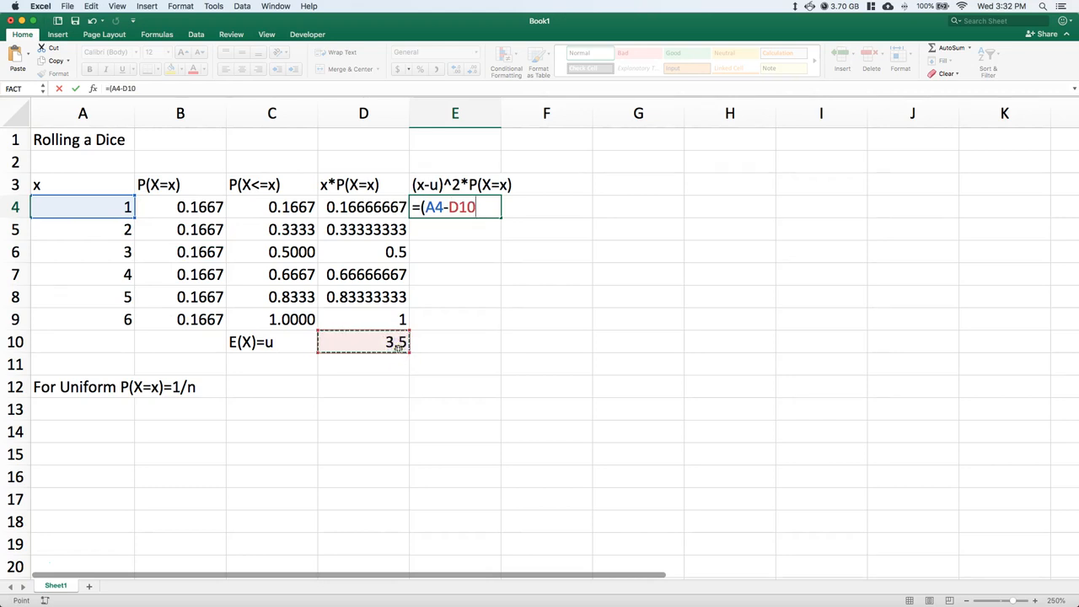
key(F4)
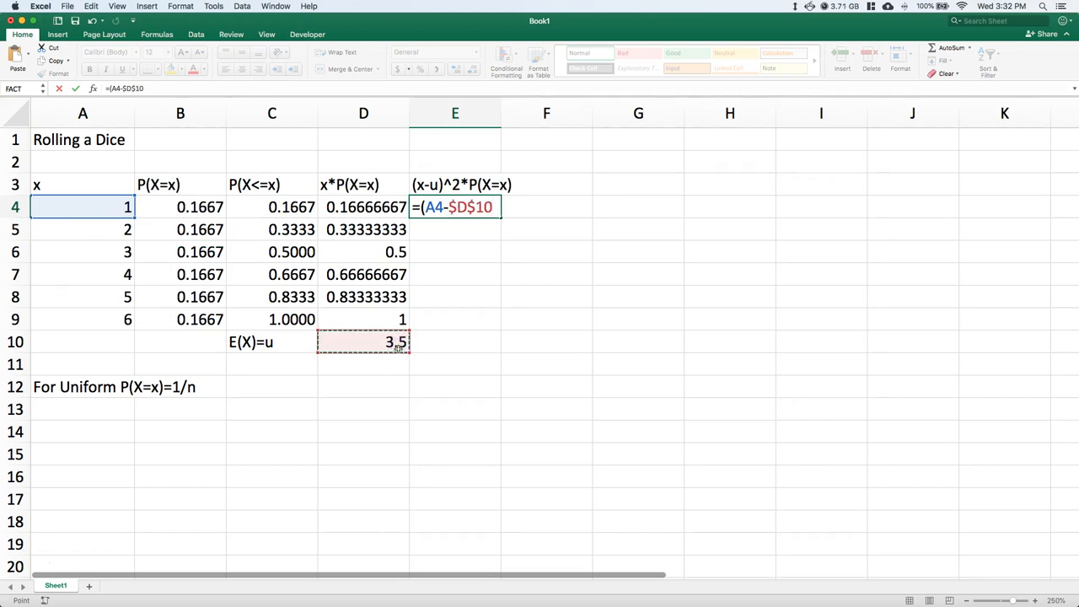
text()^2)
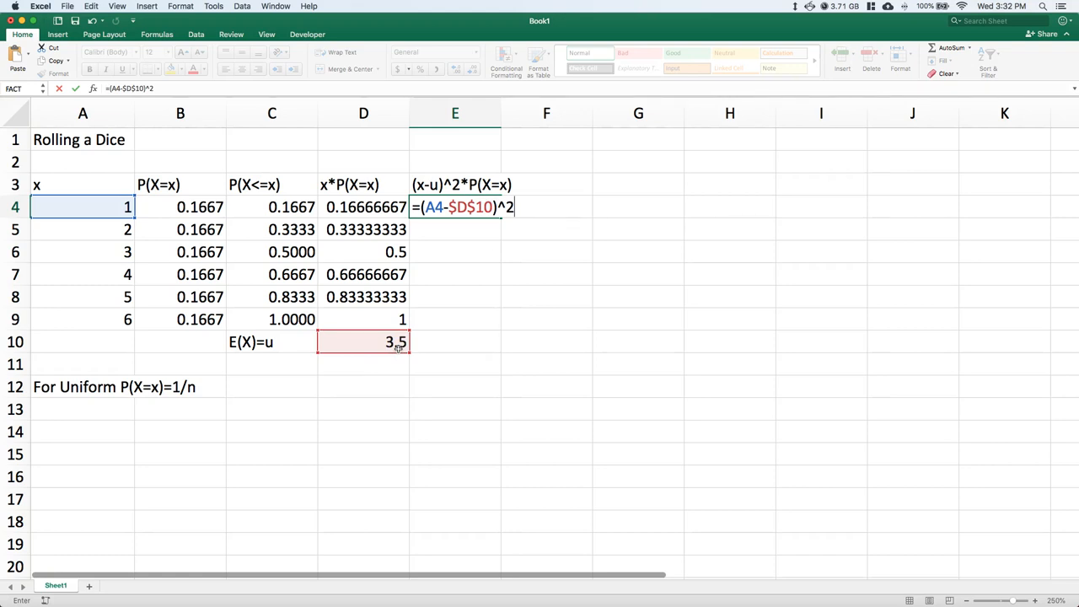
click(179, 205)
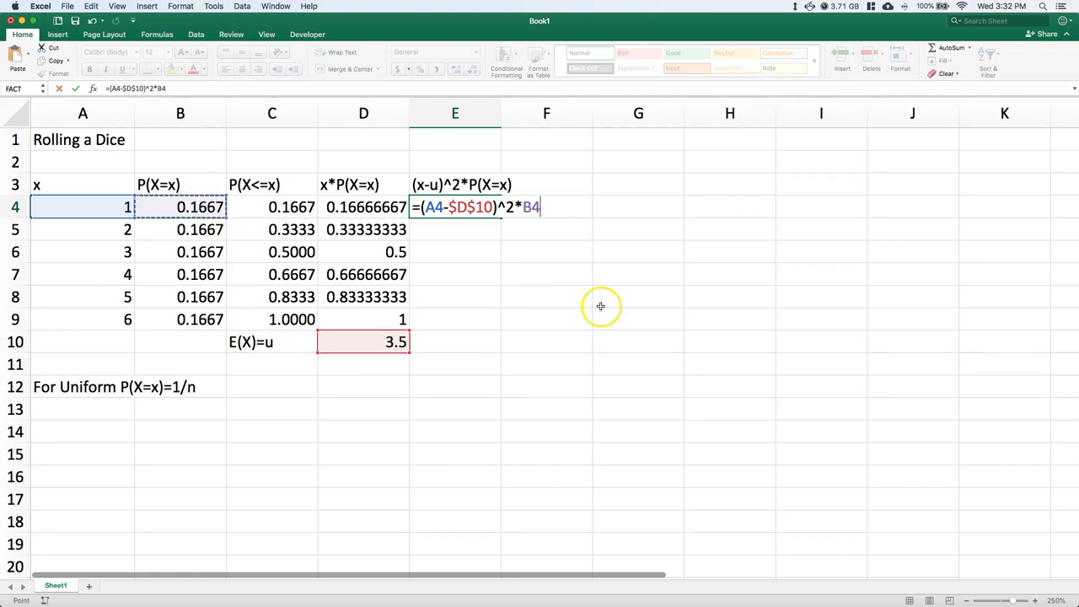
mouse_move(600, 307)
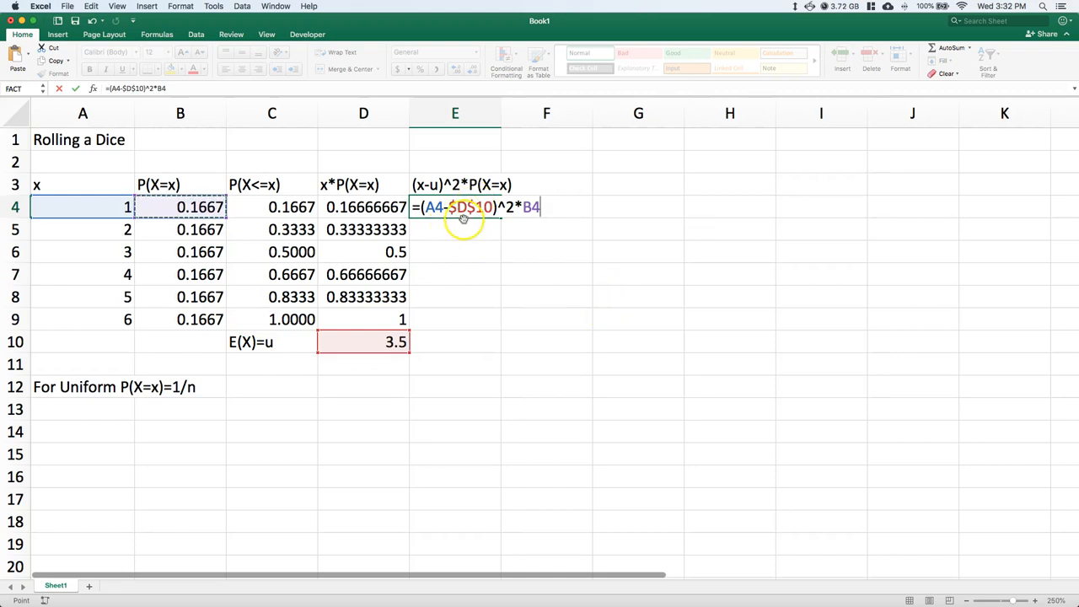
key(Enter)
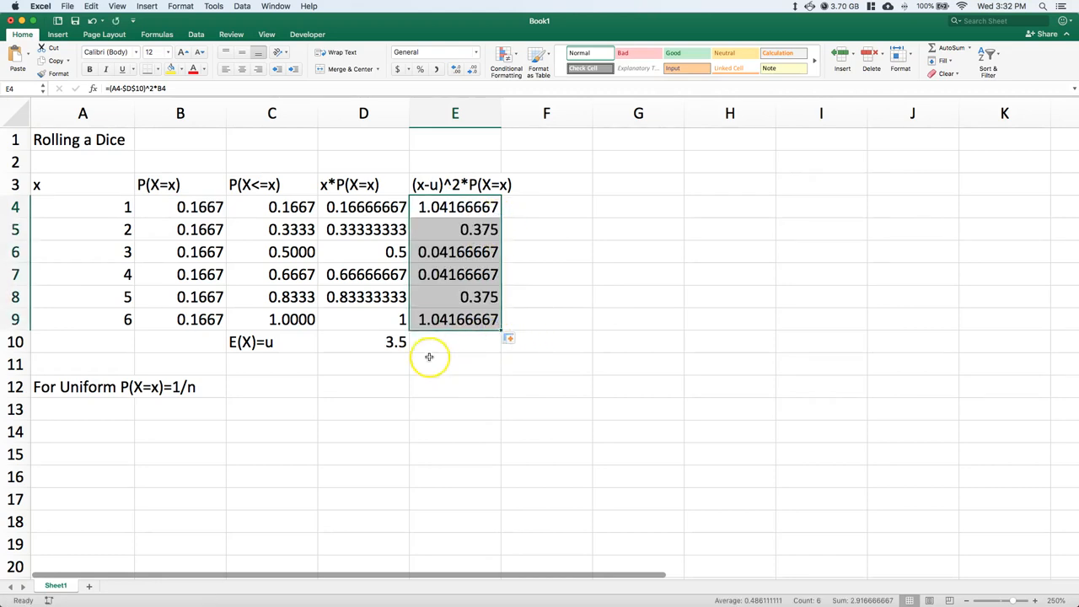
text(Var(X)
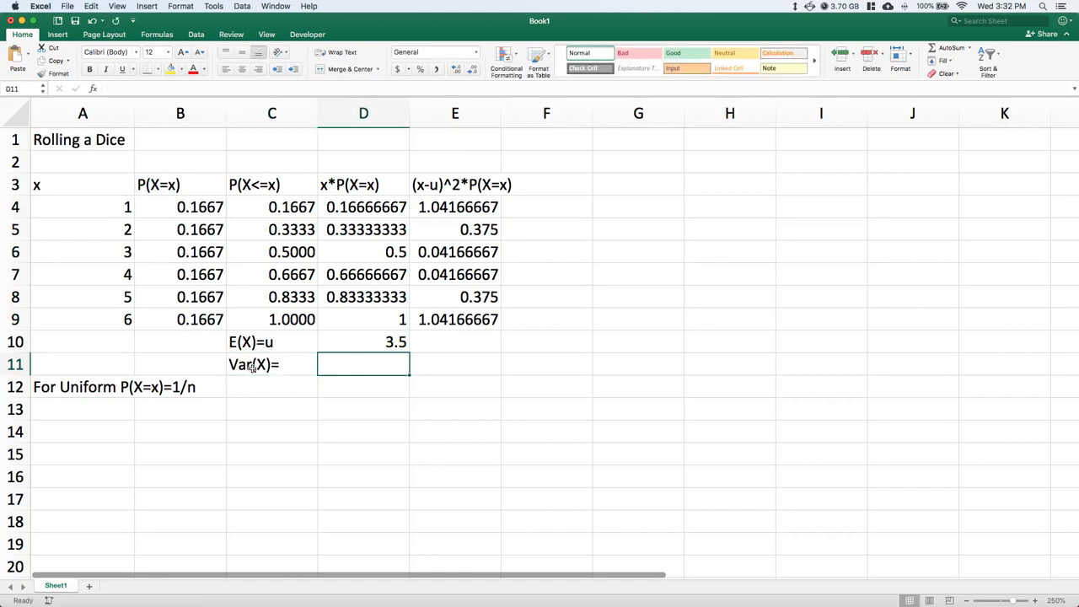
Step: Compute Var(X) in D11 as =SUM(E4:E9), giving 2.91666667
text(=sum()
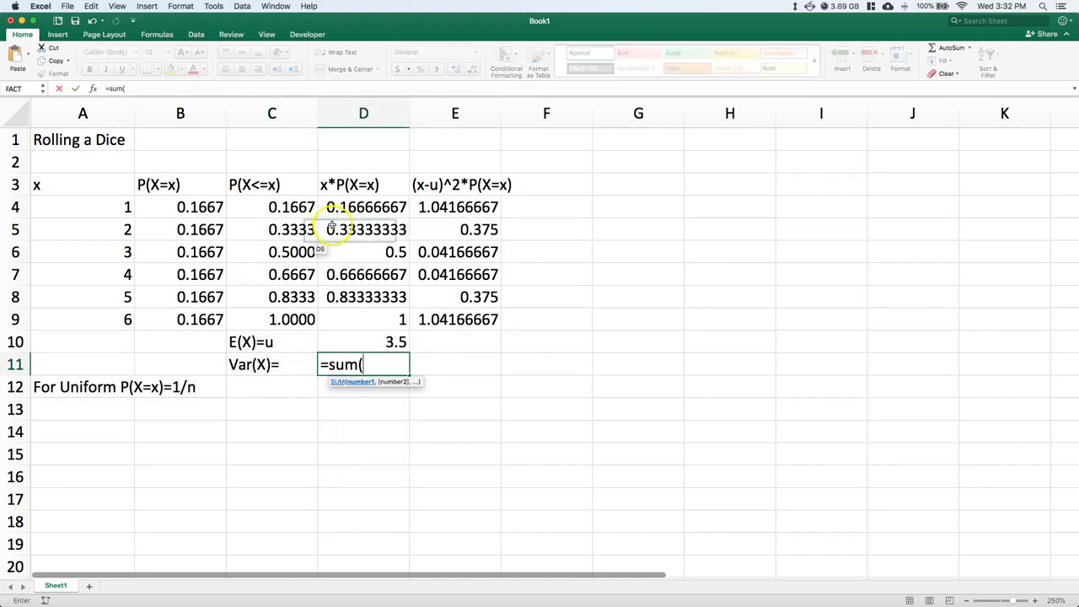
drag(455, 207, 455, 321)
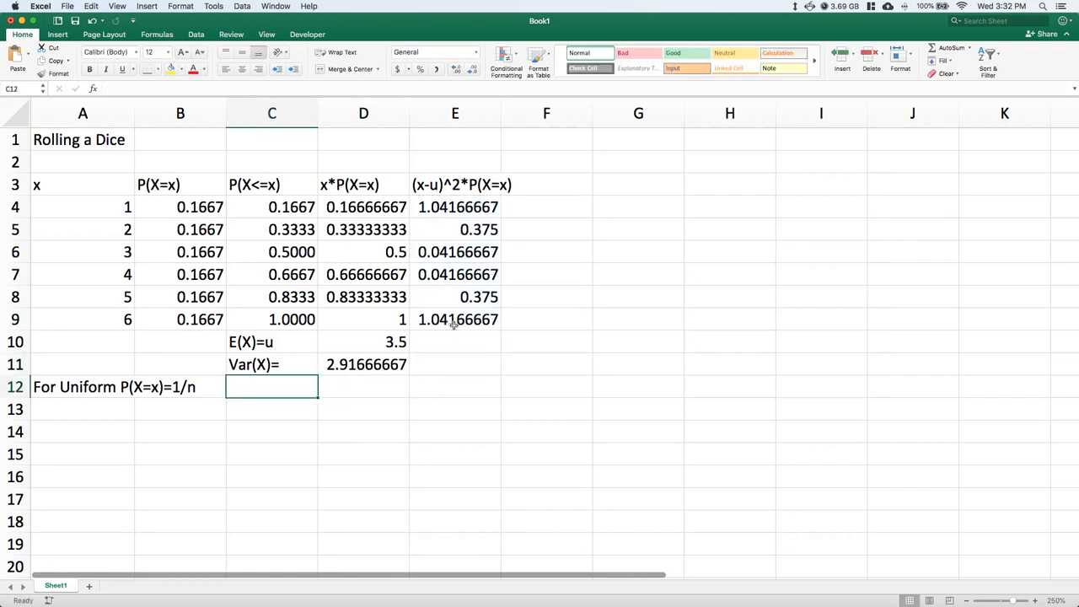
mouse_move(81, 412)
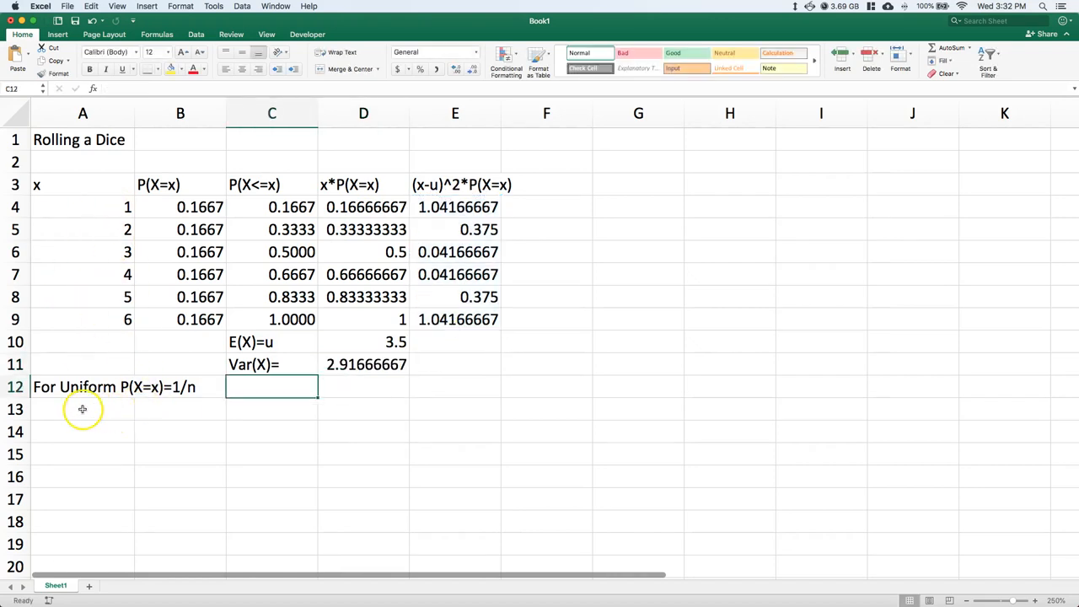
Step: Write the shortcut note E(X)=(b+a)/2 in A13 under the uniform note
click(81, 410)
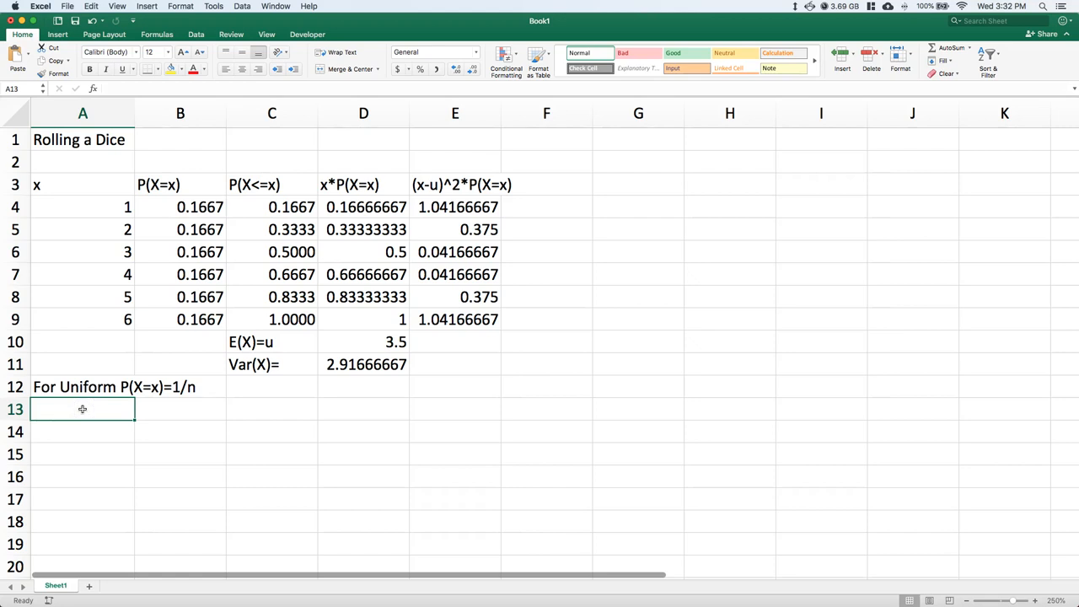
text(E(X)
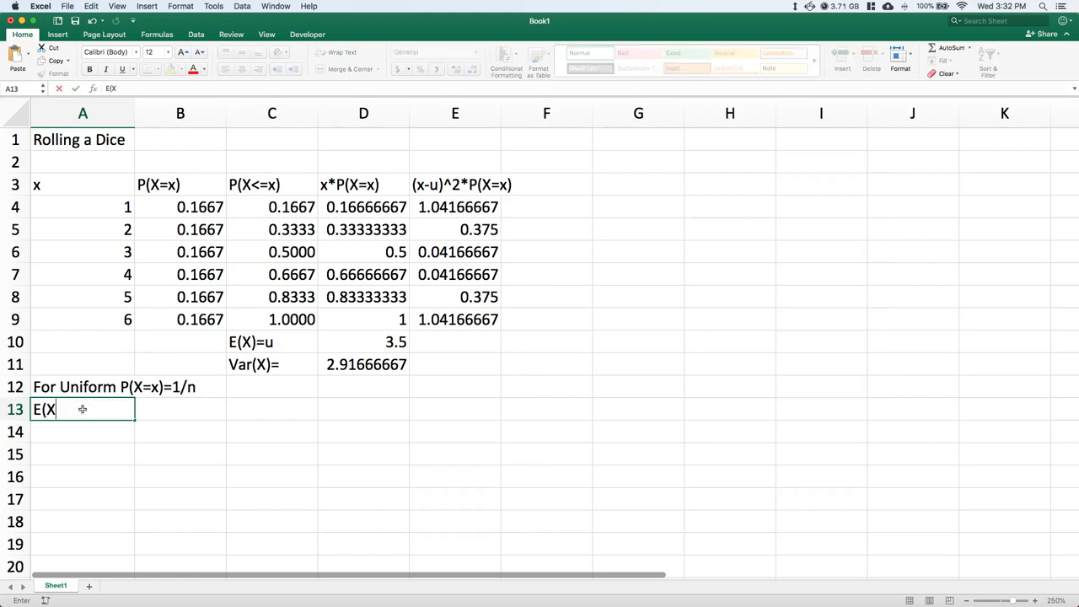
text()=)
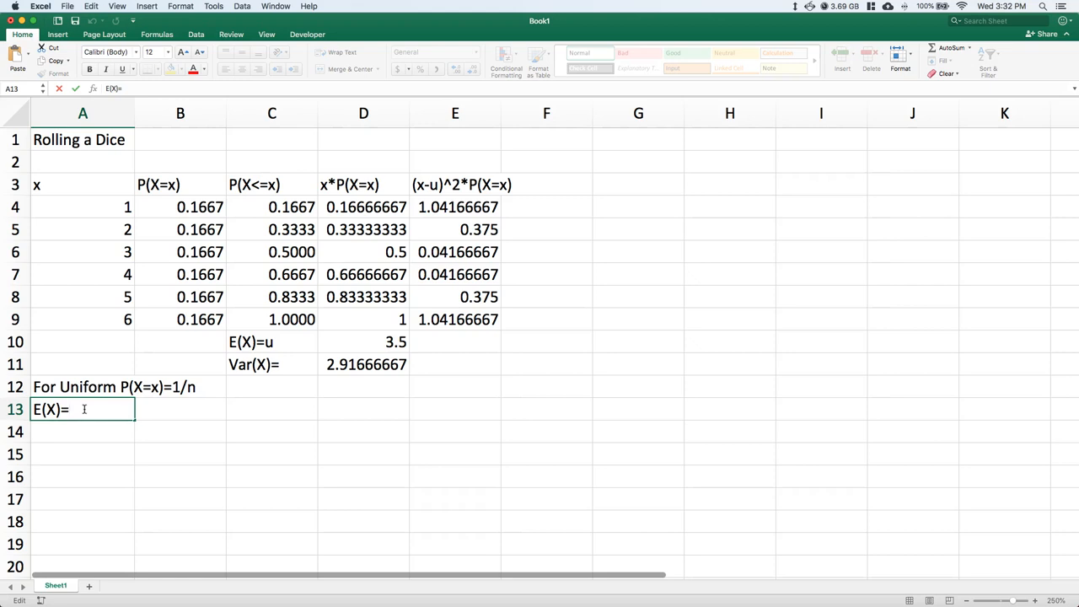
text((B+)
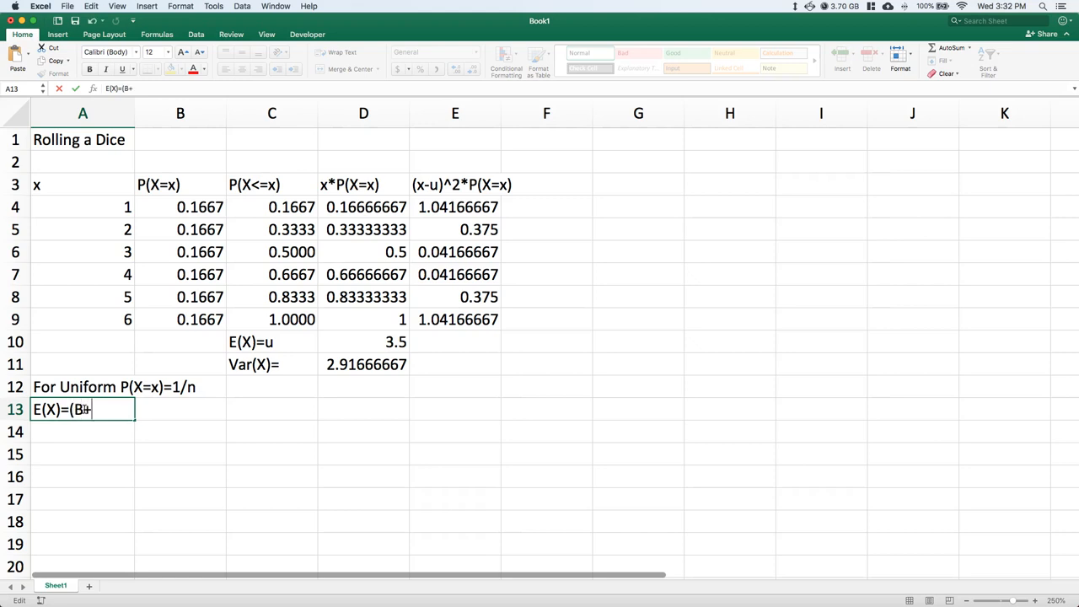
key(Backspace)
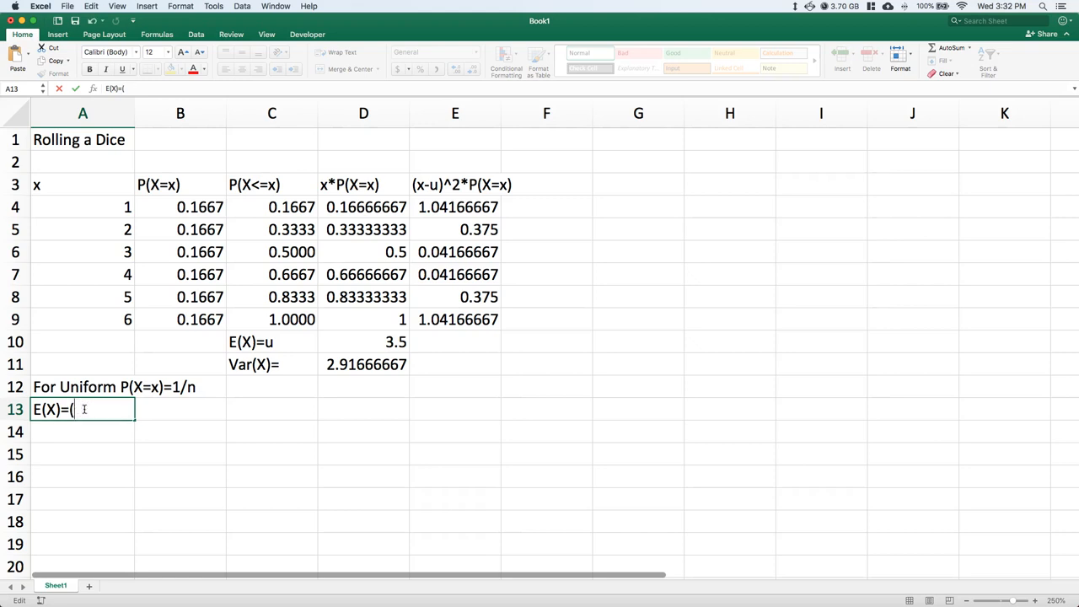
text(b+a)
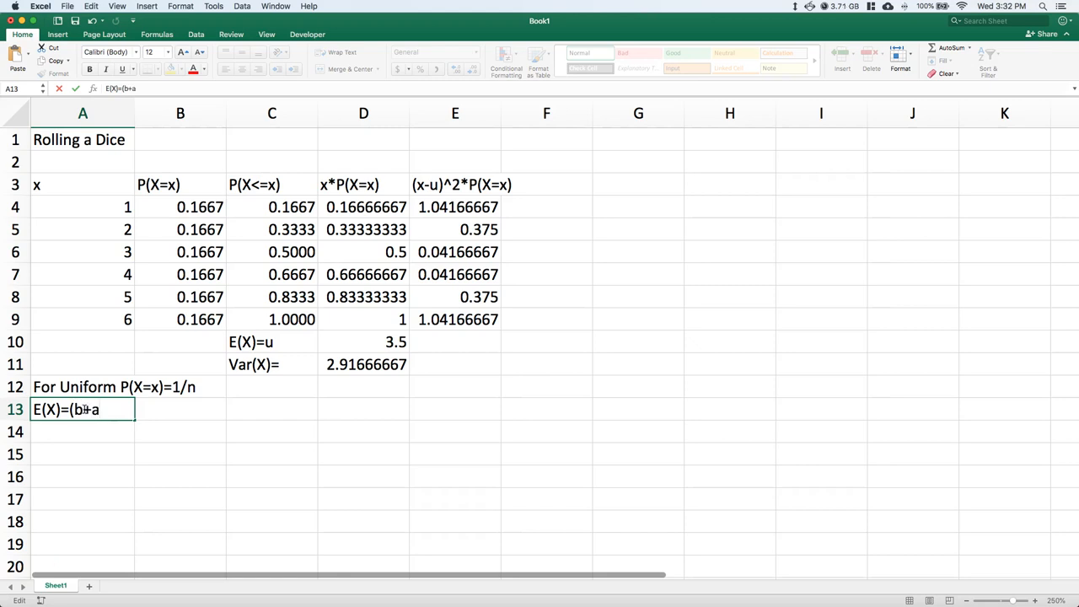
text()/2)
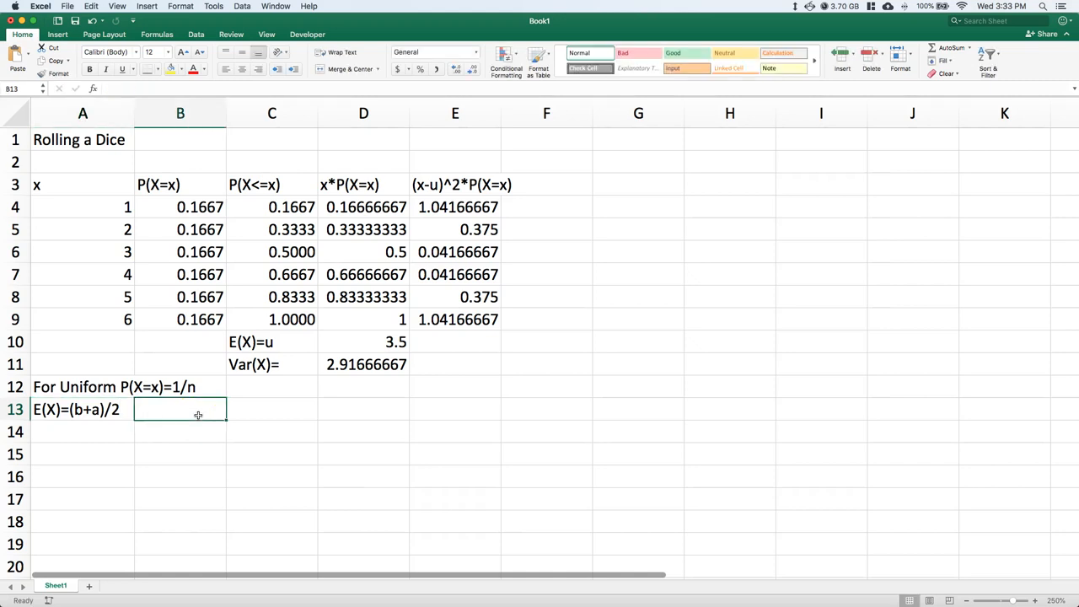
mouse_move(233, 428)
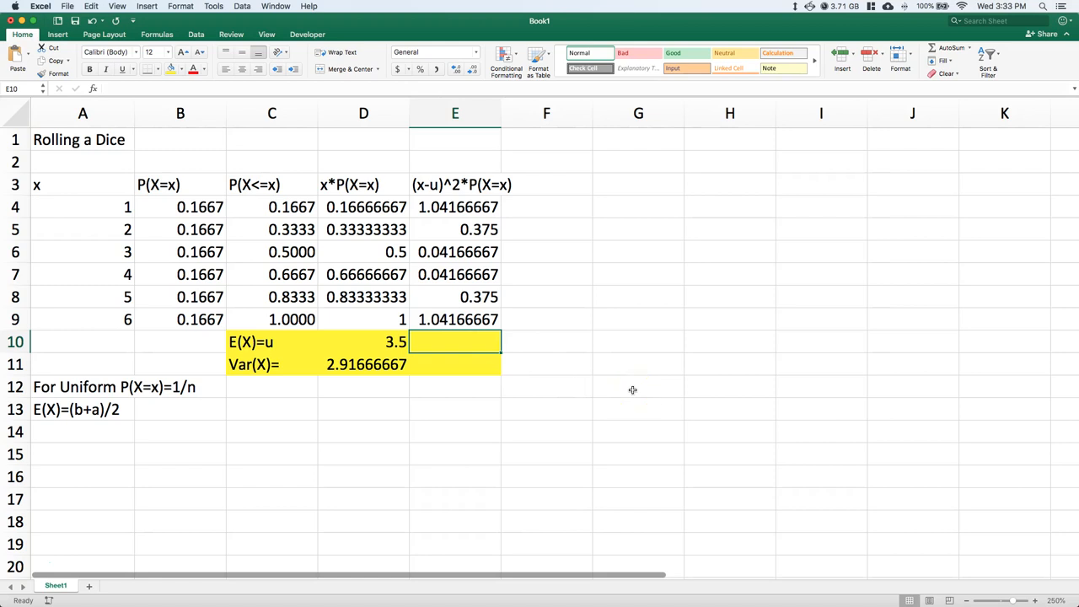
Step: Enter the E(X) shortcut =(A9+A4)/2 in E10 from the largest and smallest outcomes, giving 3.5
text(=)
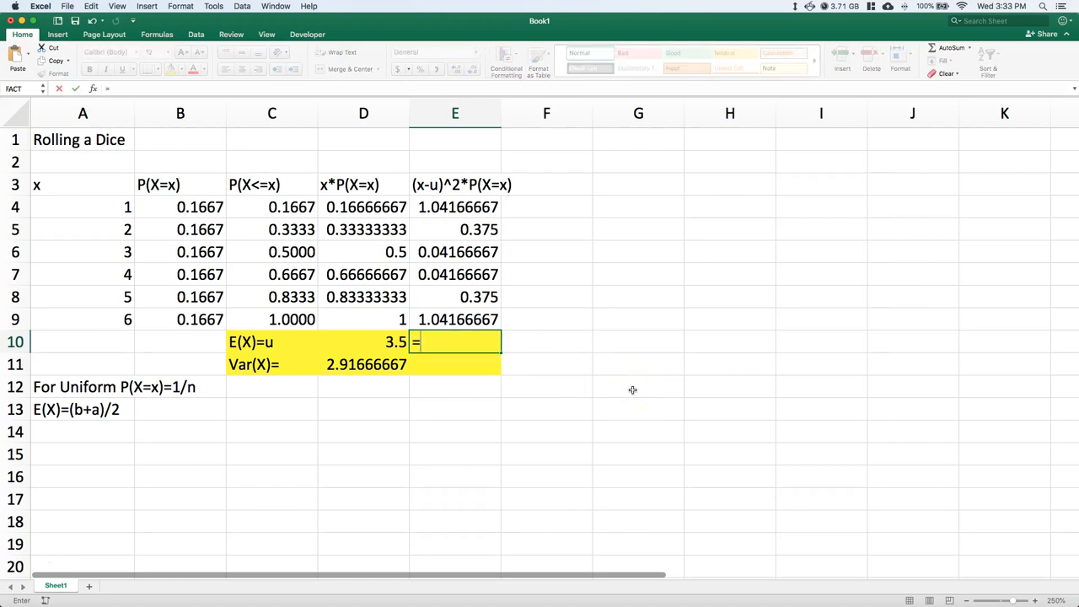
click(81, 319)
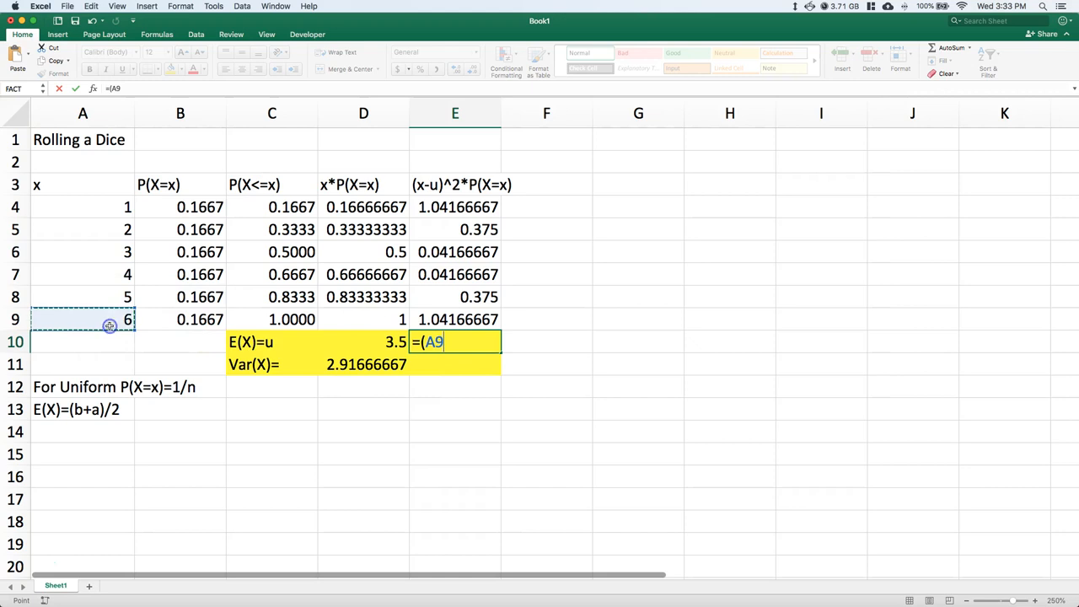
text(+)
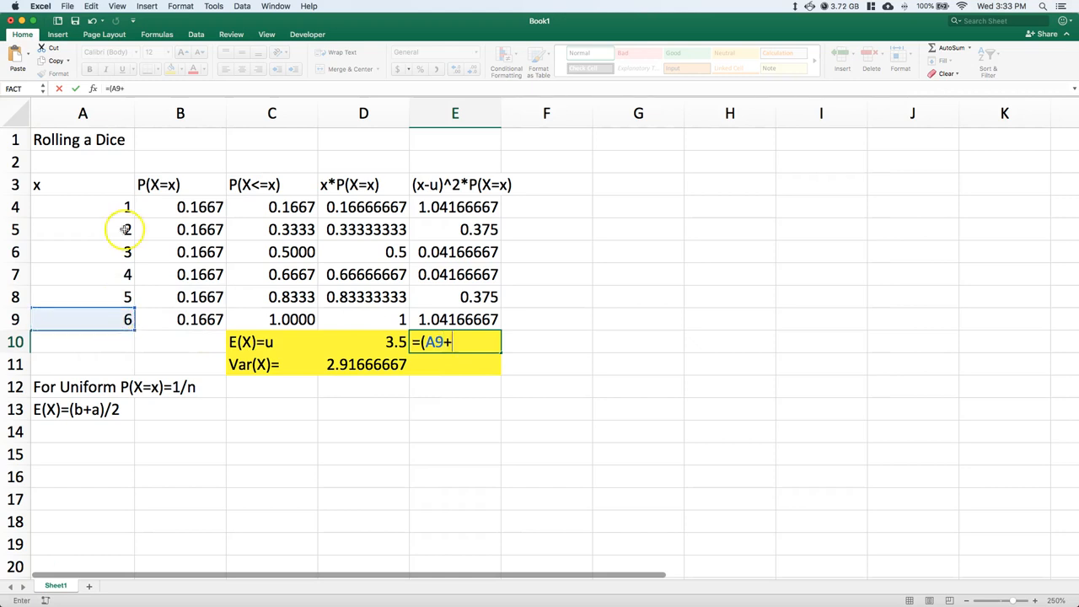
click(108, 206)
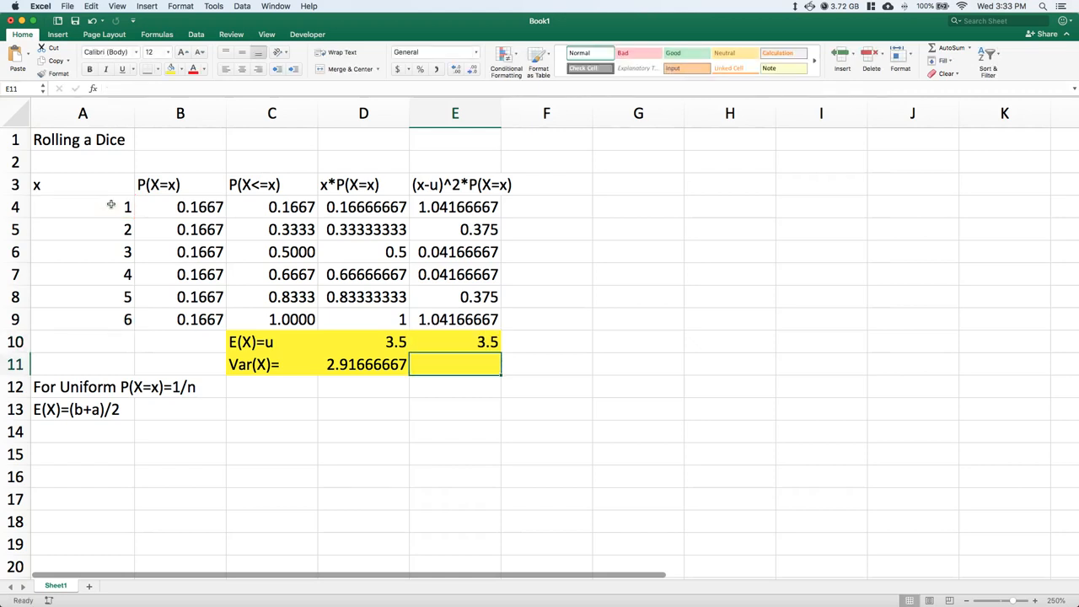
Step: Write the note Var(X)=((b-a+1)^2-1)/12 in A14 below the E(X) shortcut
click(54, 435)
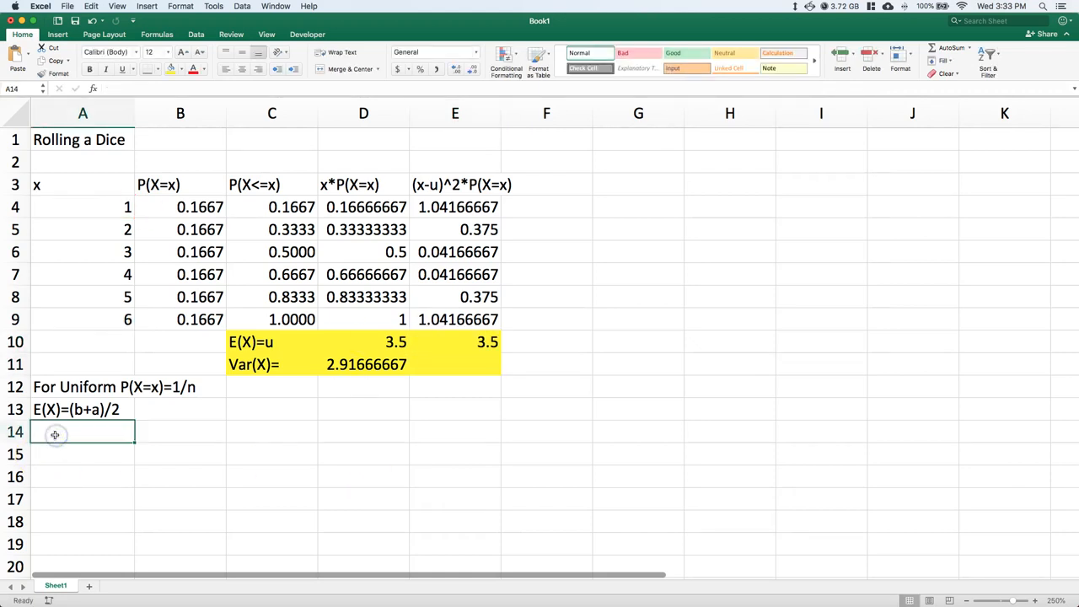
text(Var()
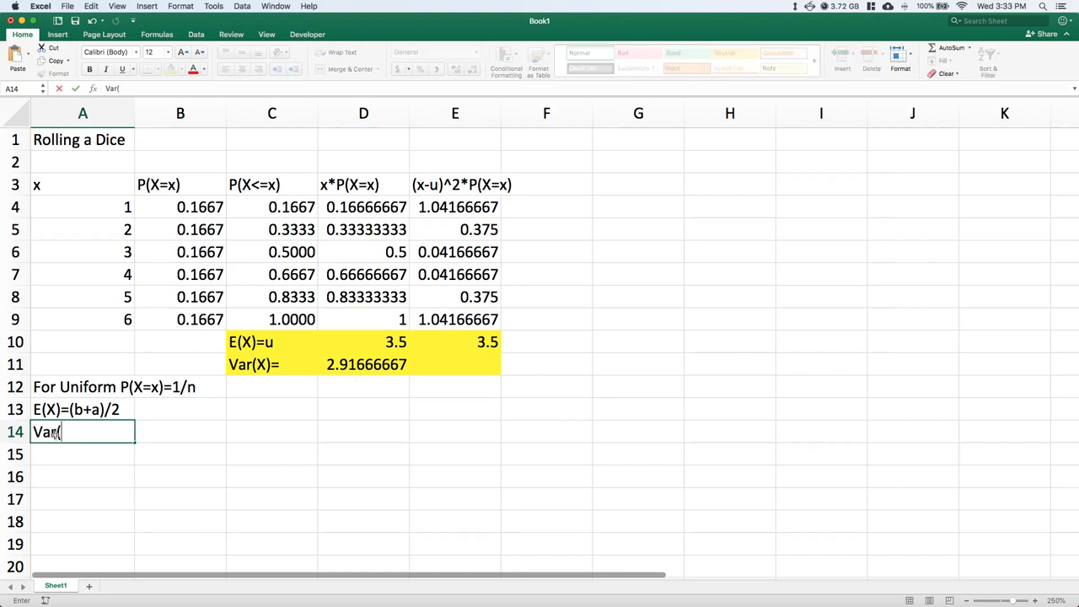
text((X)
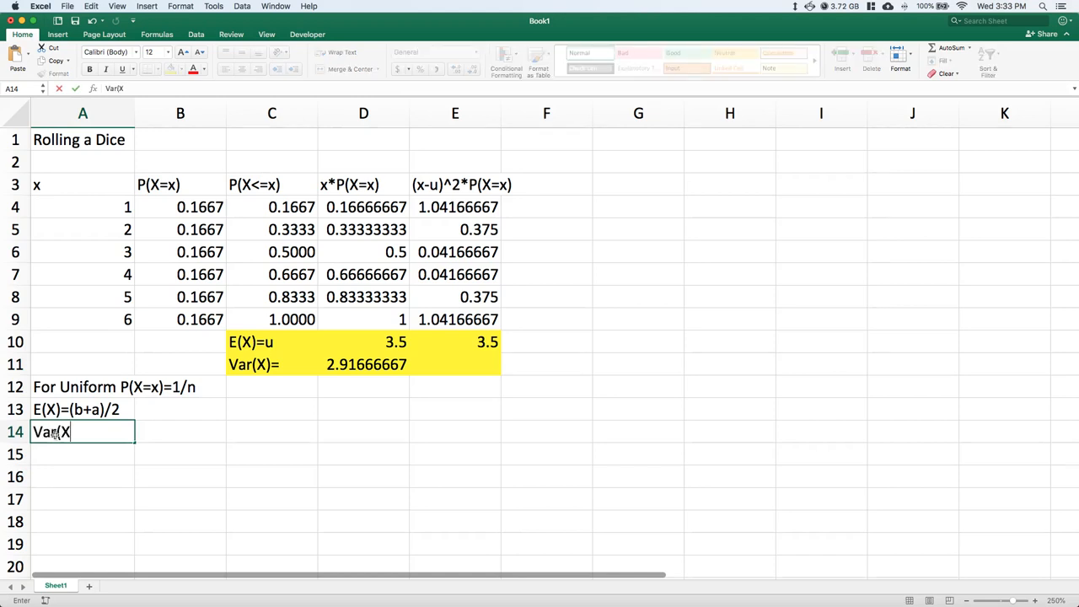
text()=)
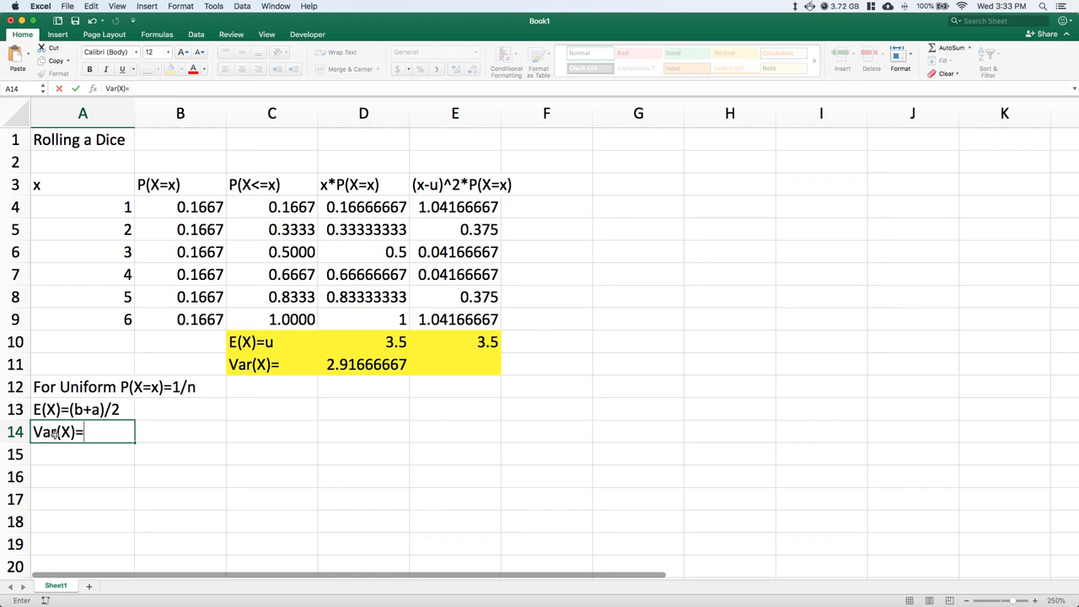
text(()
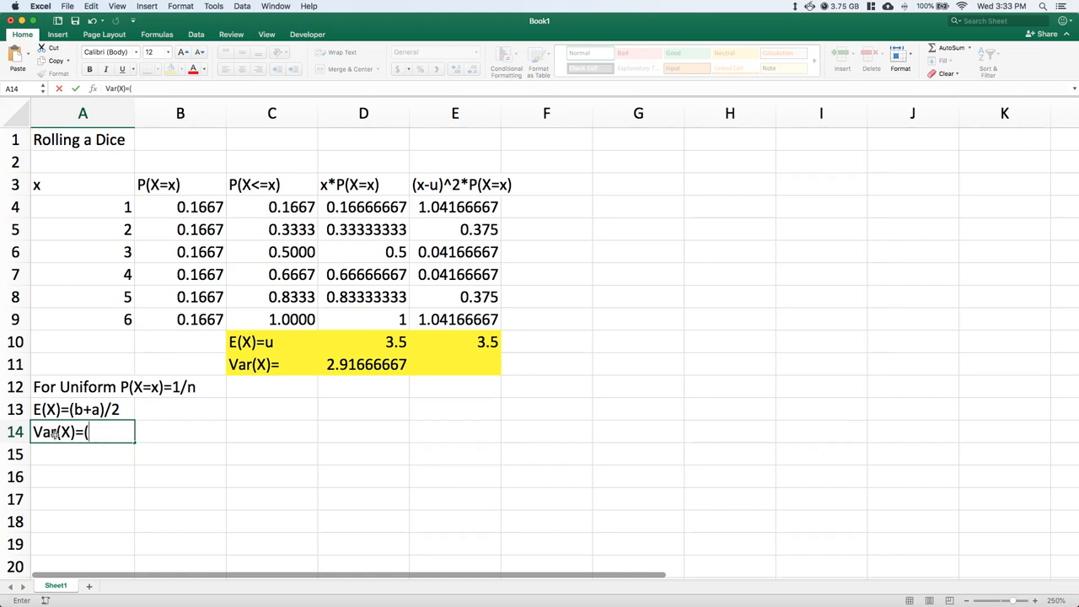
text(()
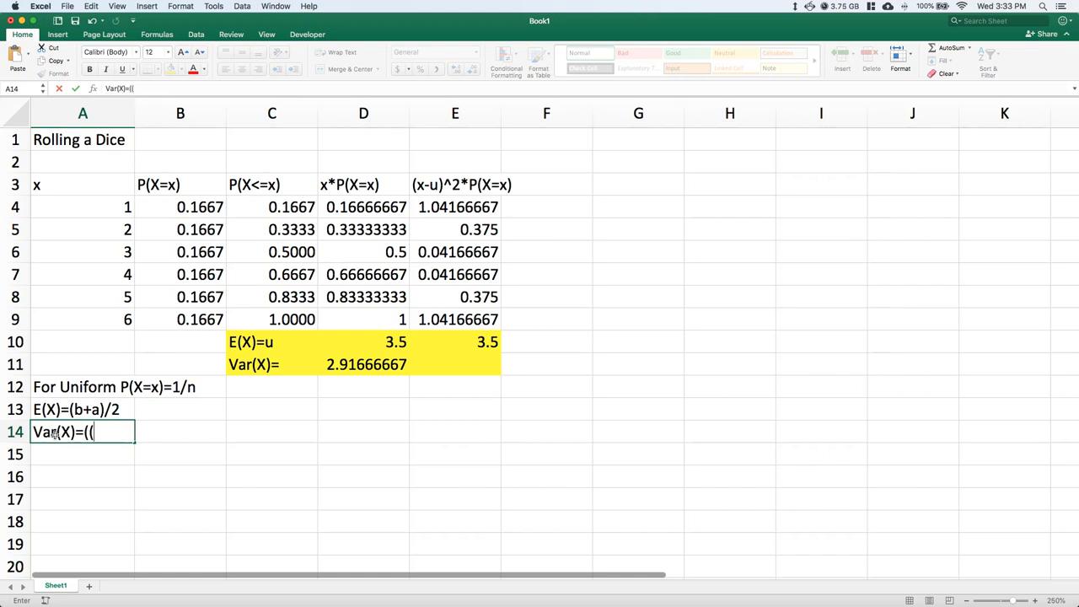
text(b)
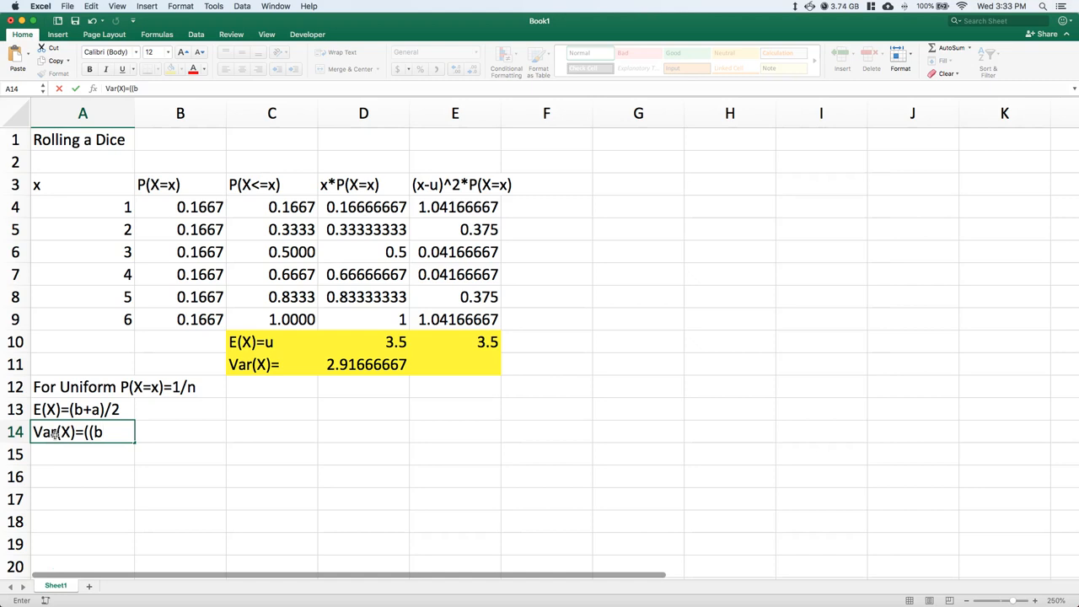
text(-a)
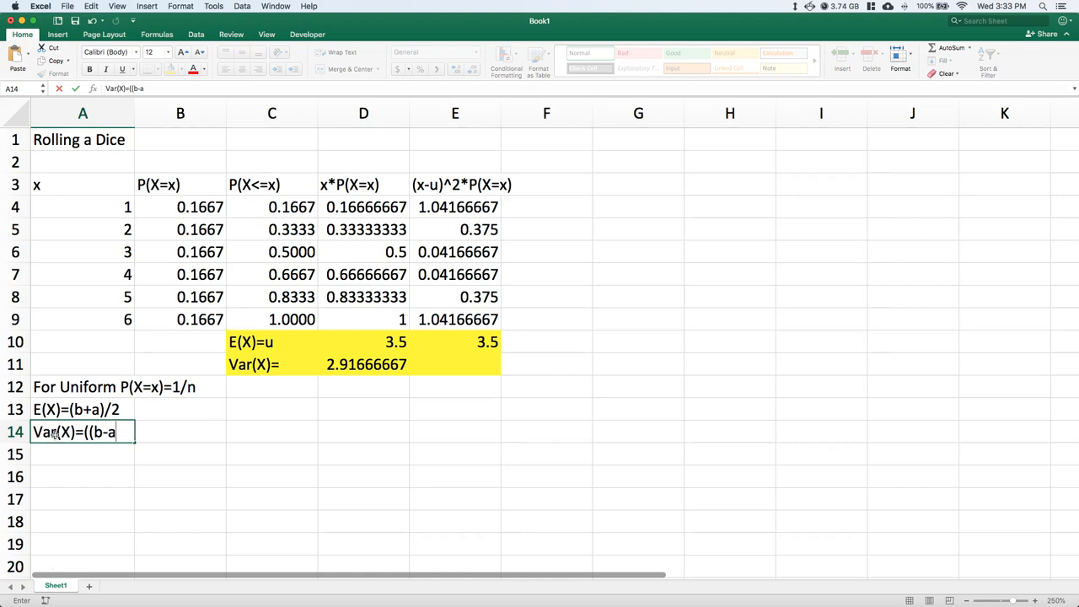
text(+1)
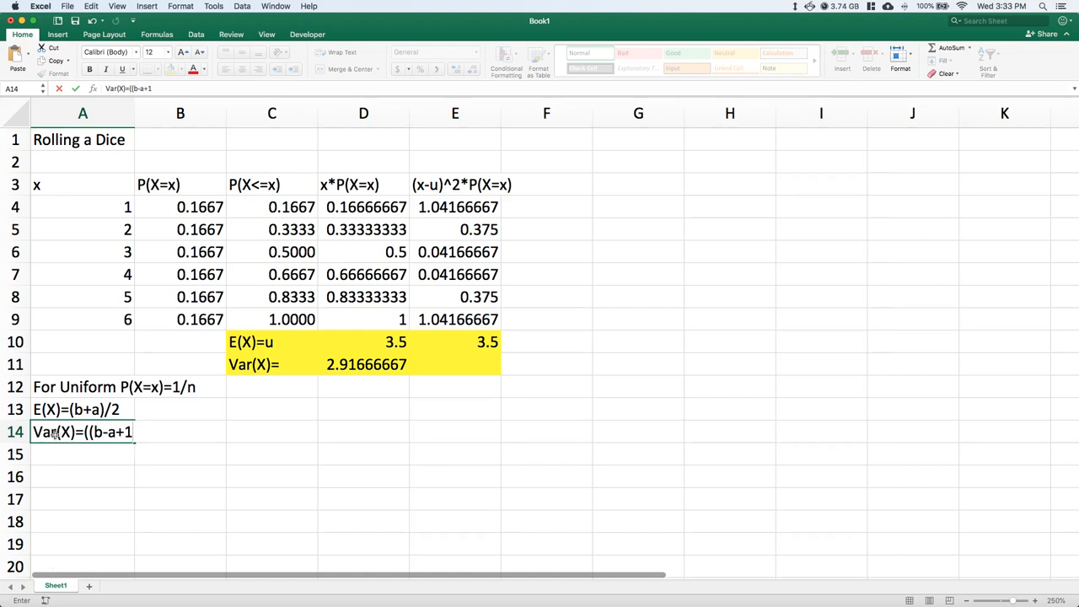
text()^2)
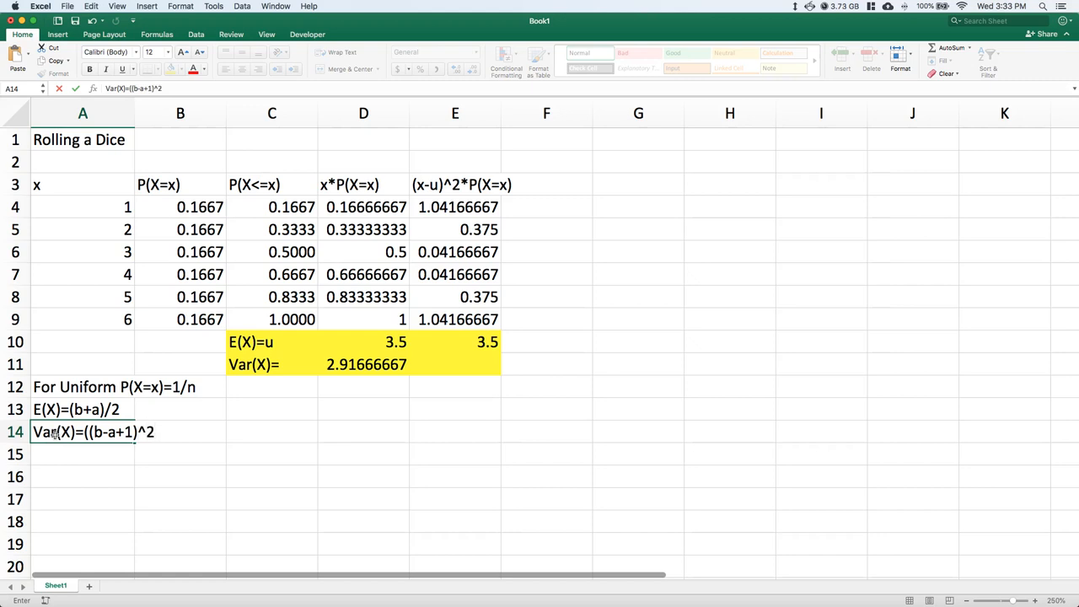
text(-1)
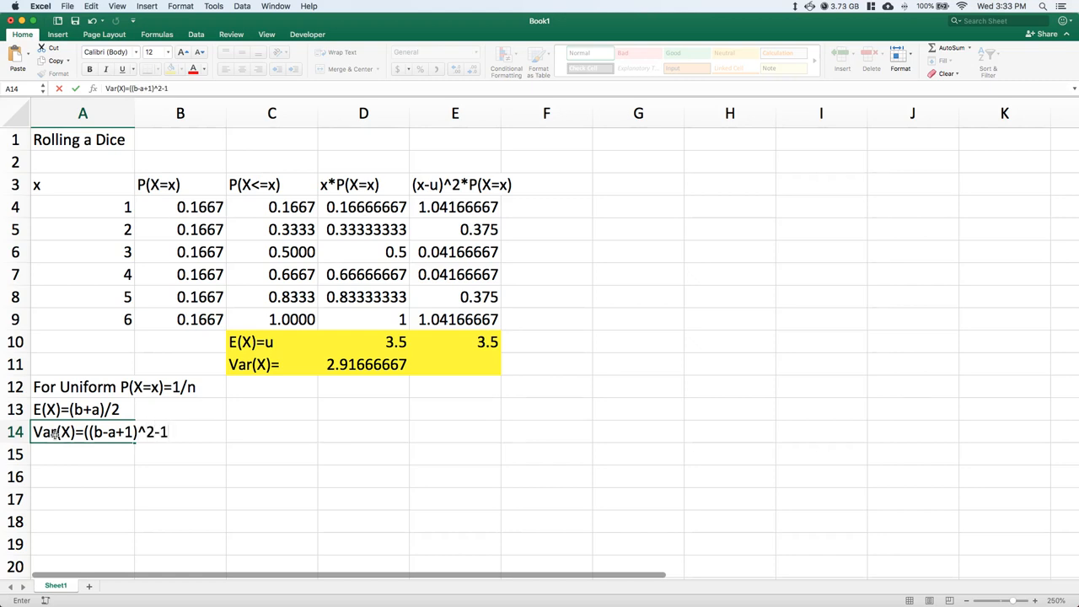
text(/12)
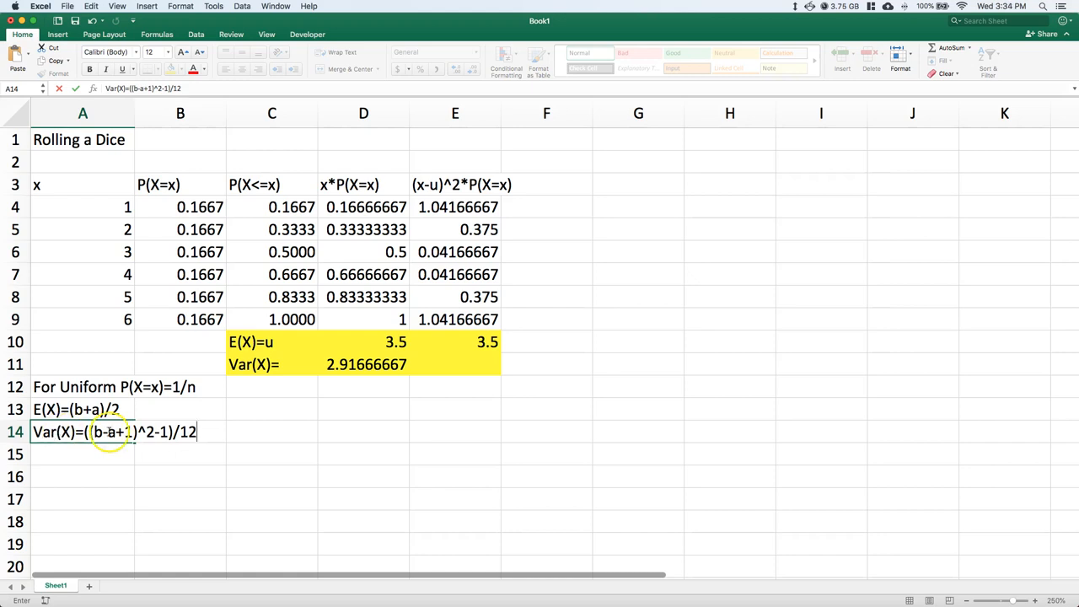
mouse_move(150, 422)
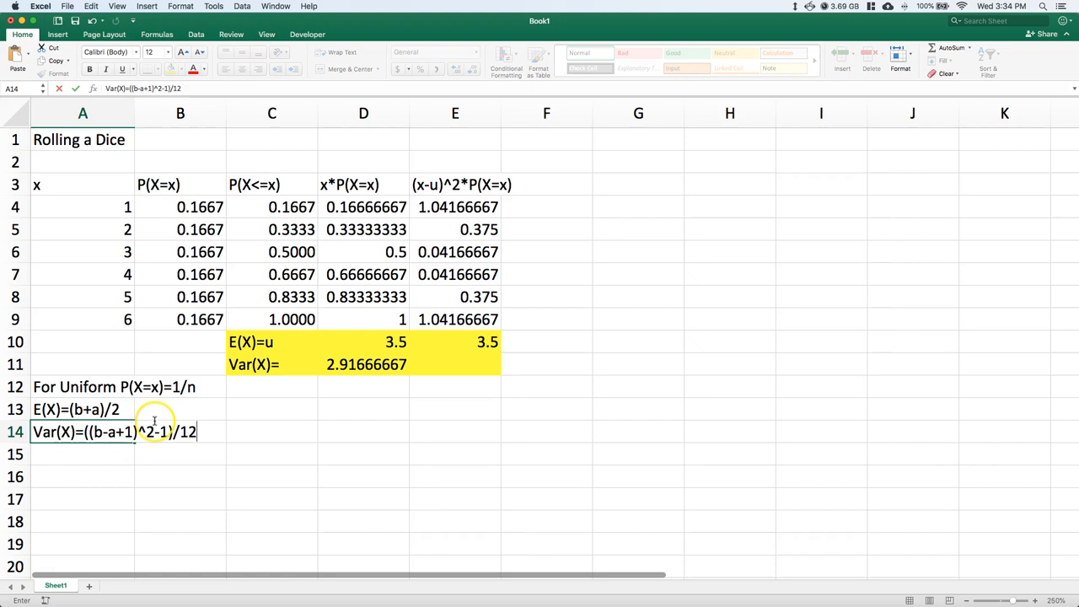
mouse_move(95, 234)
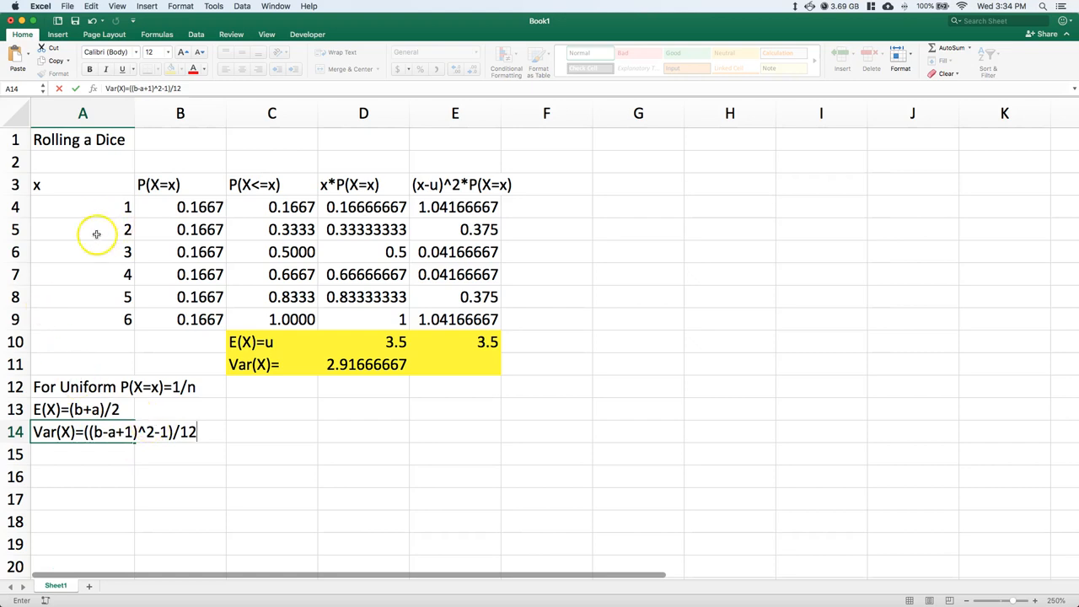
mouse_move(176, 192)
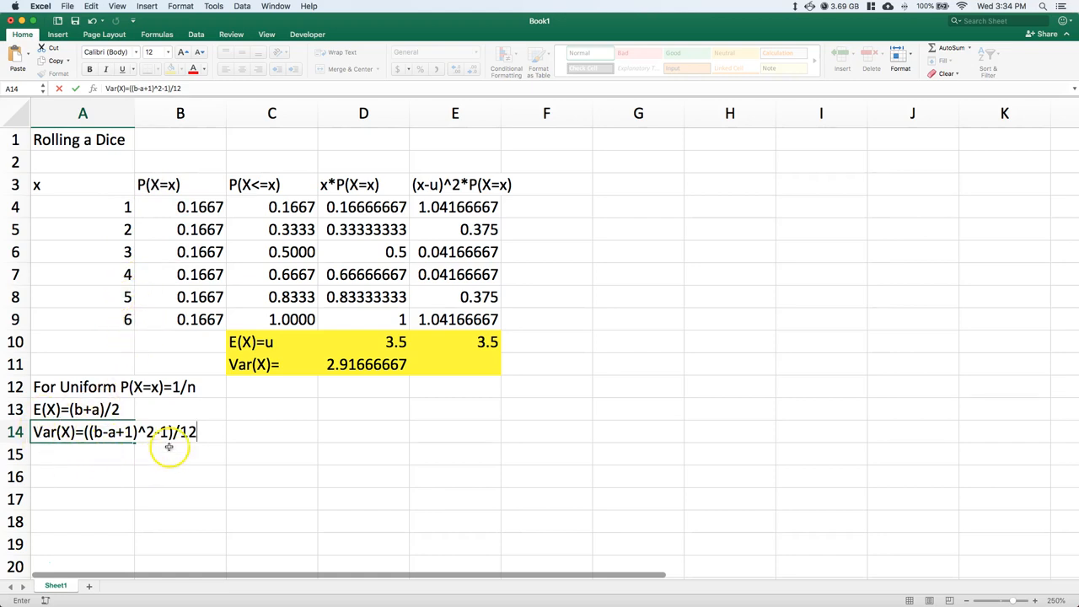
mouse_move(453, 317)
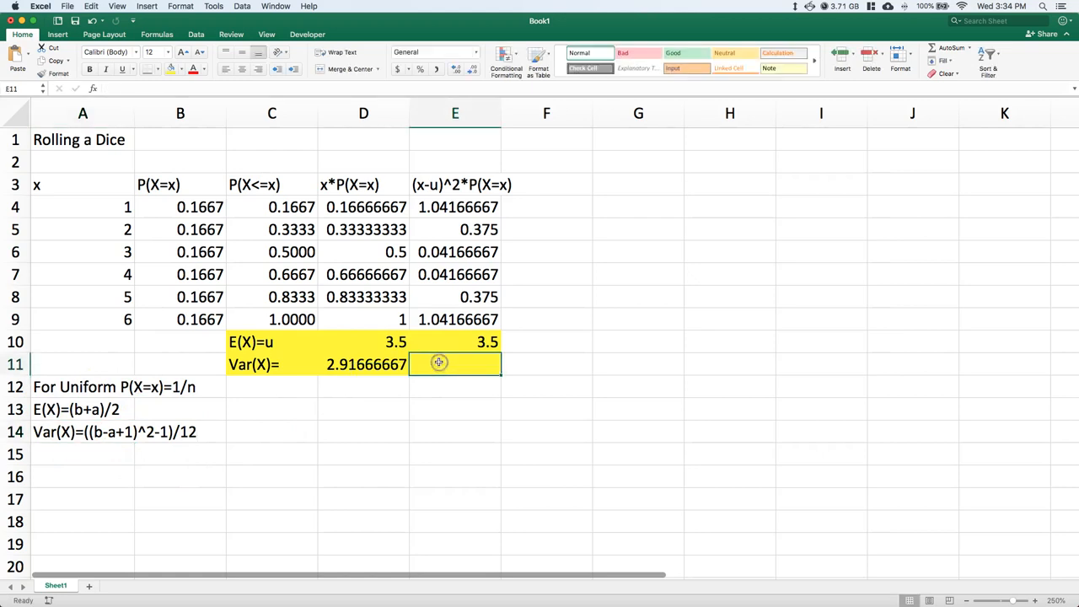
Step: Enter =((A9-A4+1)^2-1)/12 in E11, giving 2.91666667 to match the original Var(X)
text(=)
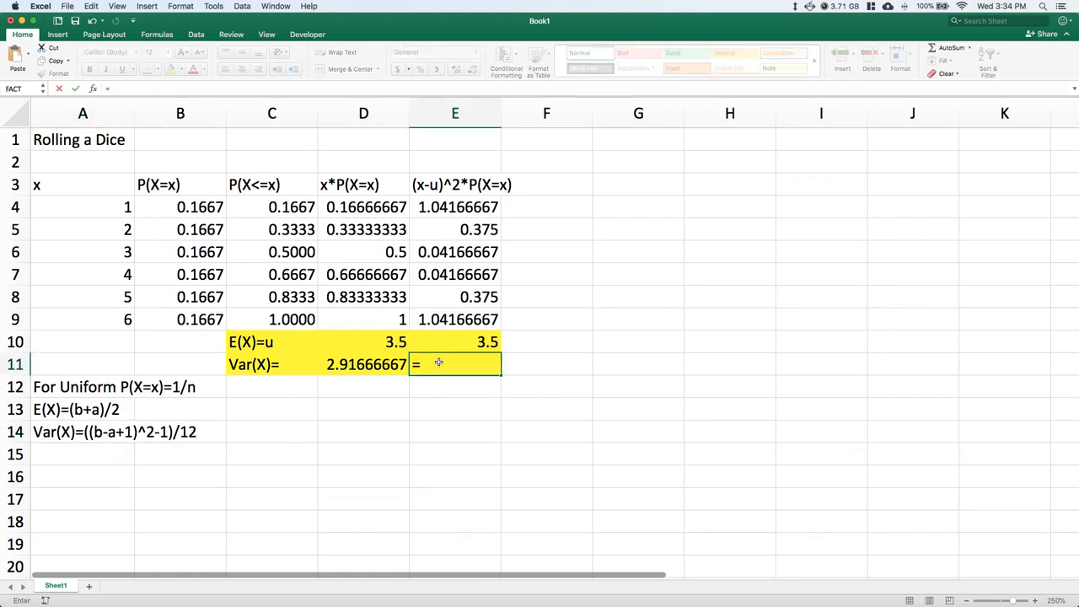
text((()
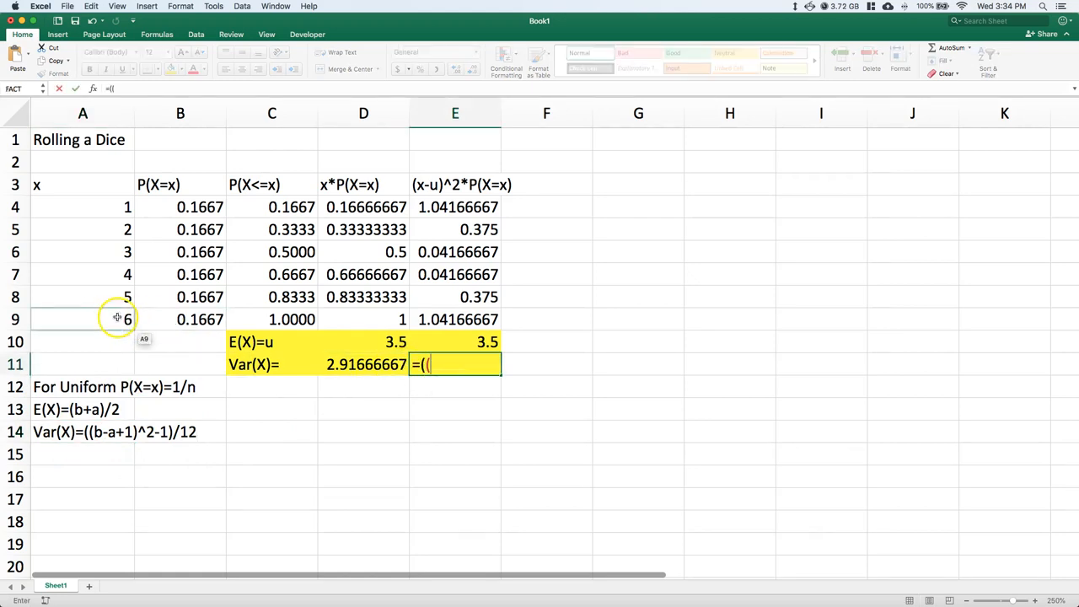
click(81, 319)
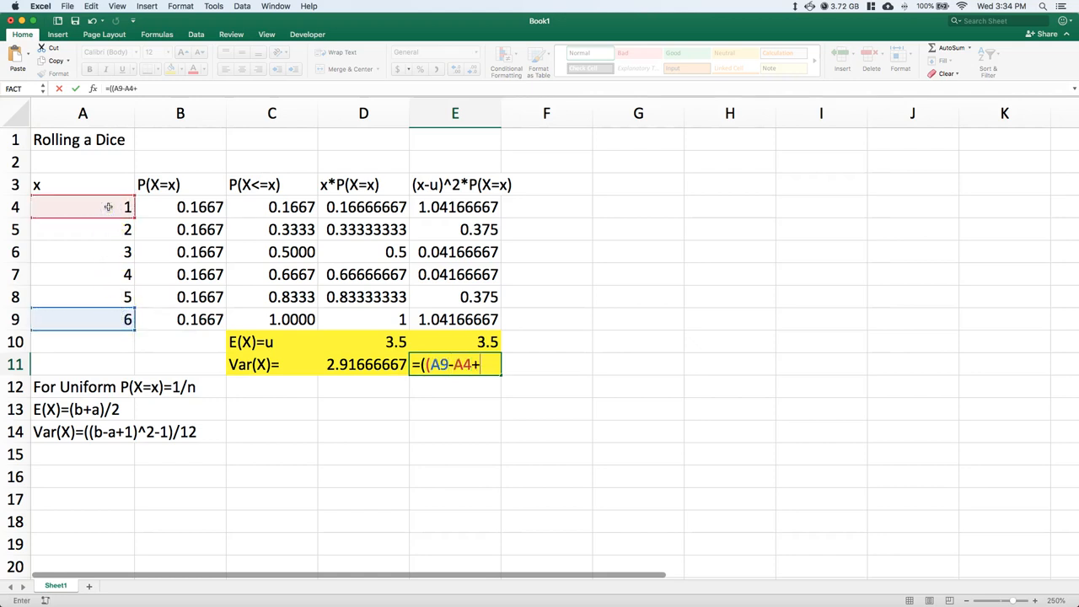
text(1))
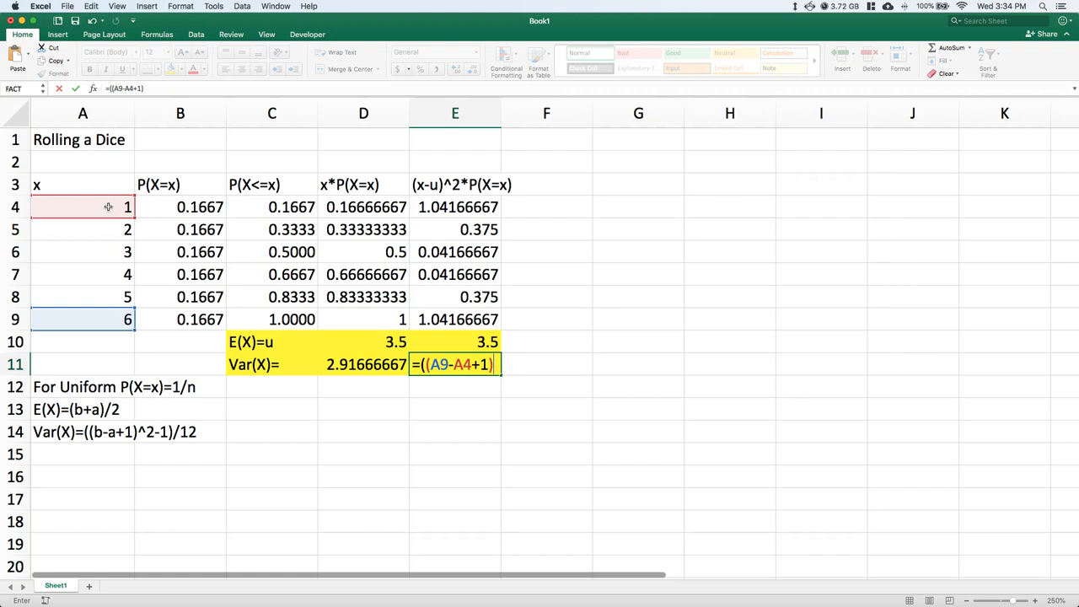
text(^2-1)
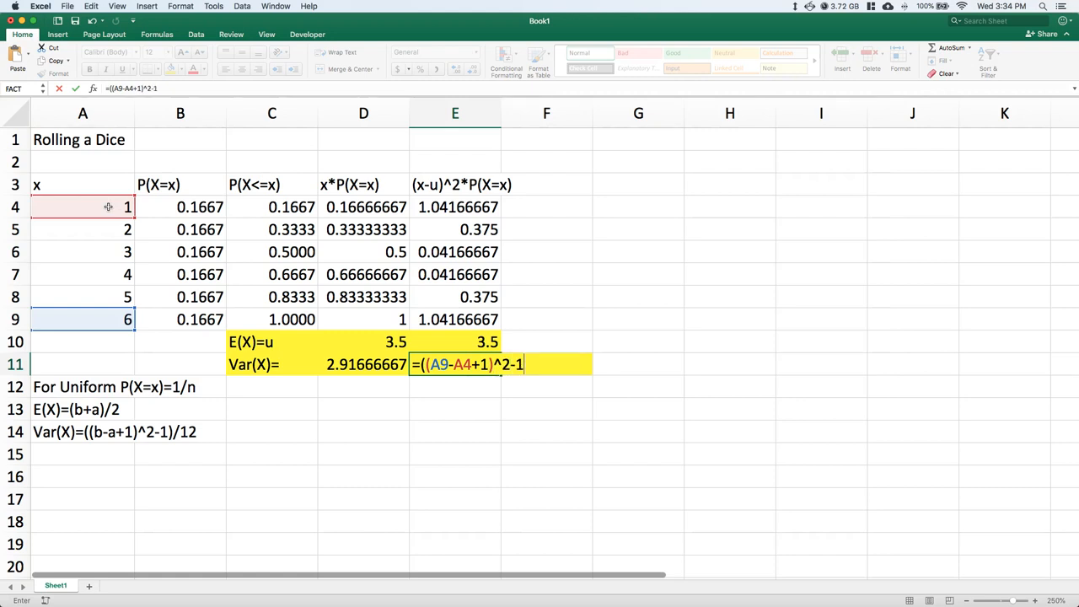
text()/)
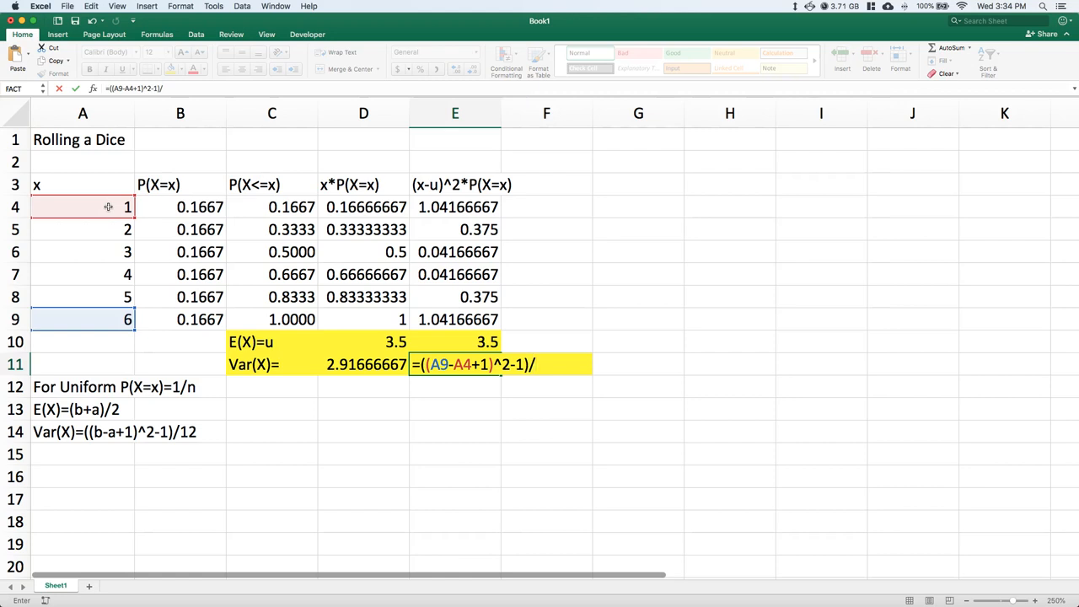
text(12)
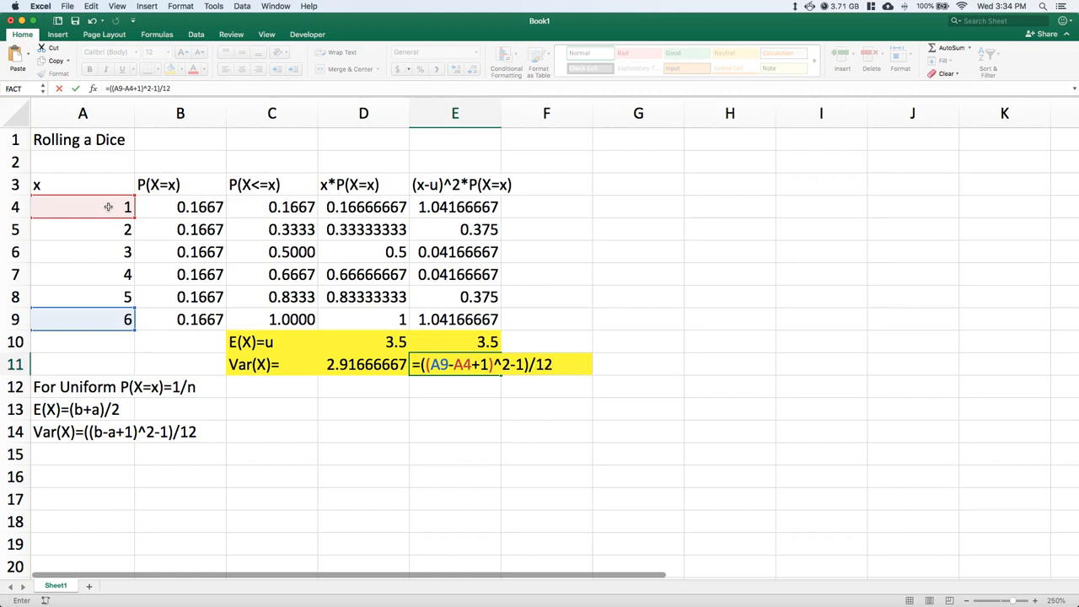
key(Enter)
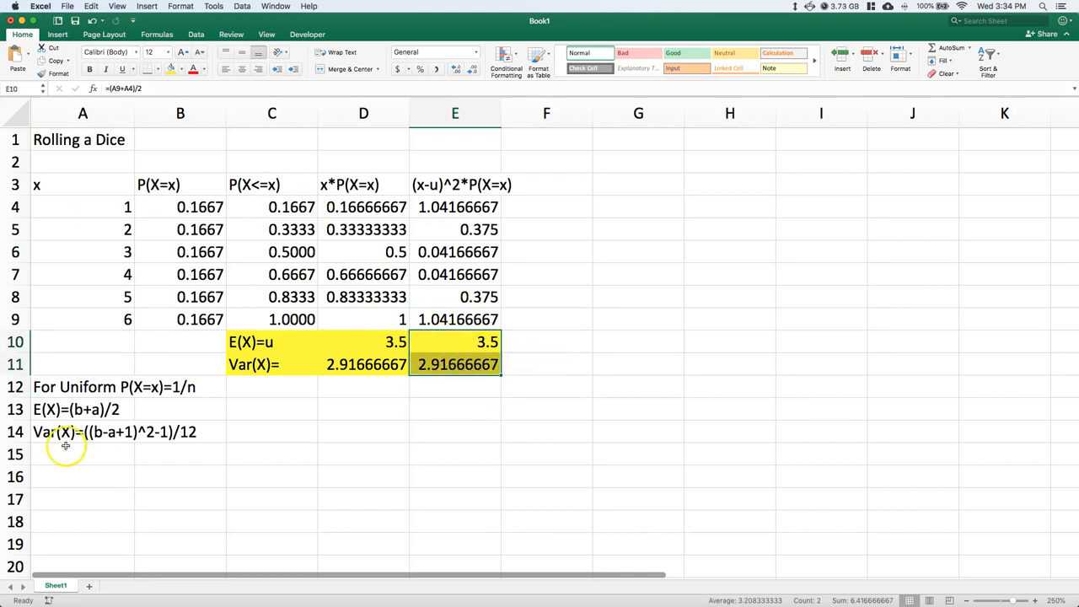
Step: Write "These equations only work if the uniform support is sequential." in A15
text(These equations)
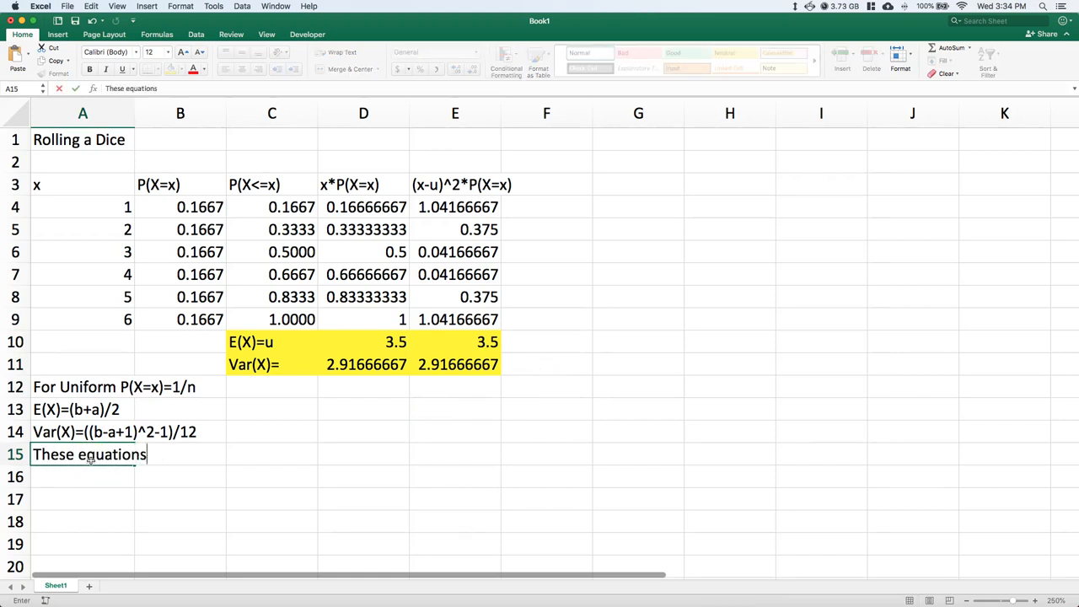
text(only work if)
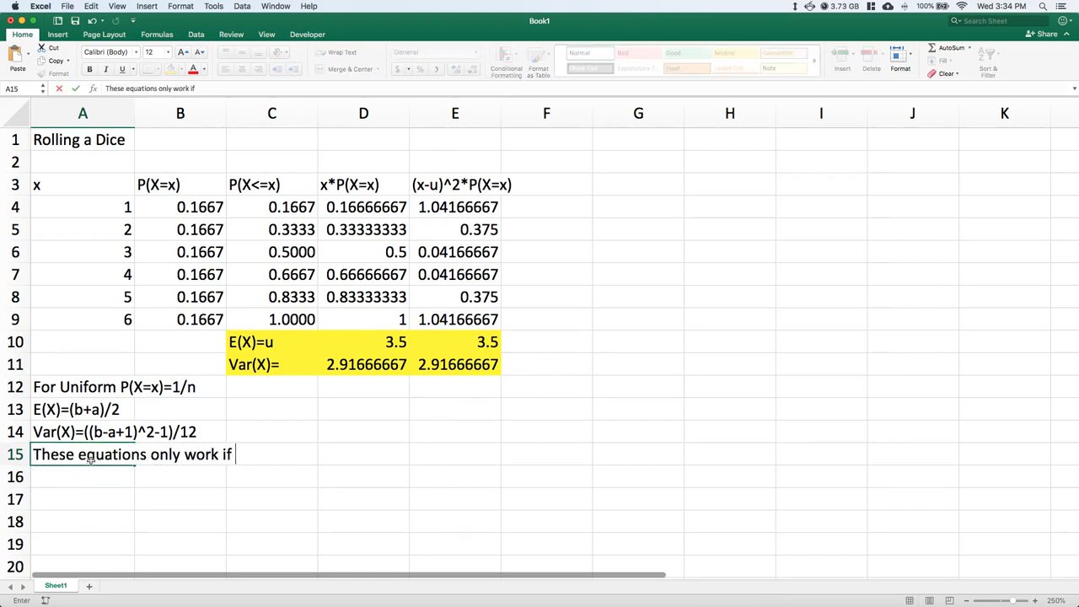
text(the uniform suppo)
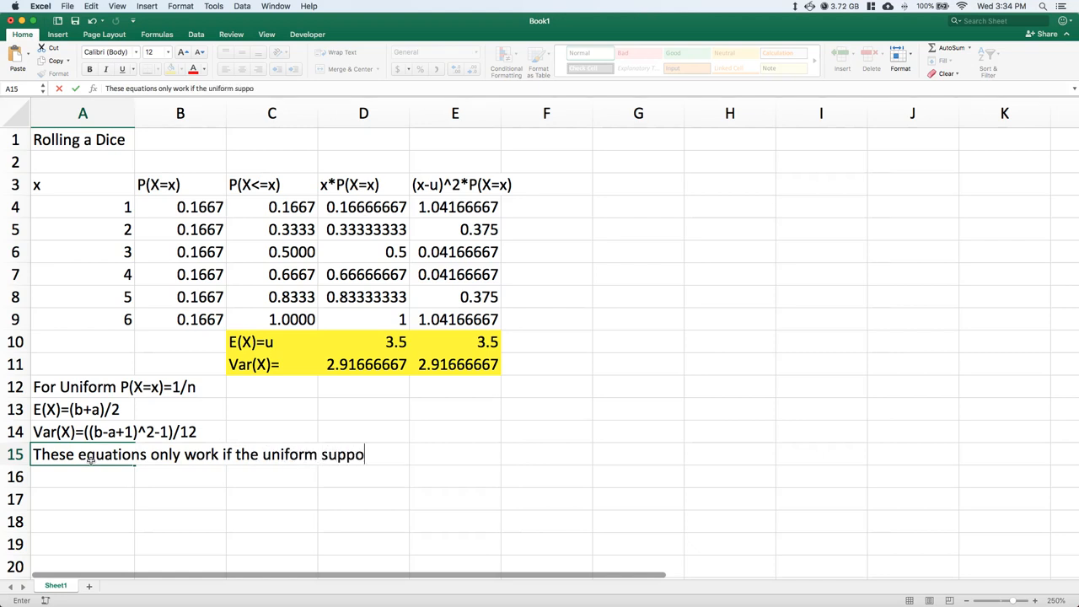
text(rt is se)
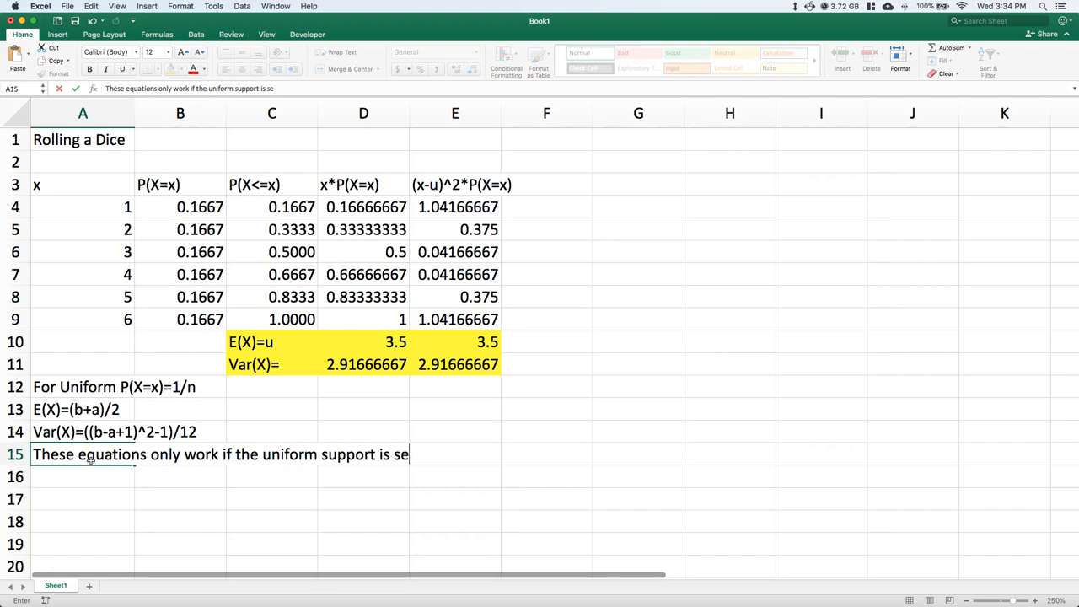
text(quenti)
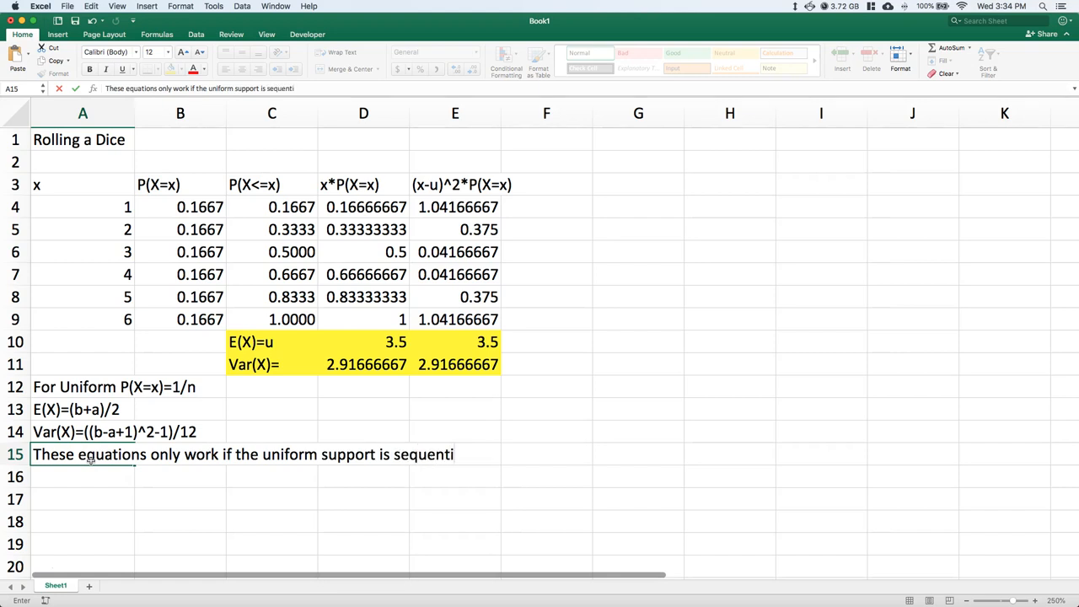
text(al.)
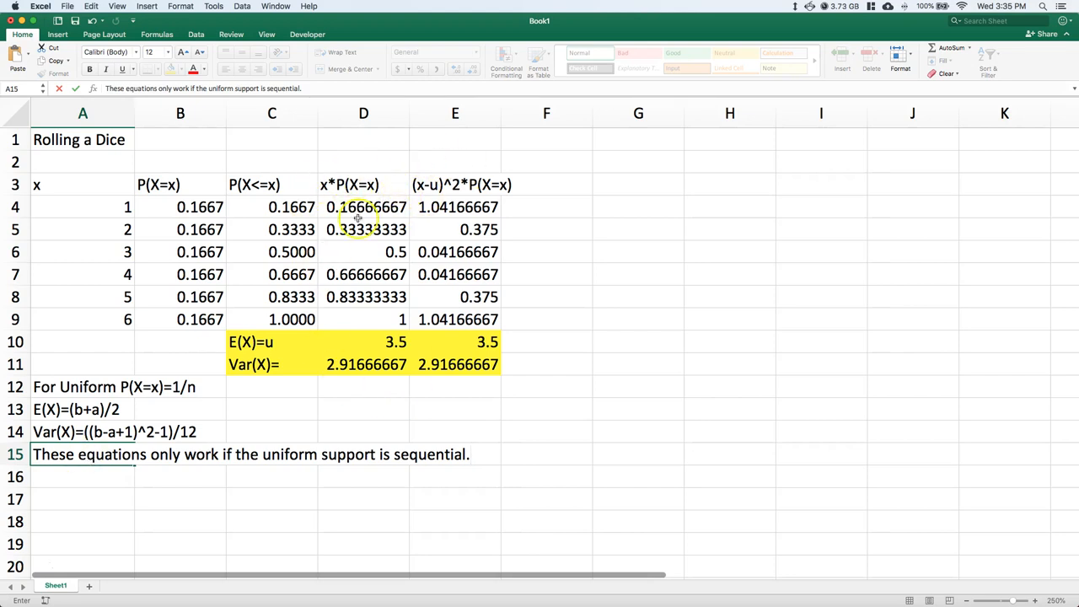
mouse_move(438, 211)
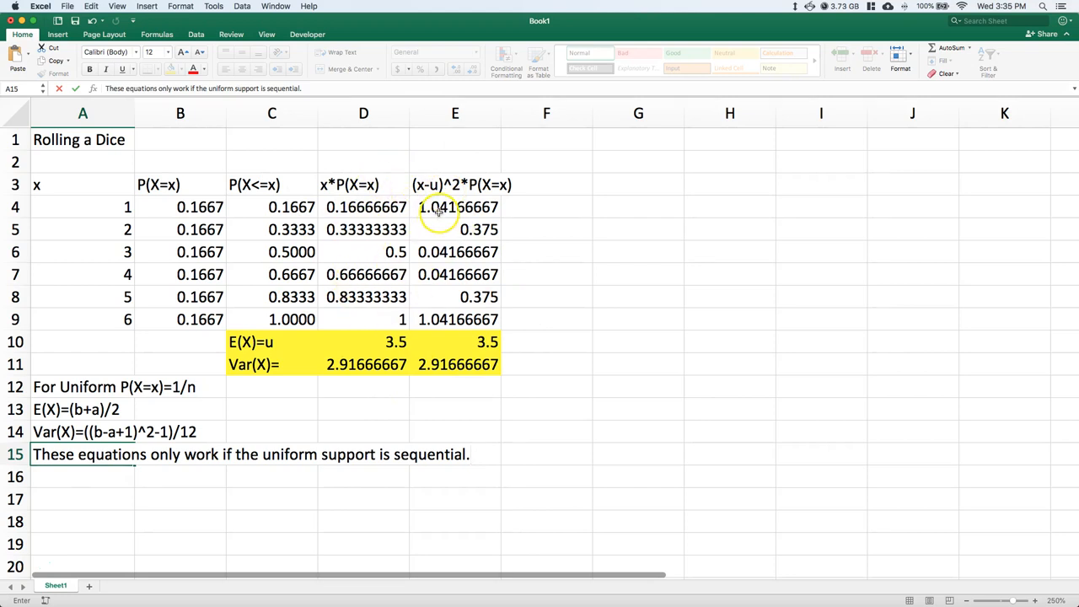